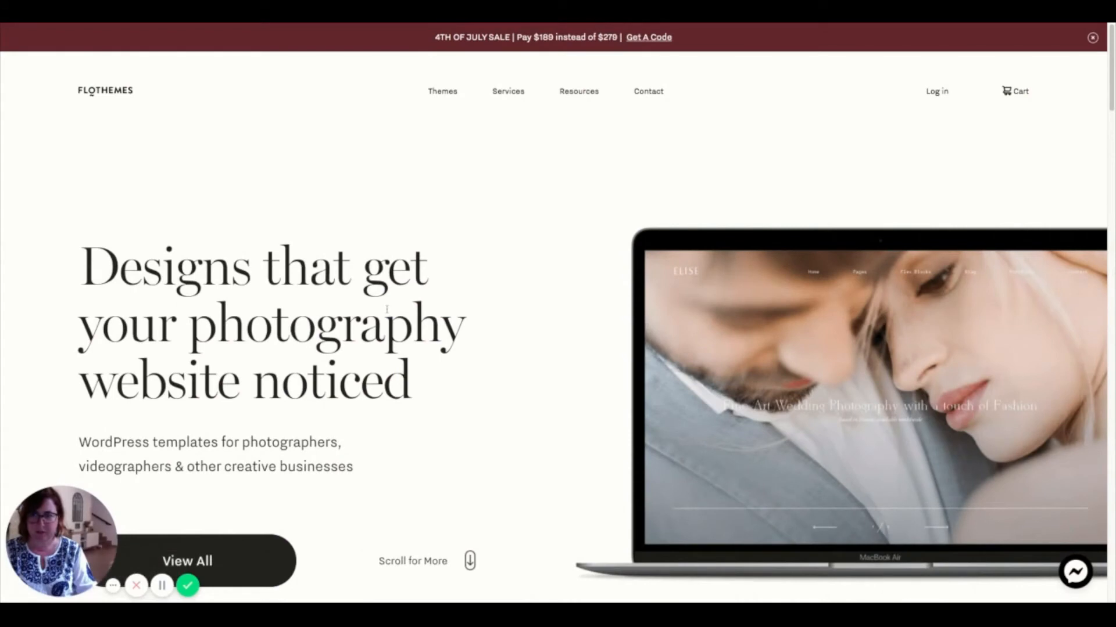
Scroll down the Flothemes plugins listing until the FloSupport and FloForms cards are visible.
{"action": "scroll", "scroll_direction": "down", "scroll_amount": 3}
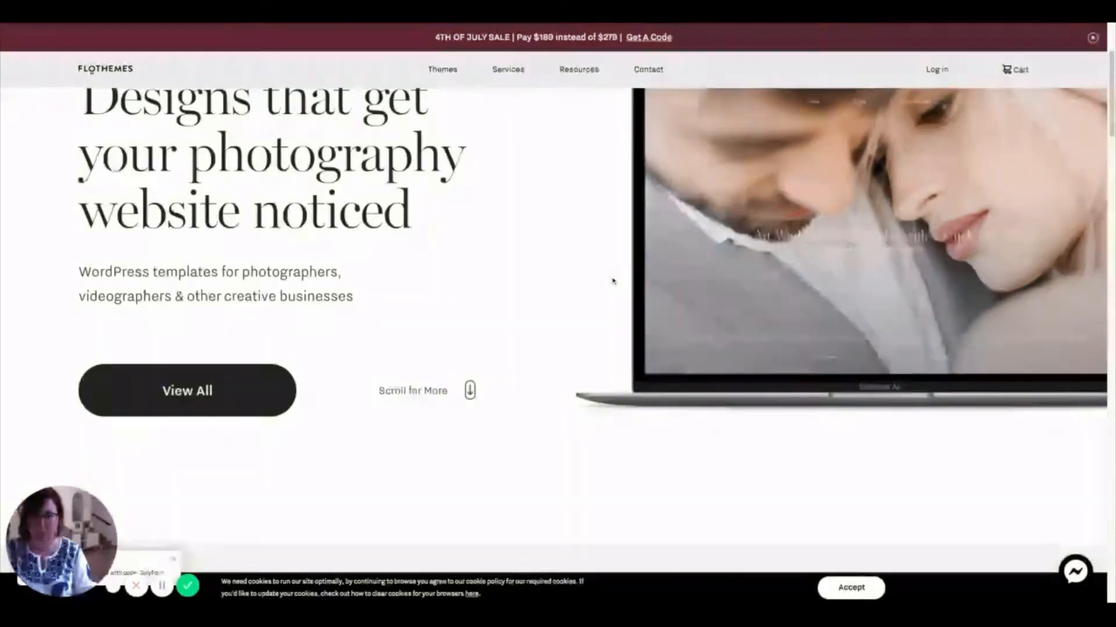
{"action": "scroll", "scroll_direction": "down", "scroll_amount": 3}
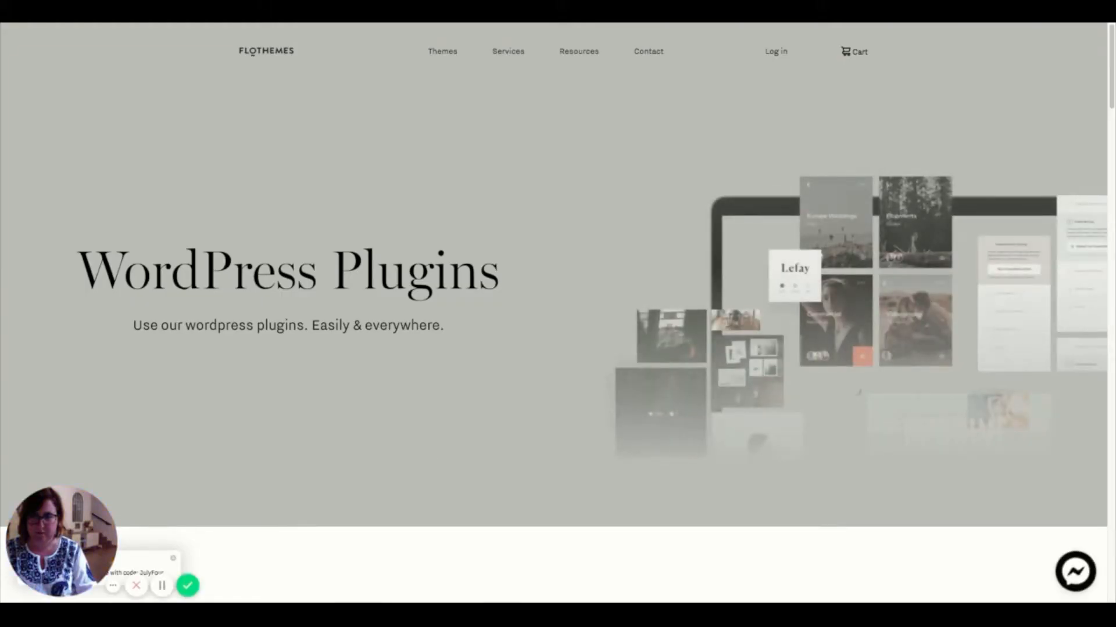
{"action": "scroll", "scroll_direction": "down", "scroll_amount": 3}
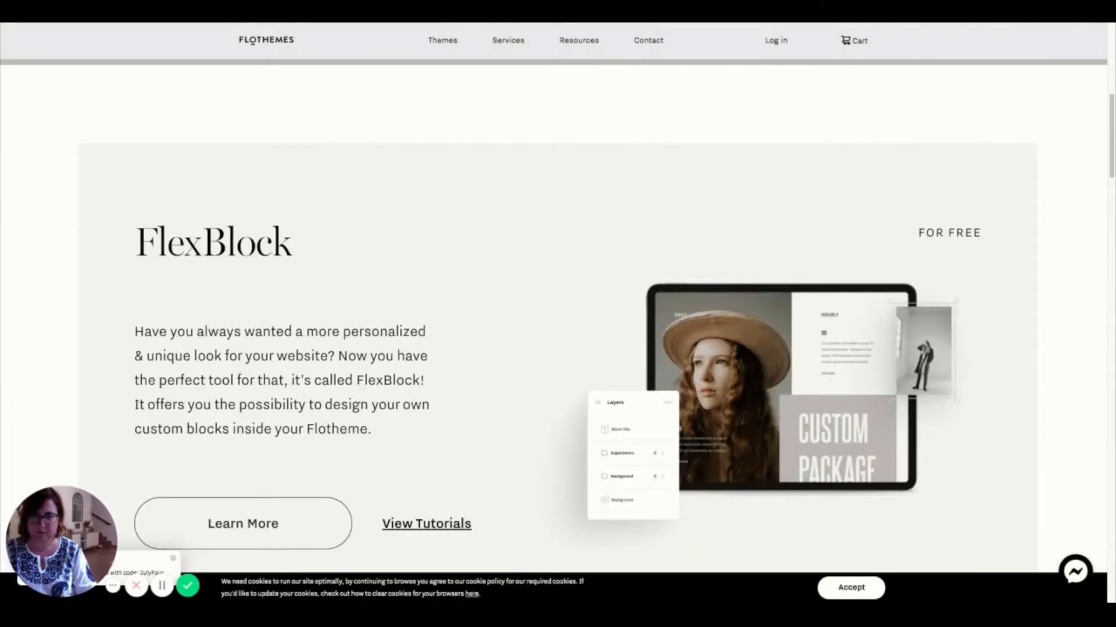
{"action": "scroll", "scroll_direction": "down", "scroll_amount": 3}
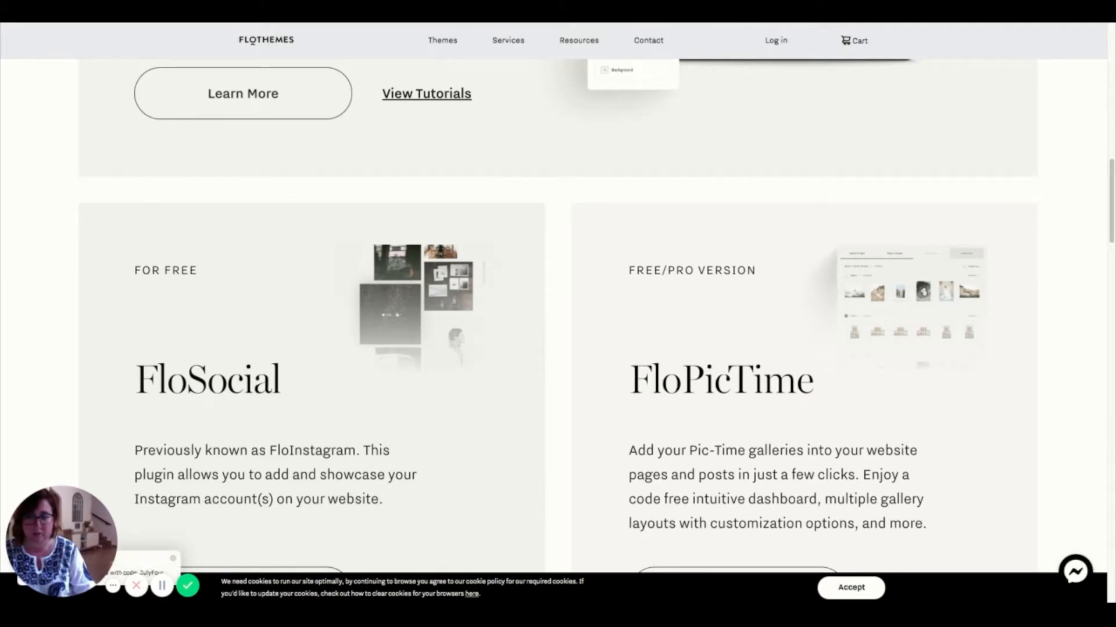
{"action": "scroll", "scroll_direction": "down", "scroll_amount": 3}
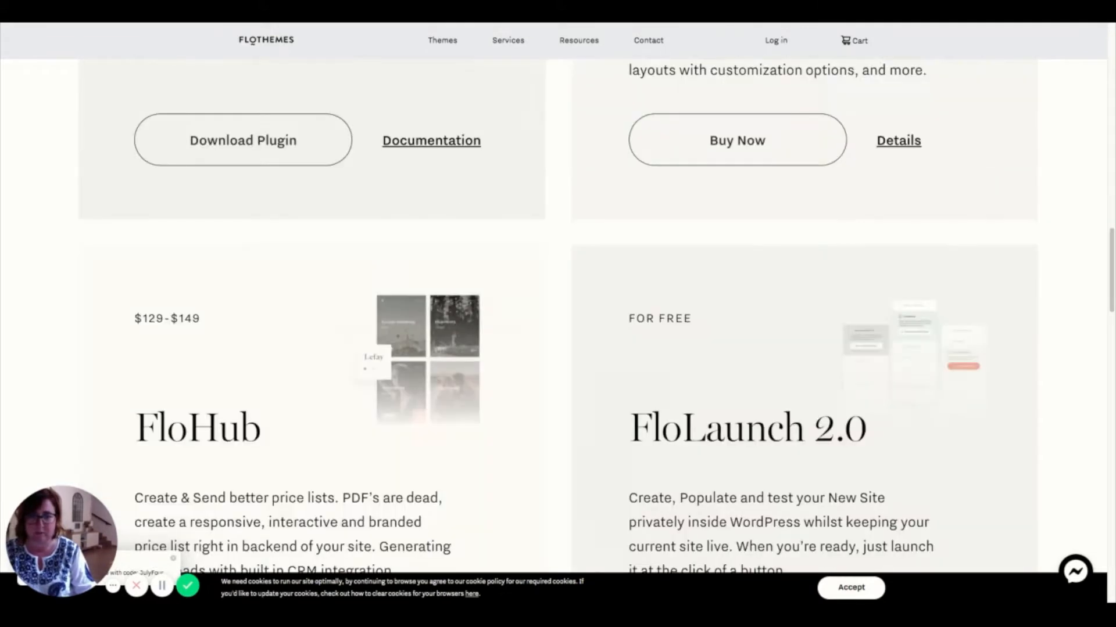
{"action": "scroll", "scroll_direction": "down", "scroll_amount": 3}
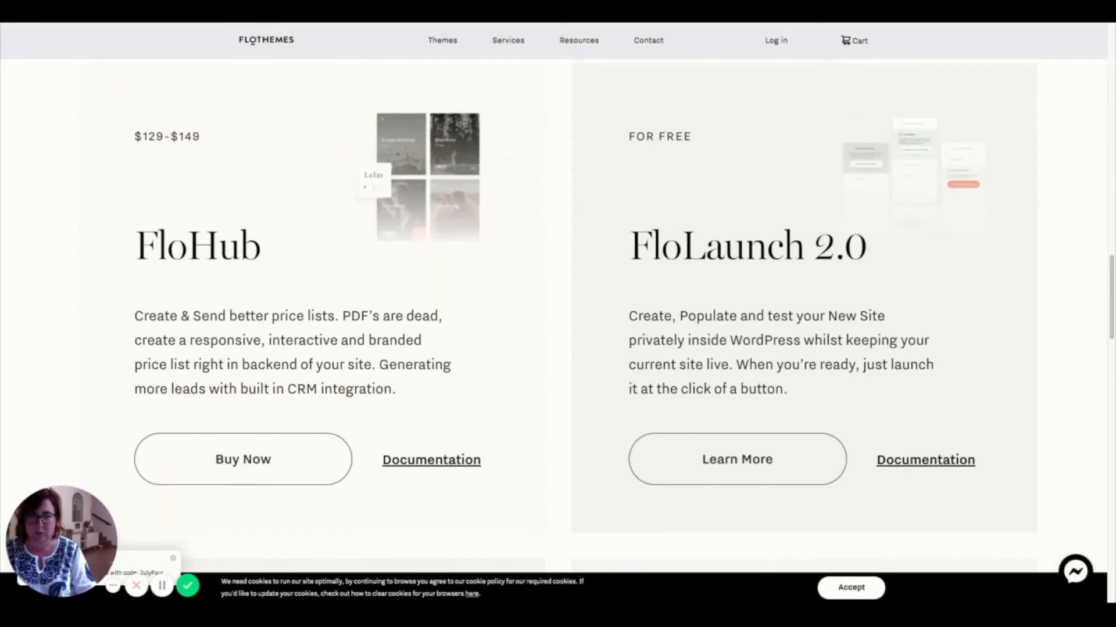
{"action": "scroll", "scroll_direction": "down", "scroll_amount": 3}
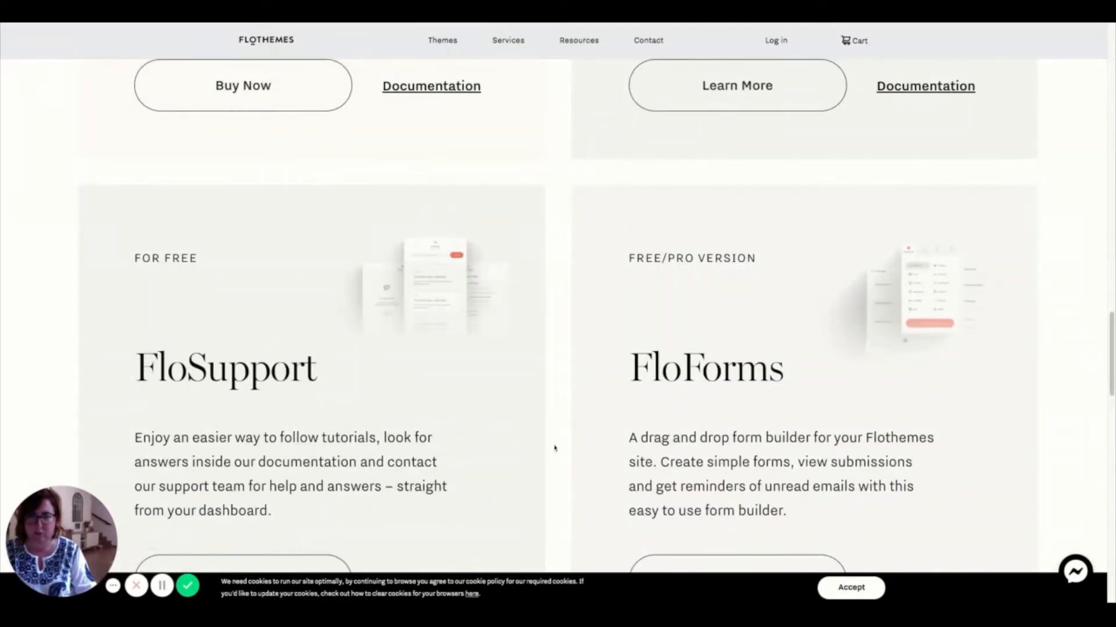
{"action": "scroll", "scroll_direction": "down", "scroll_amount": 3}
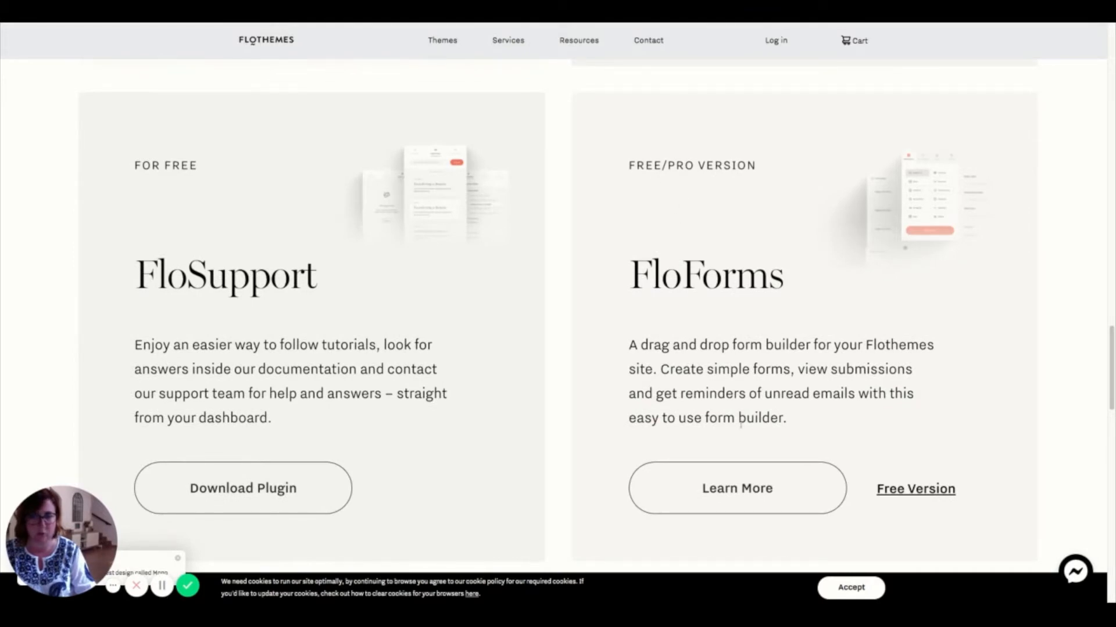
{"action": "mouse_move", "coordinate": [690, 190]}
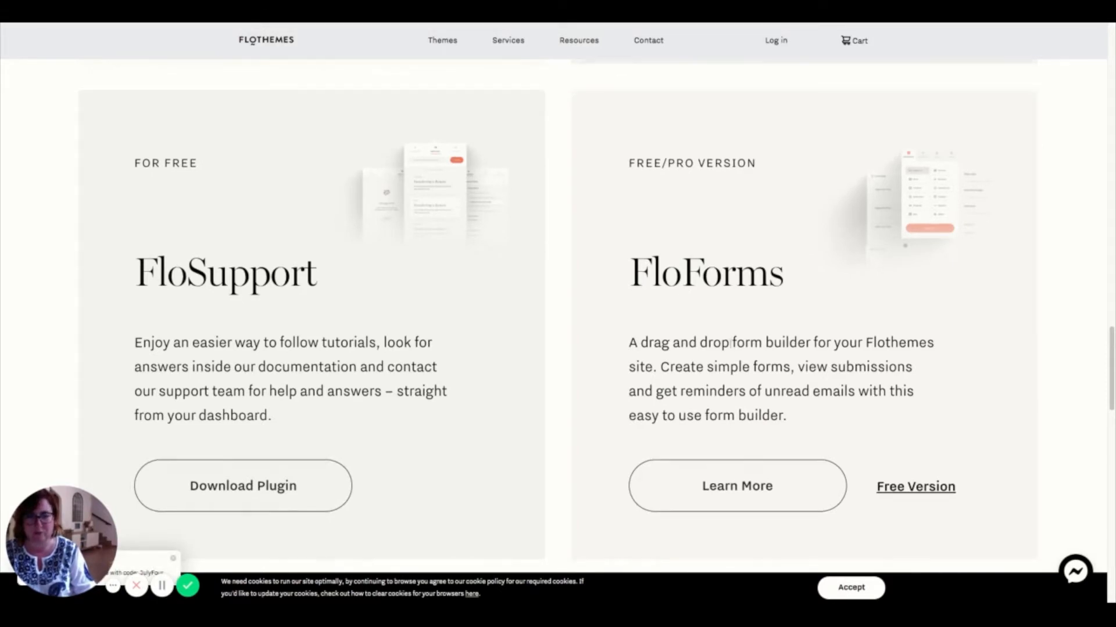
{"action": "scroll", "scroll_direction": "down", "scroll_amount": 3}
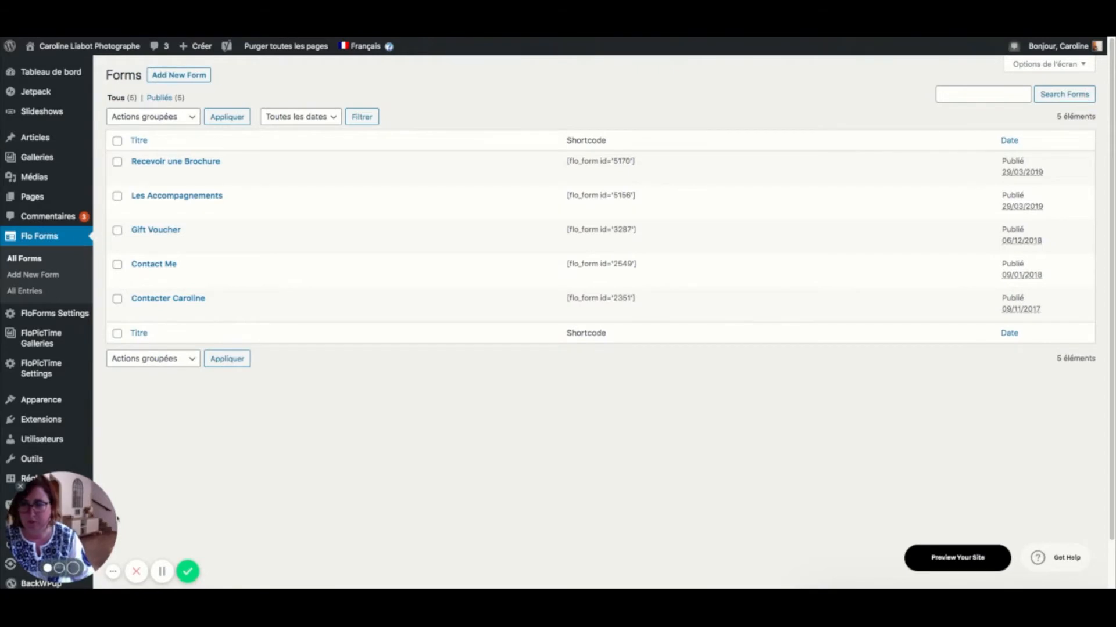
{"action": "mouse_move", "coordinate": [41, 340]}
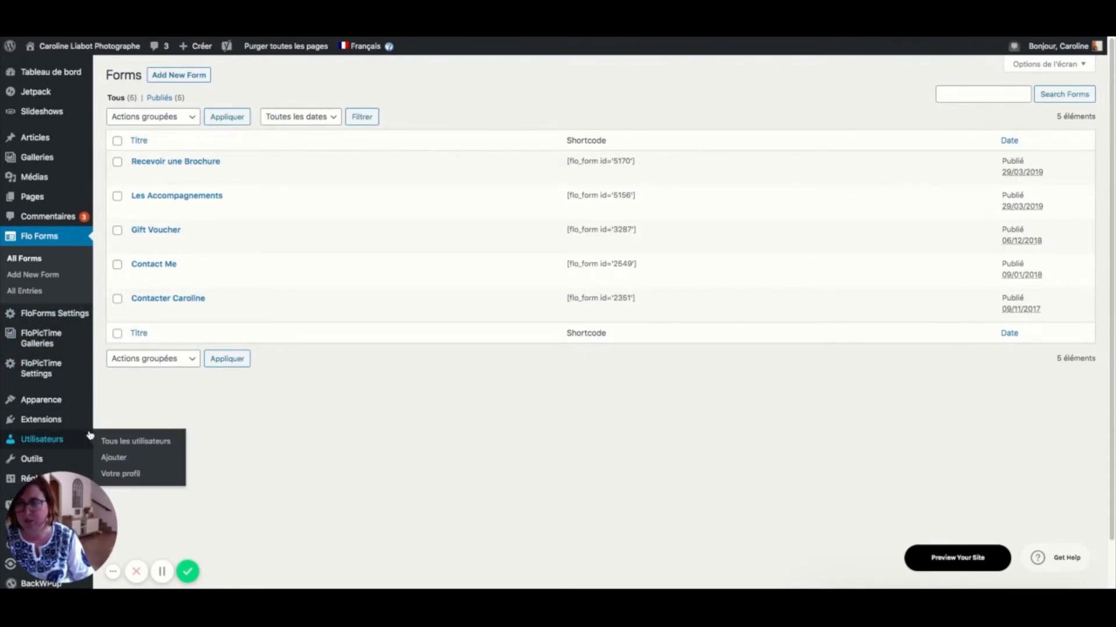
{"action": "mouse_move", "coordinate": [32, 459]}
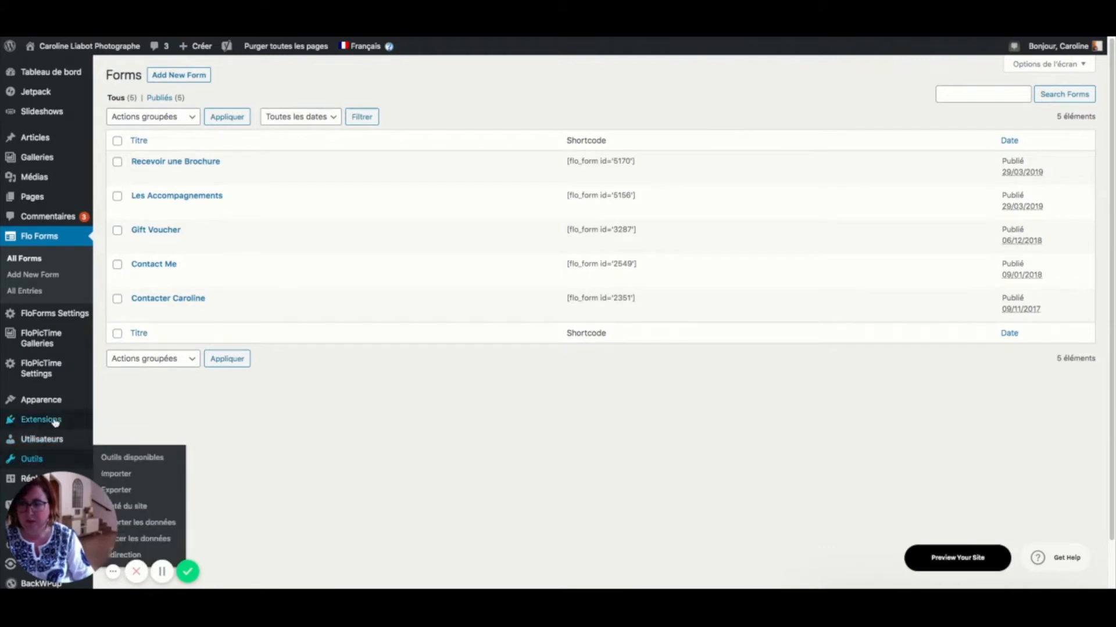
{"action": "mouse_move", "coordinate": [36, 252]}
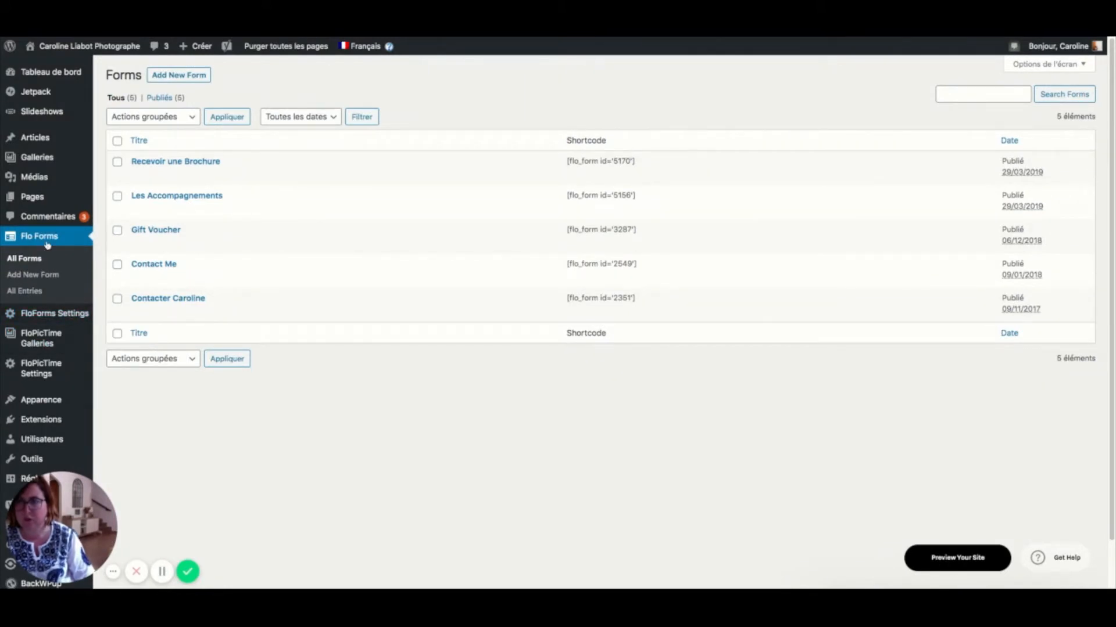
{"action": "mouse_move", "coordinate": [570, 446]}
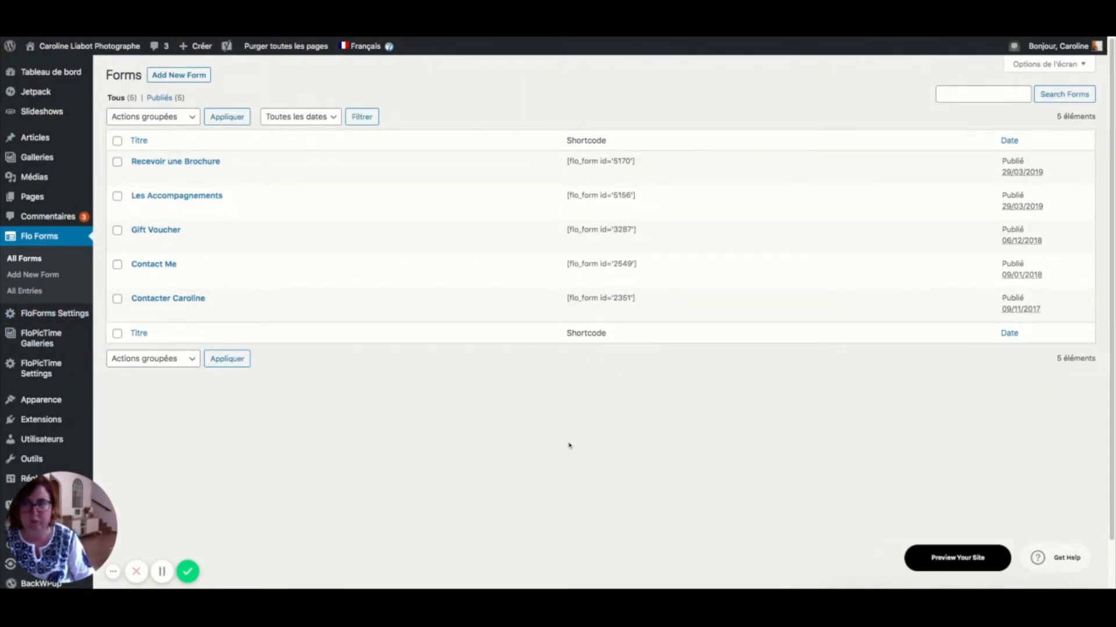
{"action": "mouse_move", "coordinate": [155, 230]}
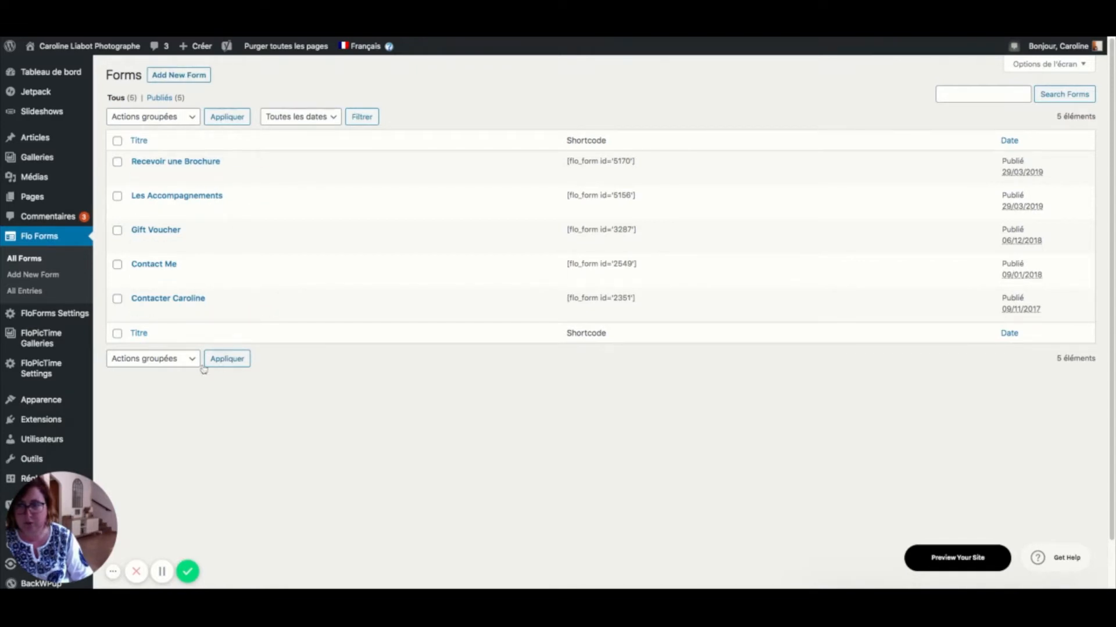
{"action": "mouse_move", "coordinate": [176, 195]}
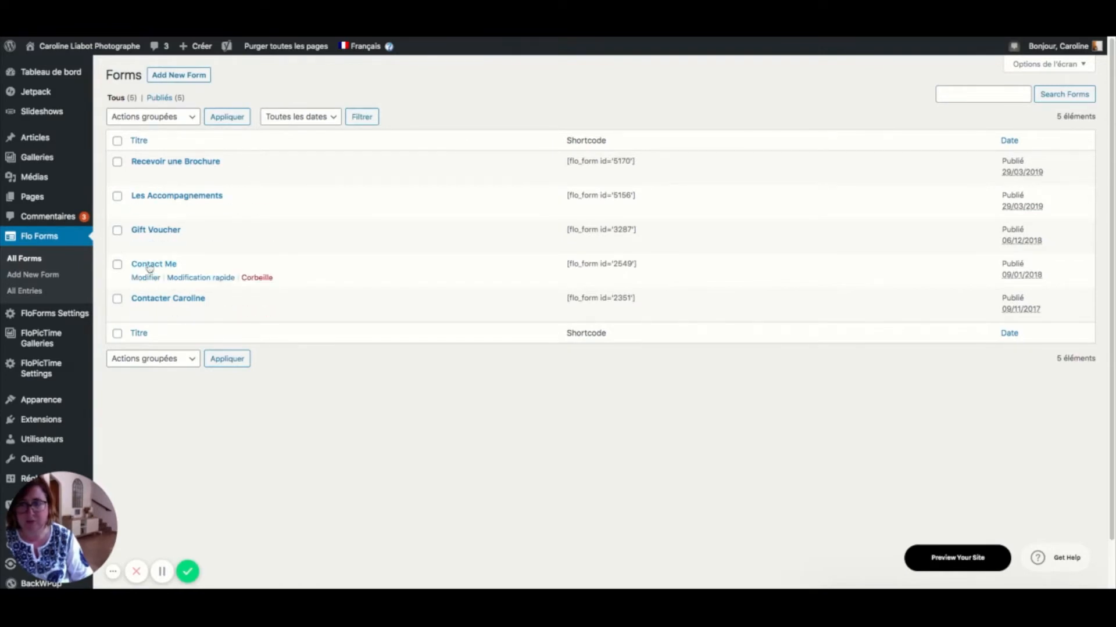
{"action": "mouse_move", "coordinate": [319, 379]}
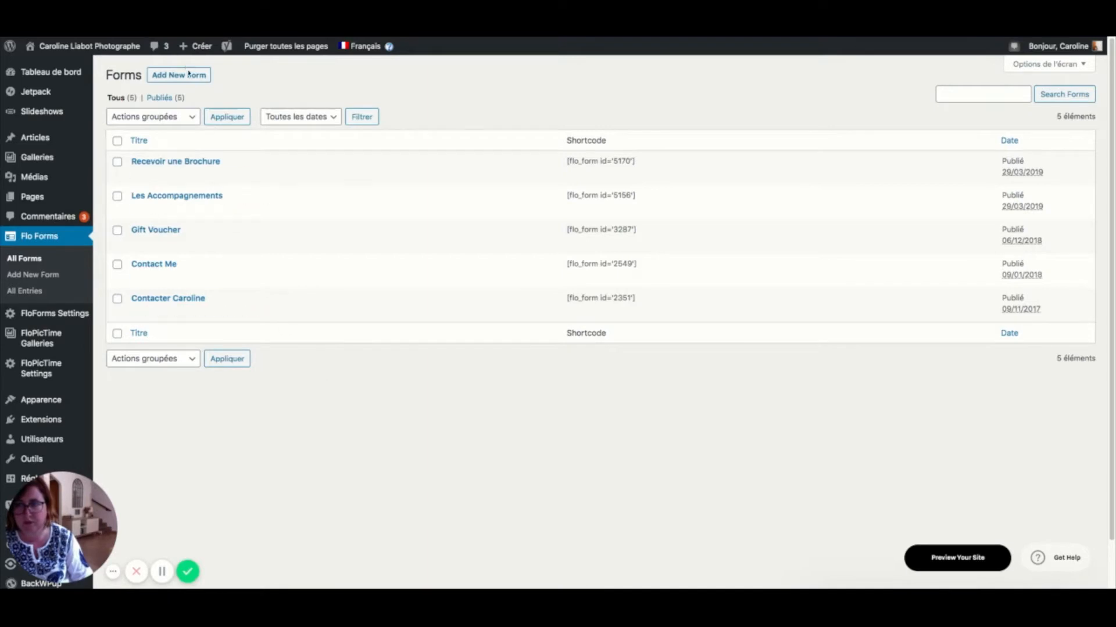
{"action": "mouse_move", "coordinate": [533, 460]}
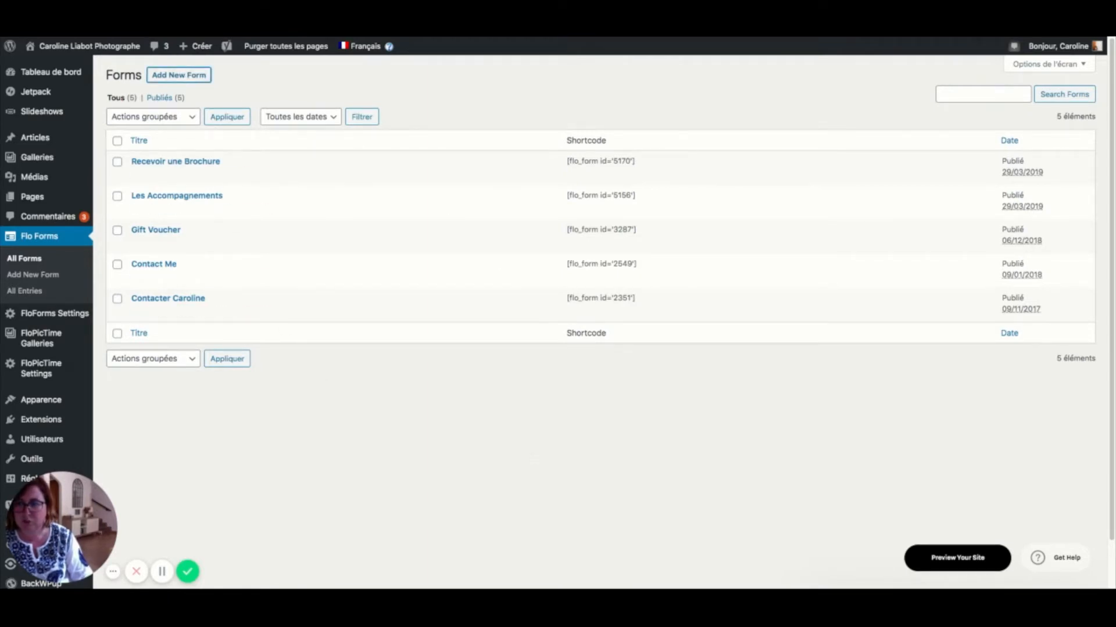
Create a new Flo Form titled 'Flothemes Tutorial' and return to the field-type list.
{"action": "left_click", "coordinate": [179, 74]}
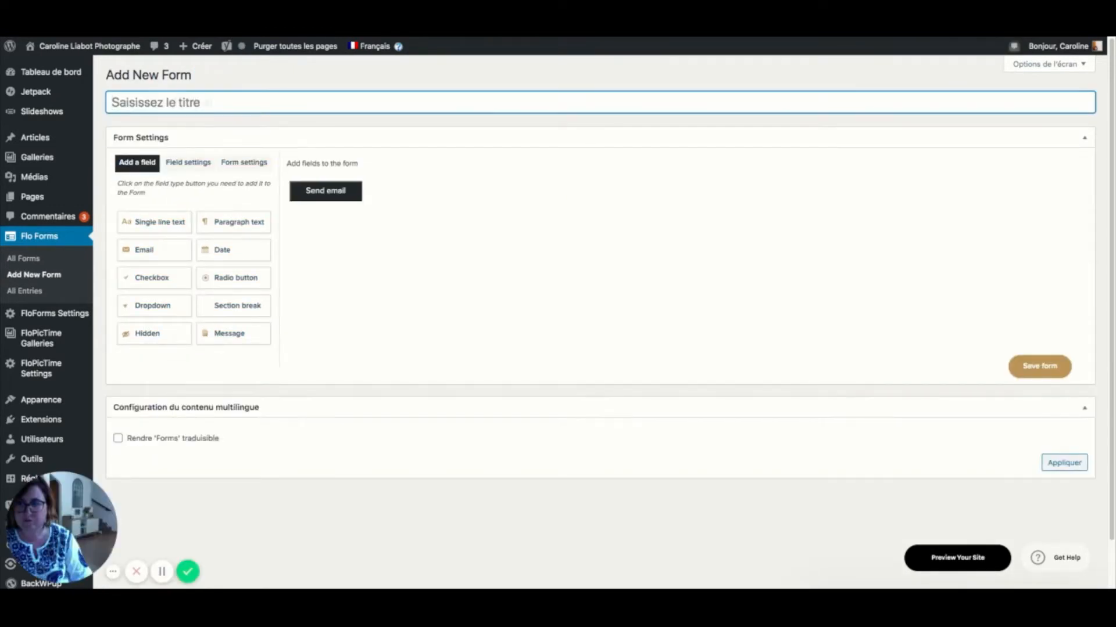
{"action": "type", "text": "Flothemes Tutorial"}
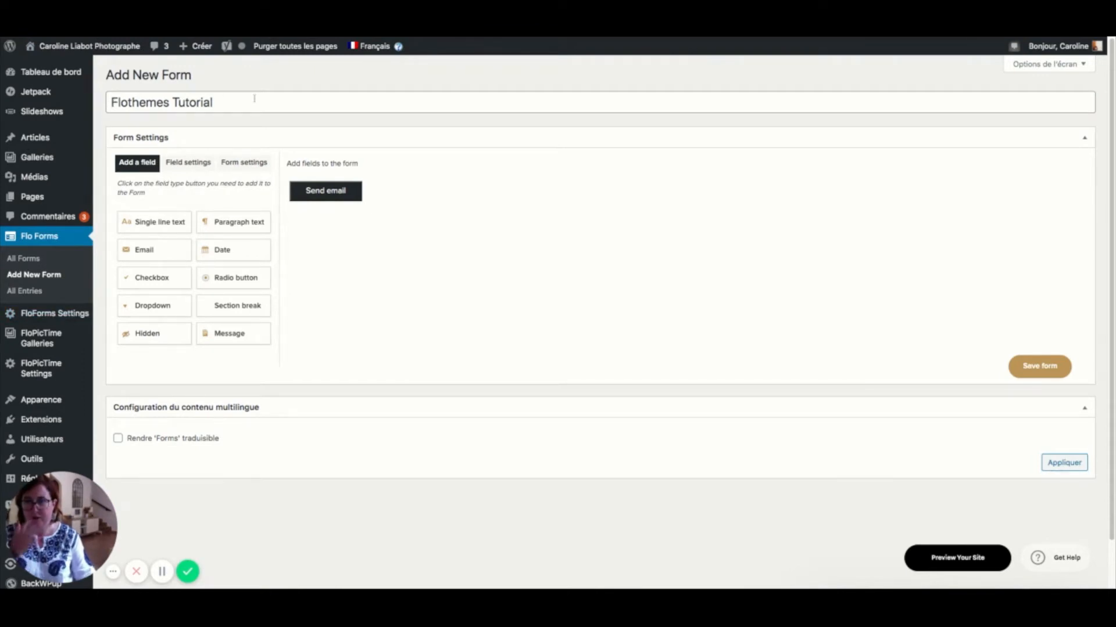
{"action": "mouse_move", "coordinate": [281, 180]}
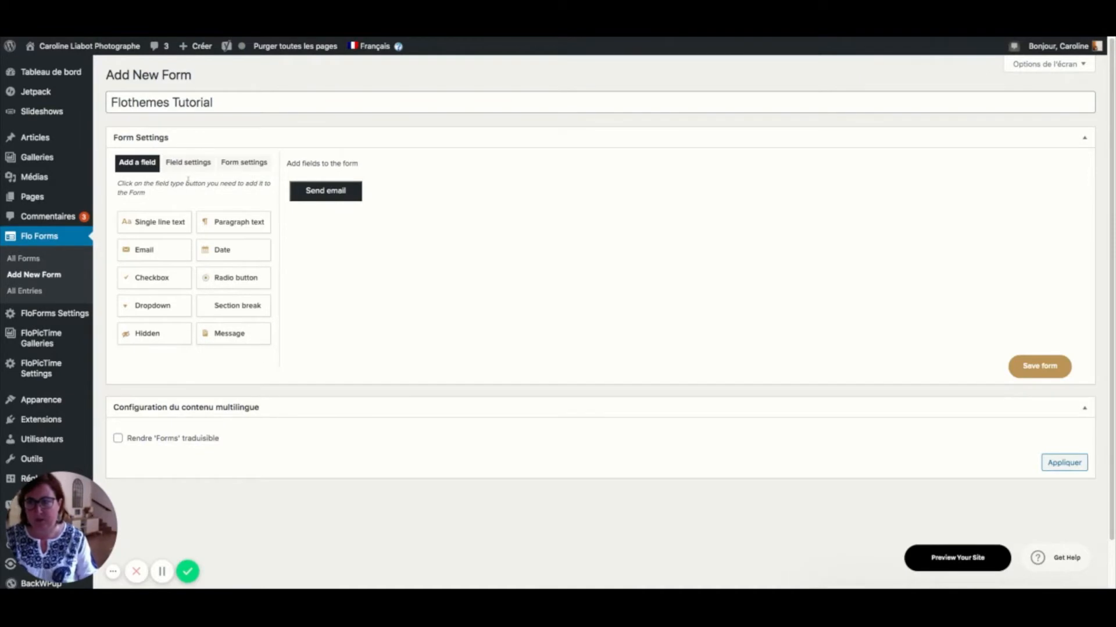
{"action": "mouse_move", "coordinate": [189, 170]}
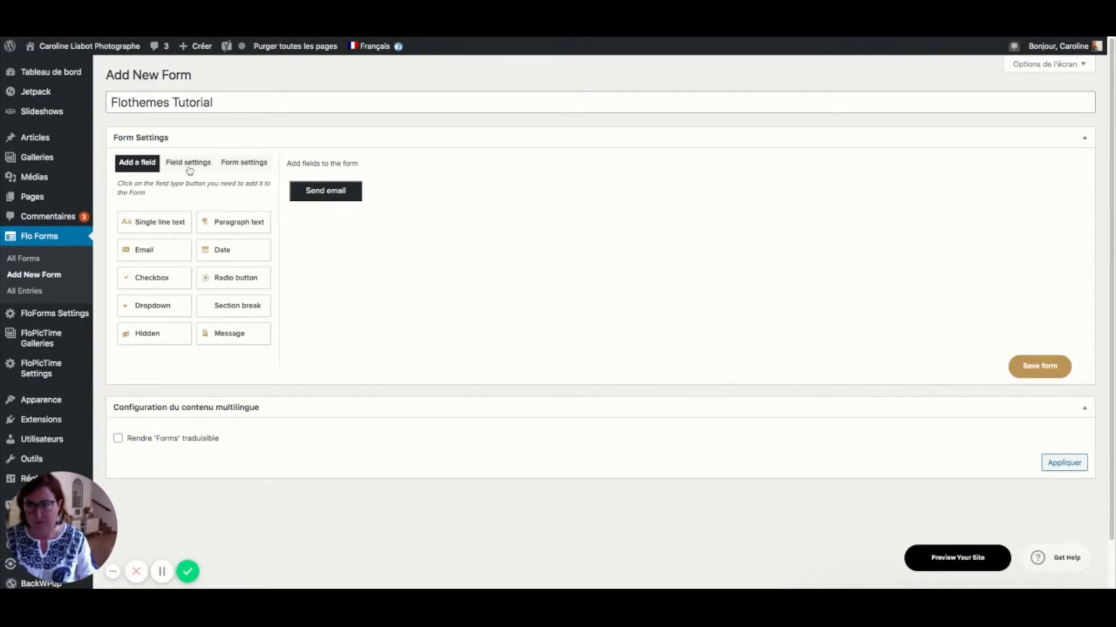
{"action": "left_click", "coordinate": [188, 162]}
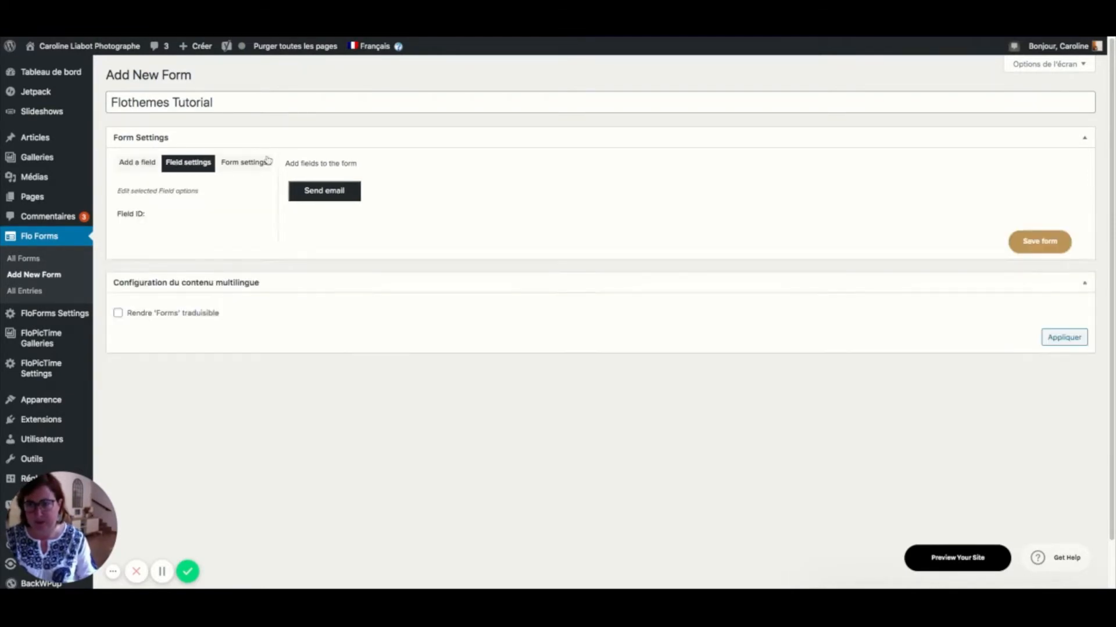
{"action": "mouse_move", "coordinate": [165, 168]}
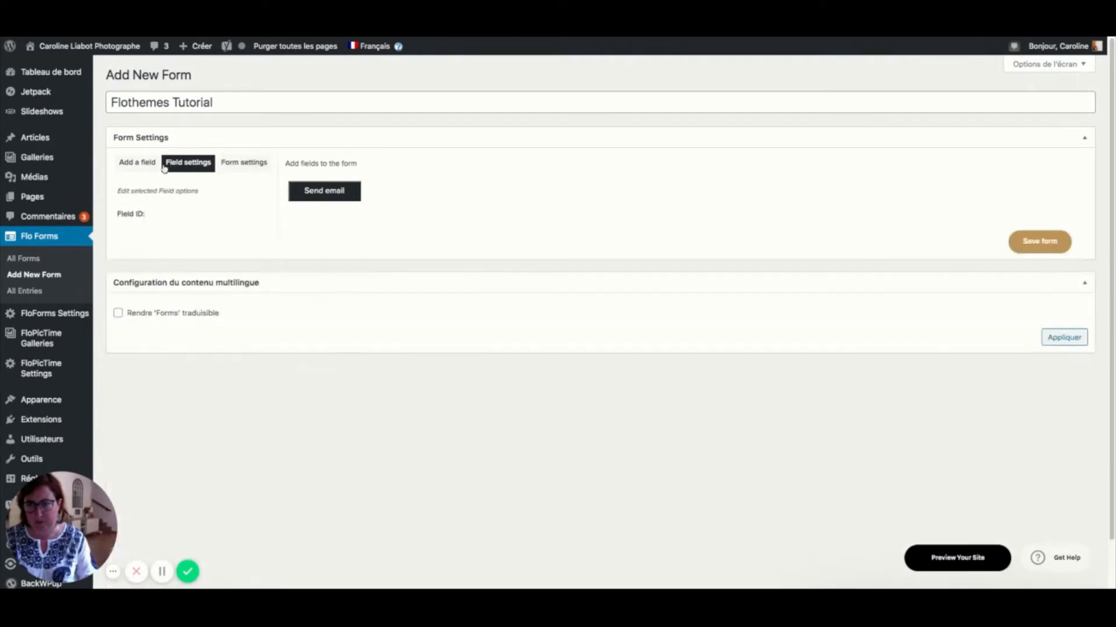
{"action": "left_click", "coordinate": [136, 163]}
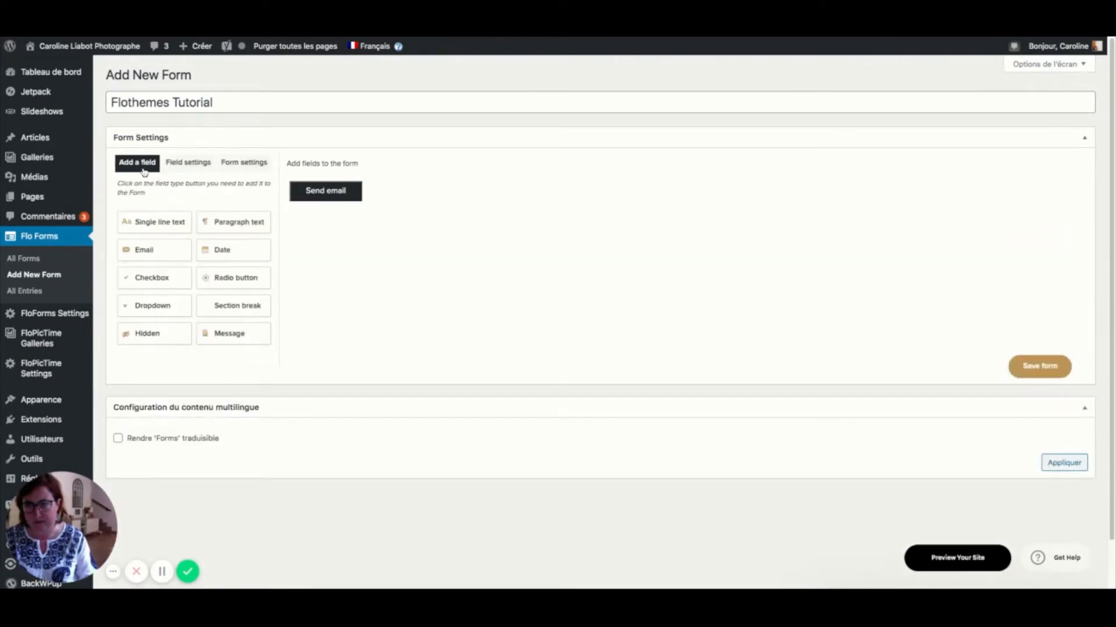
{"action": "left_click", "coordinate": [244, 163]}
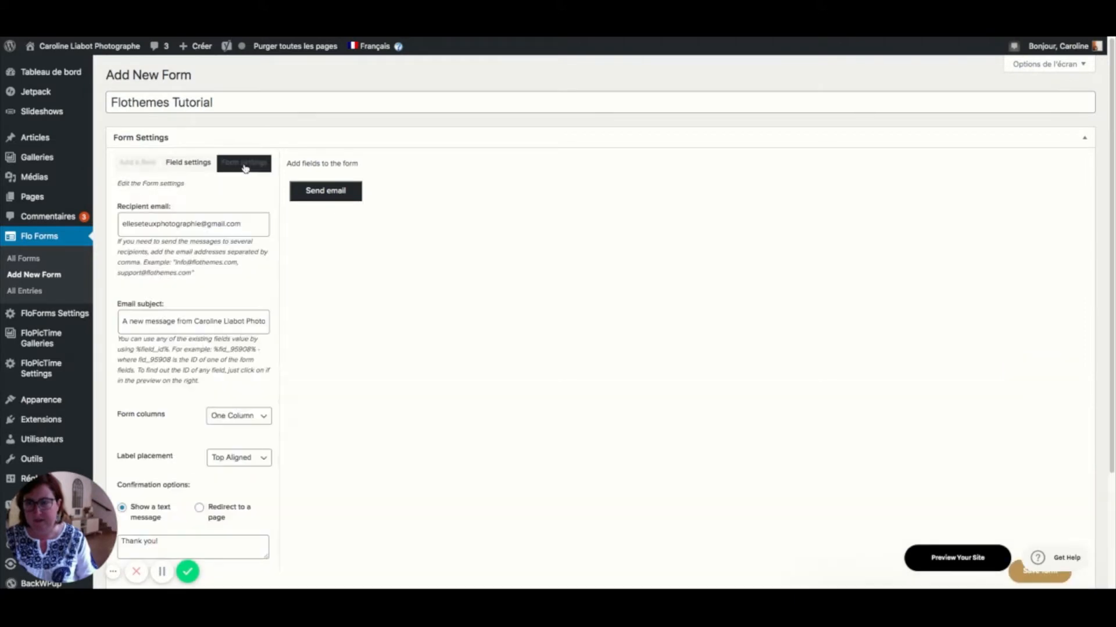
{"action": "left_click", "coordinate": [244, 163]}
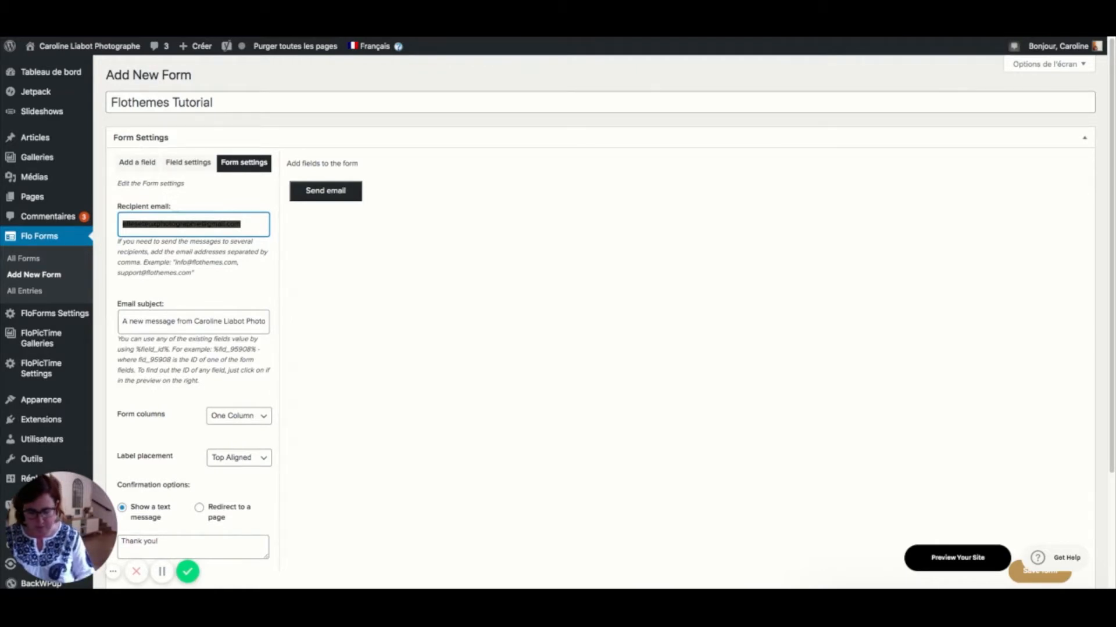
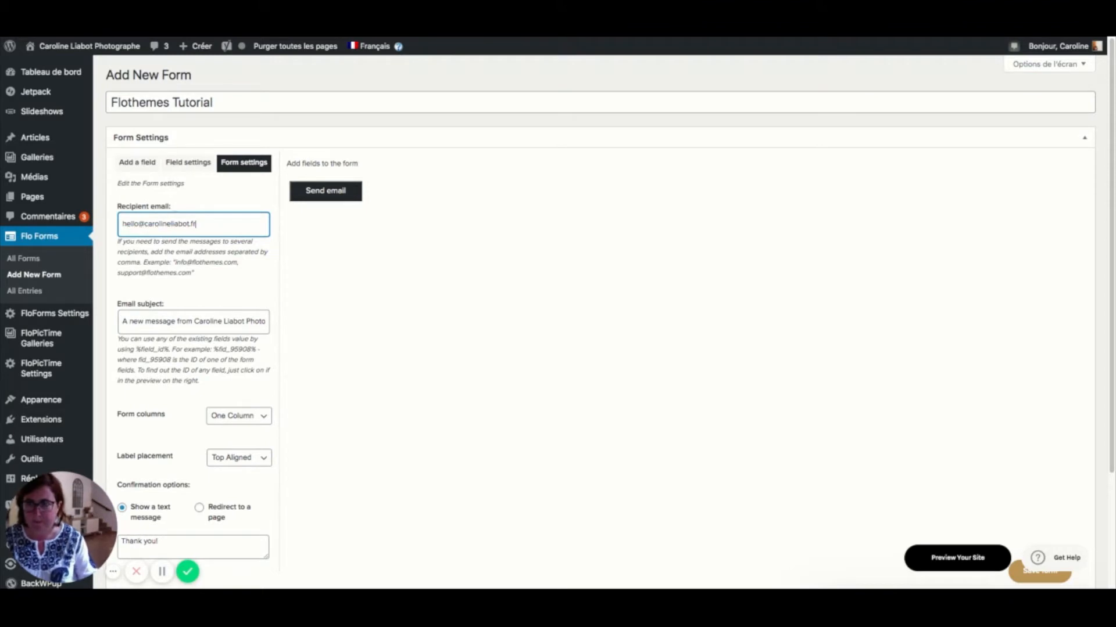
Set email subject 'Flothemes Tutorial form' and confirmation 'Thank you for filling this form !'.
{"action": "left_click", "coordinate": [193, 320]}
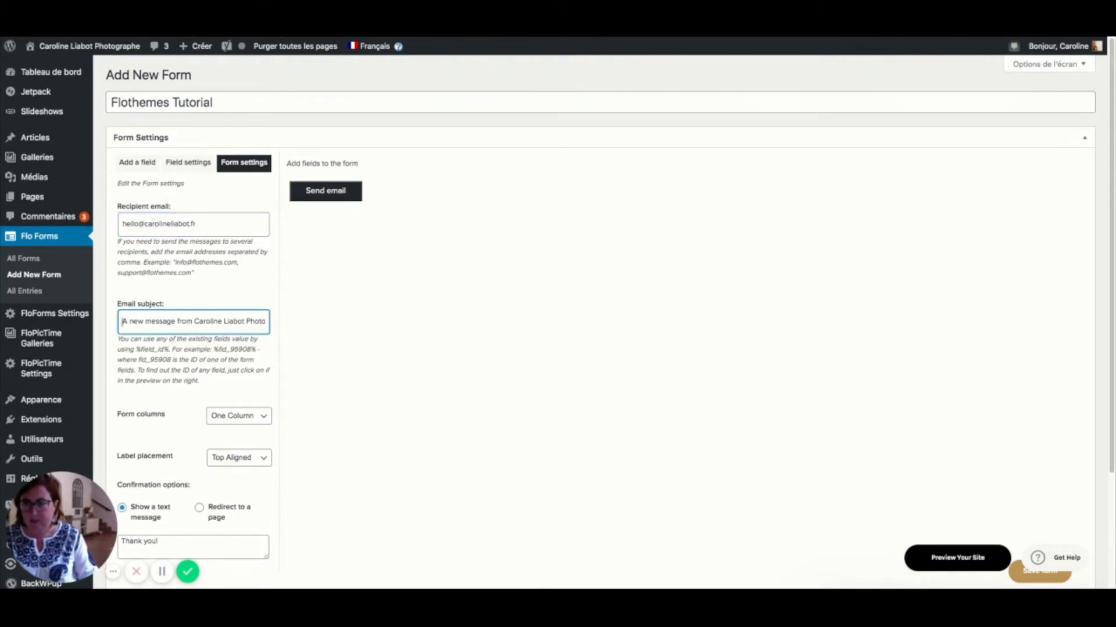
{"action": "triple_click", "coordinate": [193, 321]}
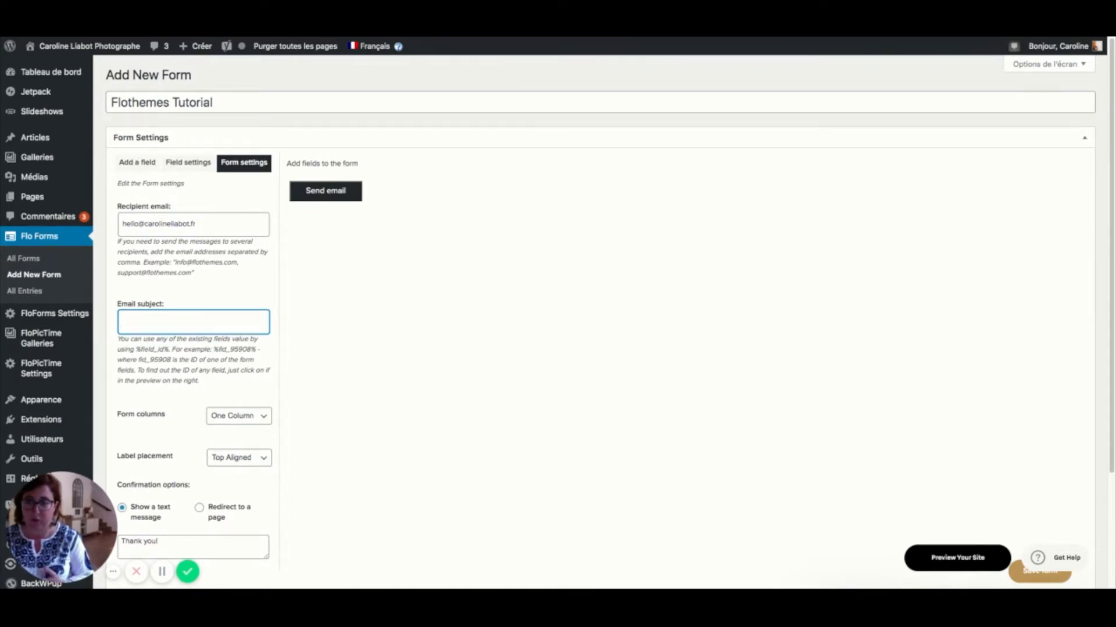
{"action": "type", "text": "Flothemes Tutorial form"}
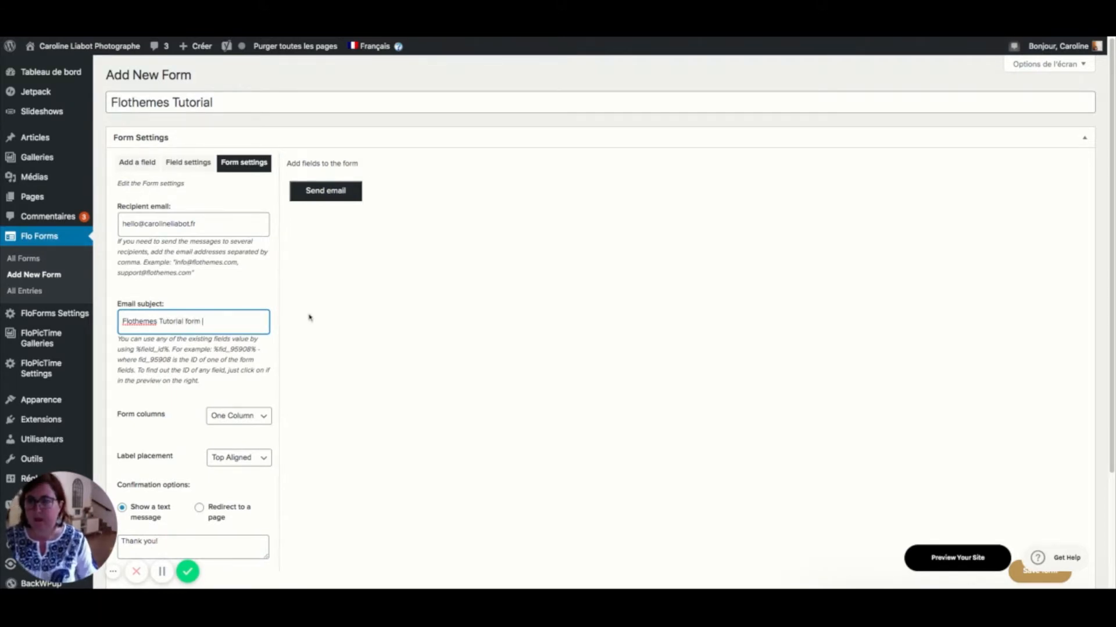
{"action": "scroll", "scroll_direction": "down", "scroll_amount": 3}
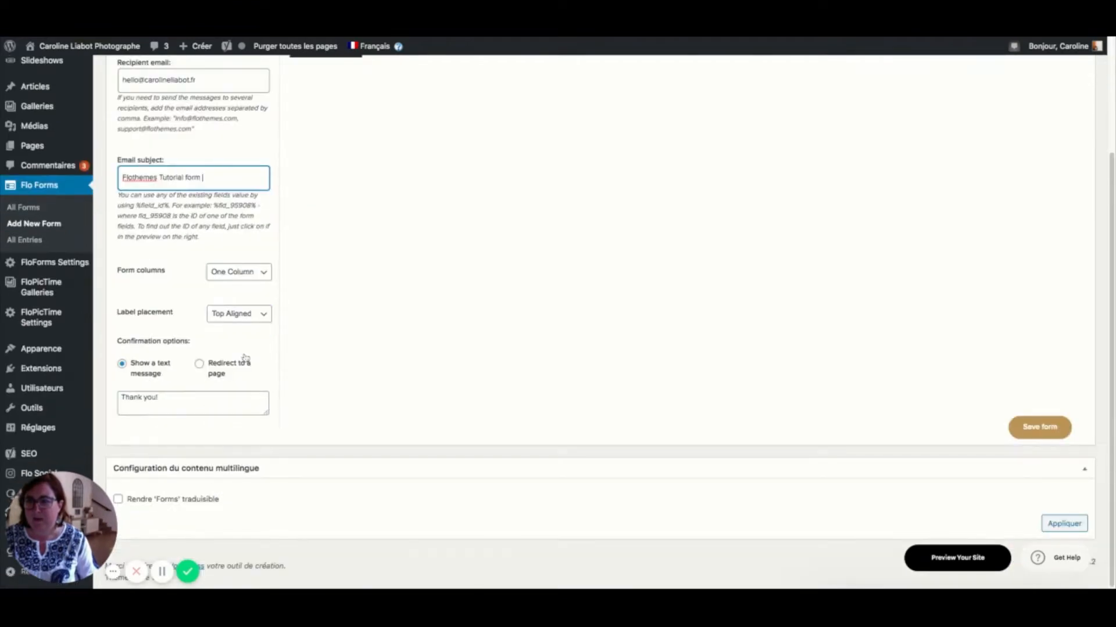
{"action": "double_click", "coordinate": [138, 397]}
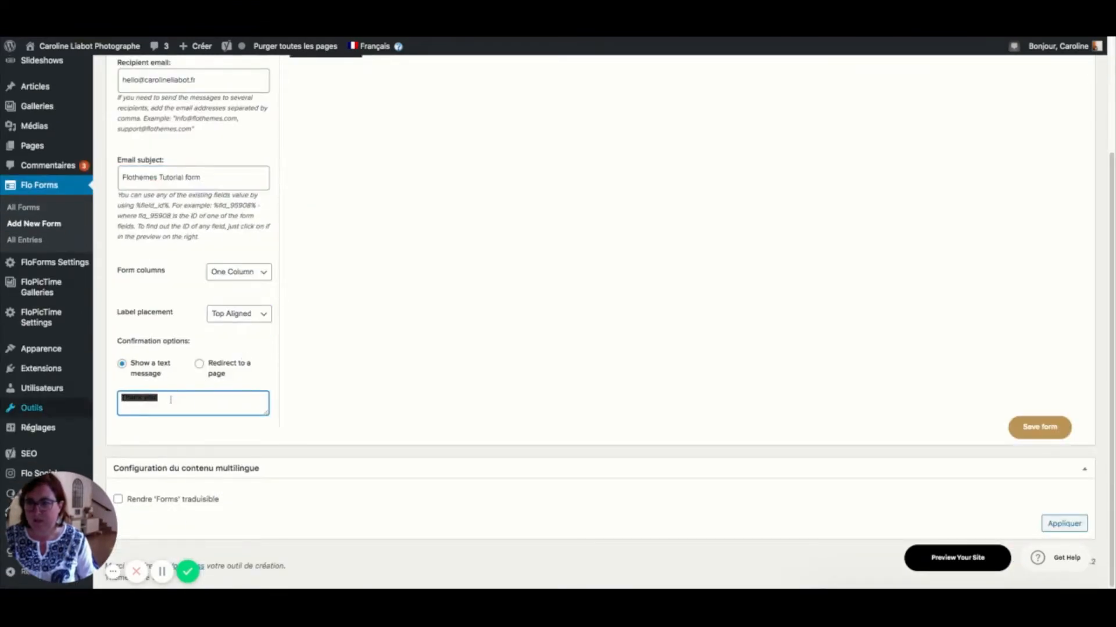
{"action": "type", "text": "Thank you!"}
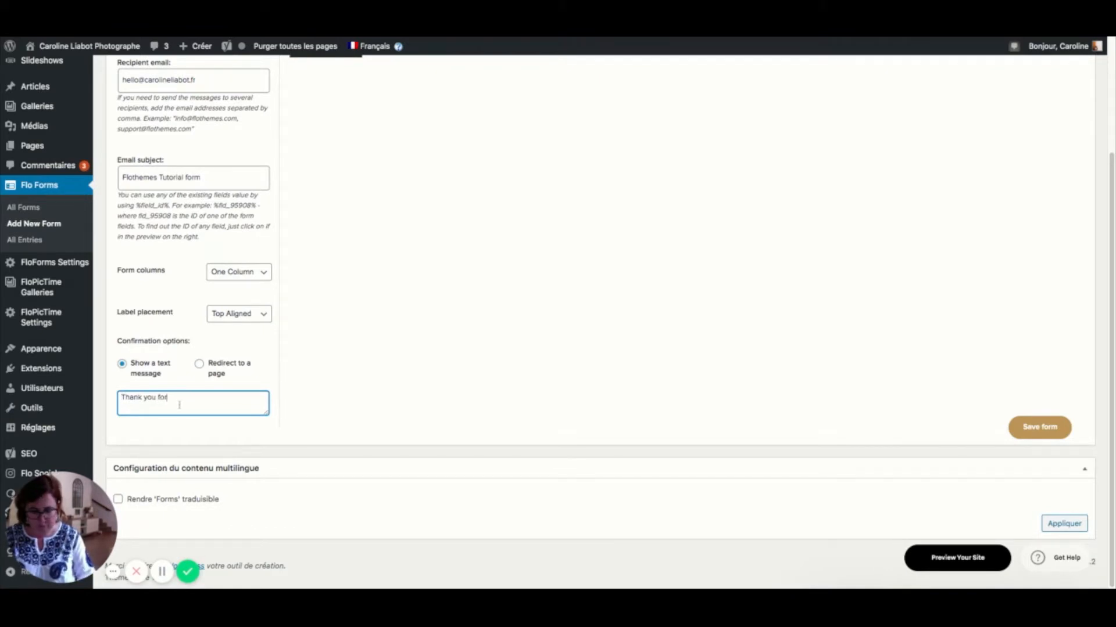
{"action": "type", "text": "filling this form !"}
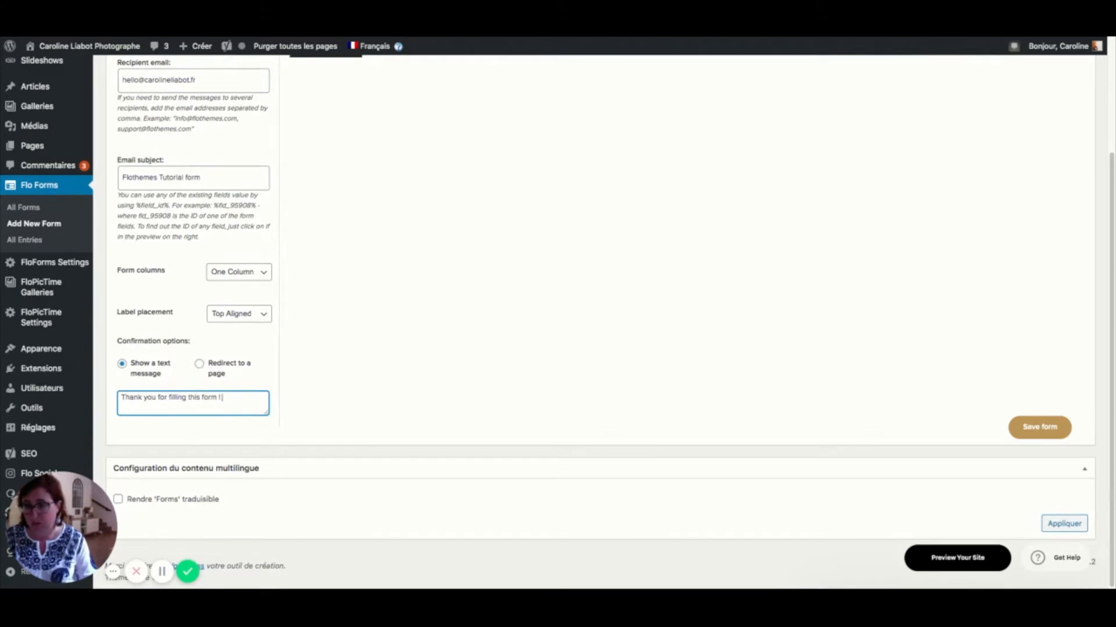
{"action": "mouse_move", "coordinate": [207, 373]}
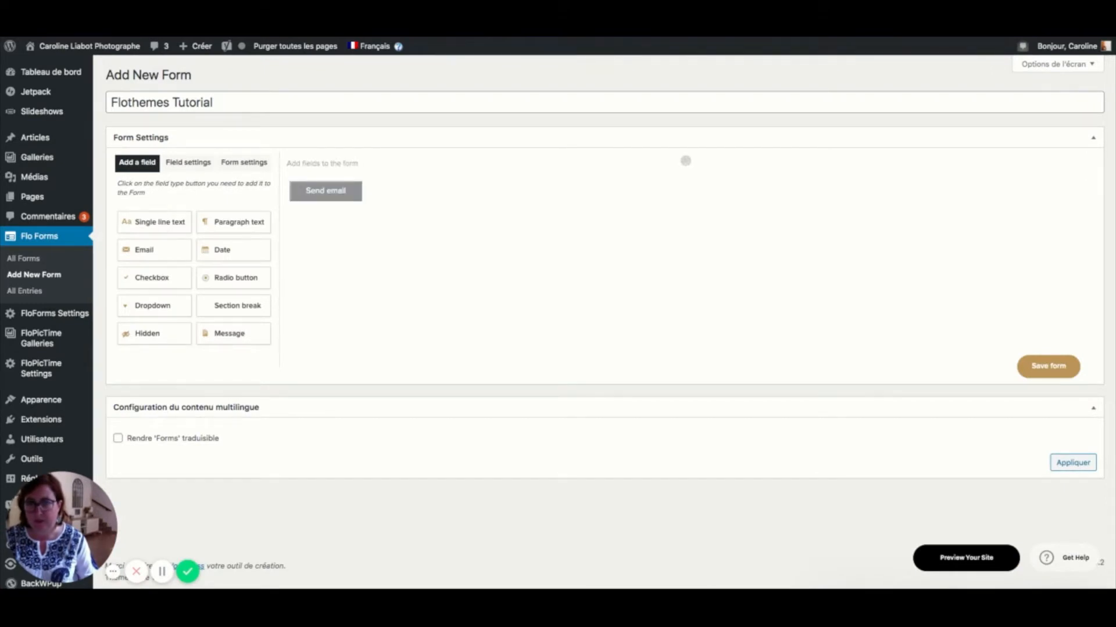
Add a required single-line text field labelled 'First Name'.
{"action": "left_click", "coordinate": [153, 221]}
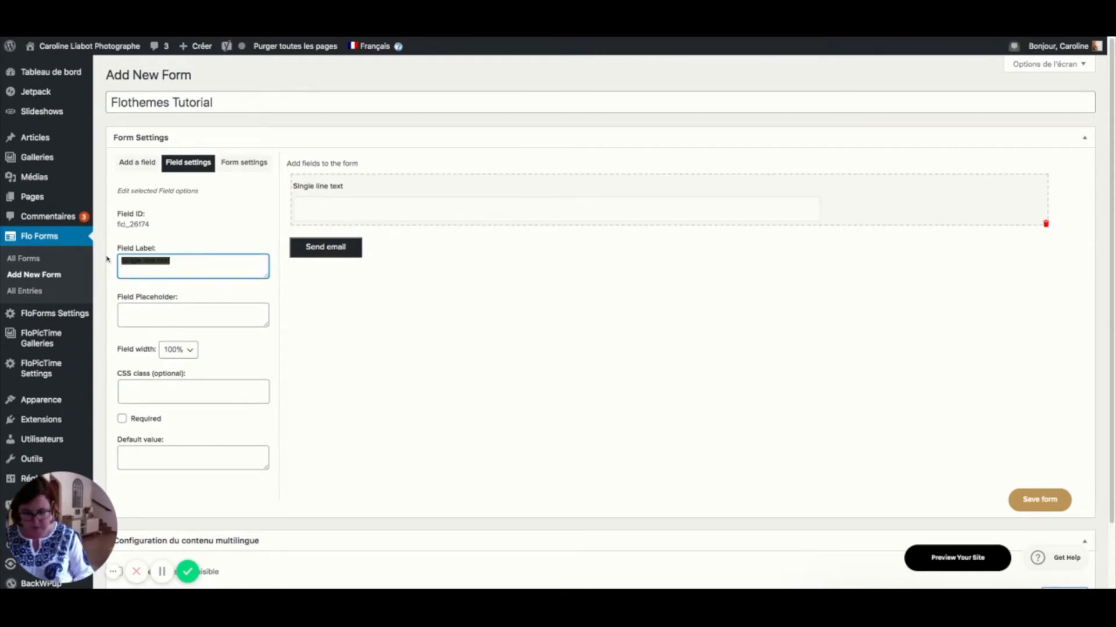
{"action": "type", "text": "First Name"}
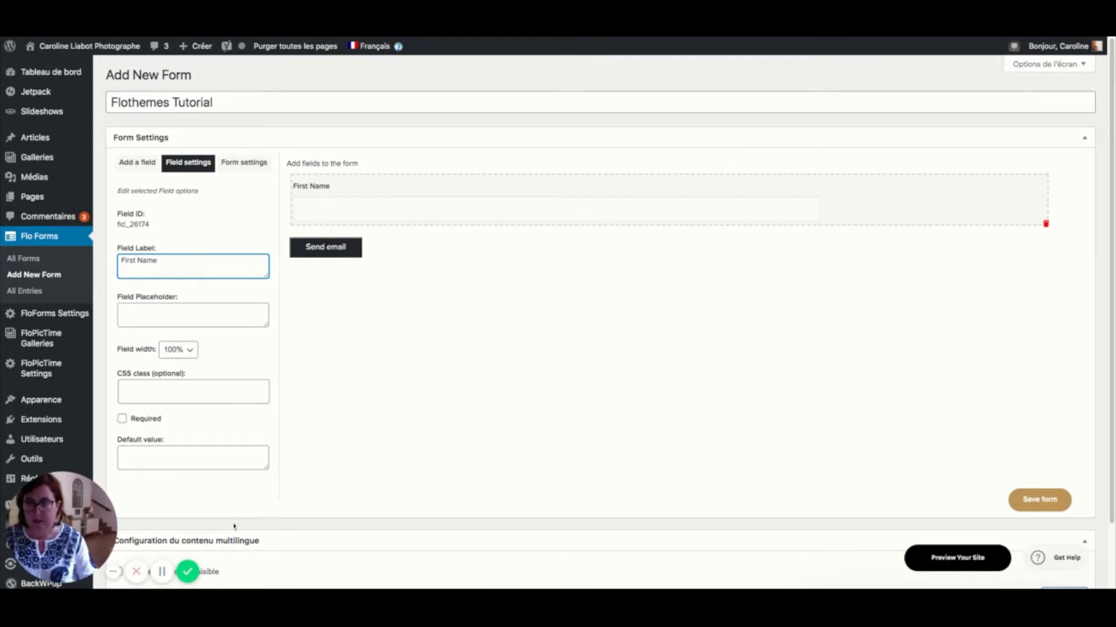
{"action": "left_click", "coordinate": [122, 418]}
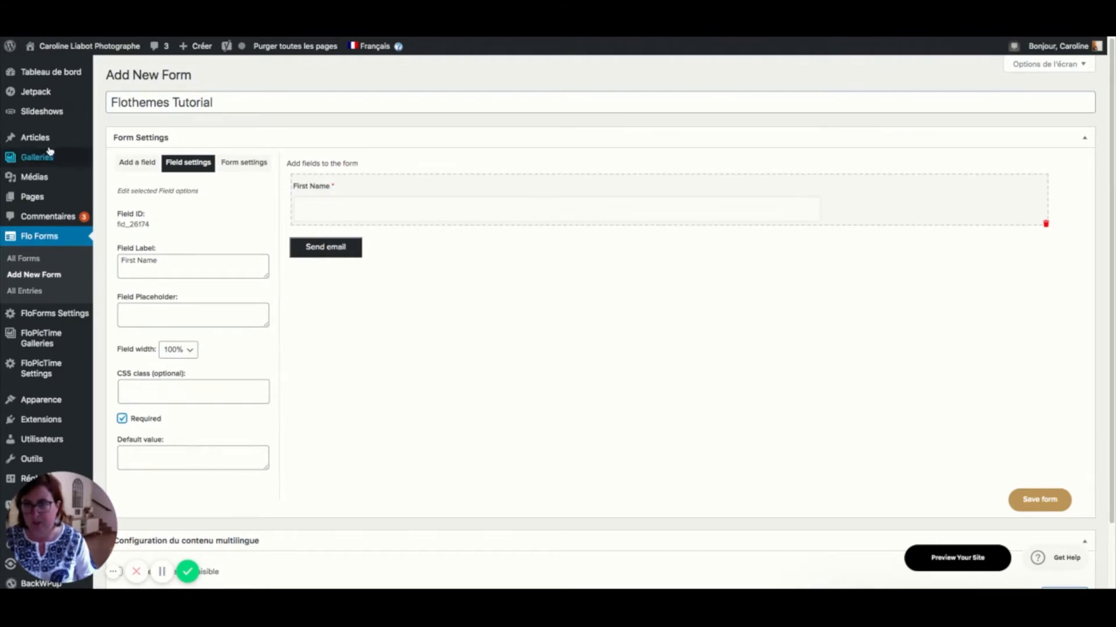
{"action": "left_click", "coordinate": [137, 163]}
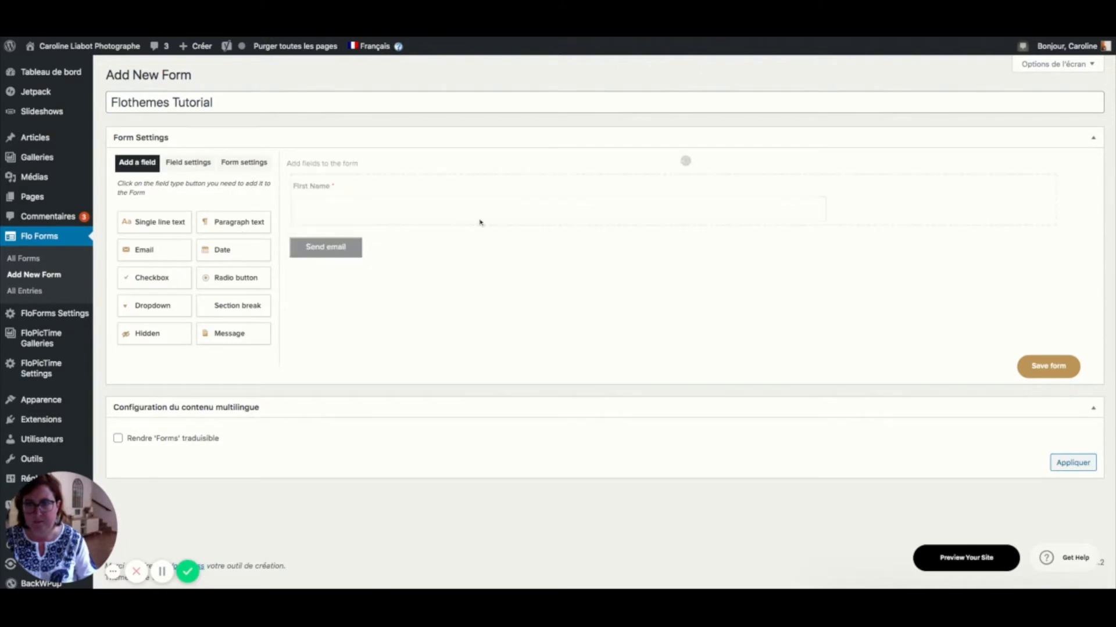
Add a required single-line text field labelled 'Family Name'.
{"action": "left_click", "coordinate": [153, 222]}
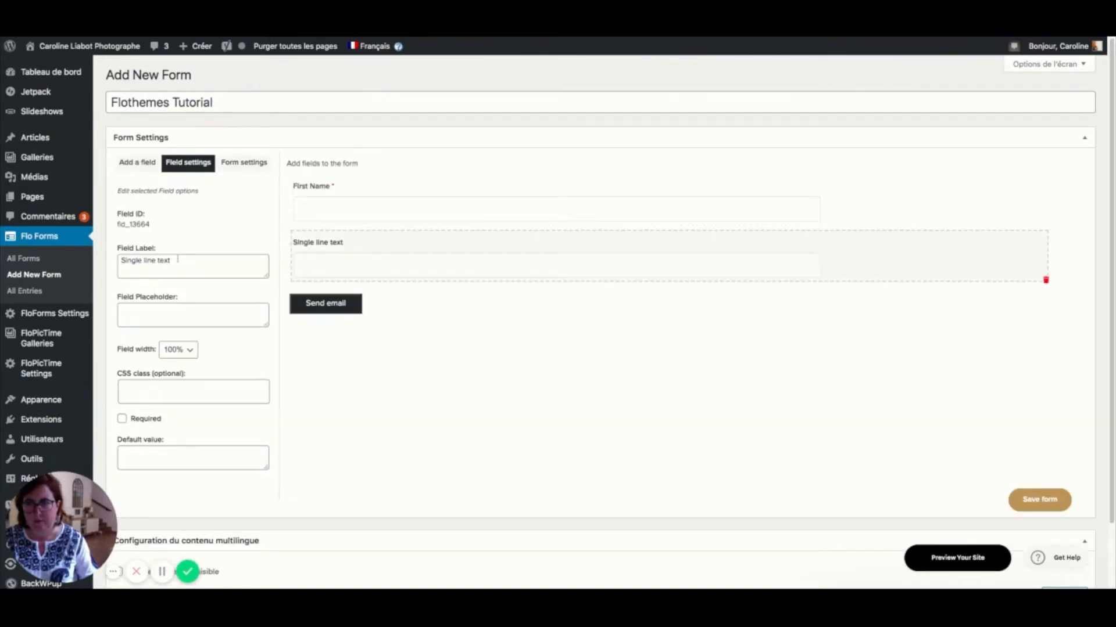
{"action": "type", "text": "Family Name"}
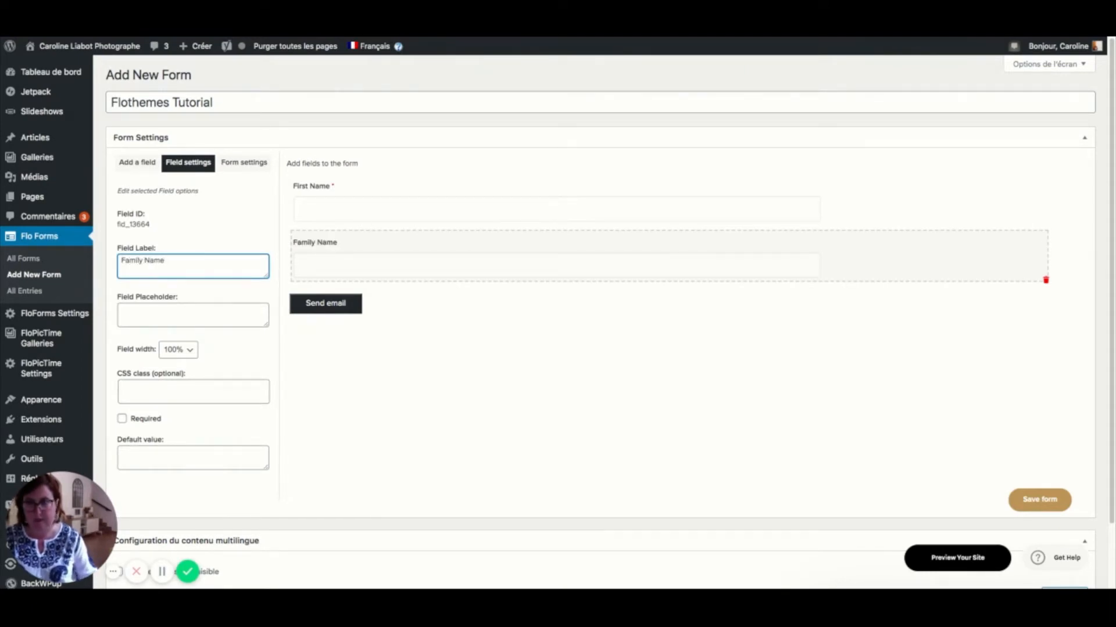
{"action": "left_click", "coordinate": [122, 419]}
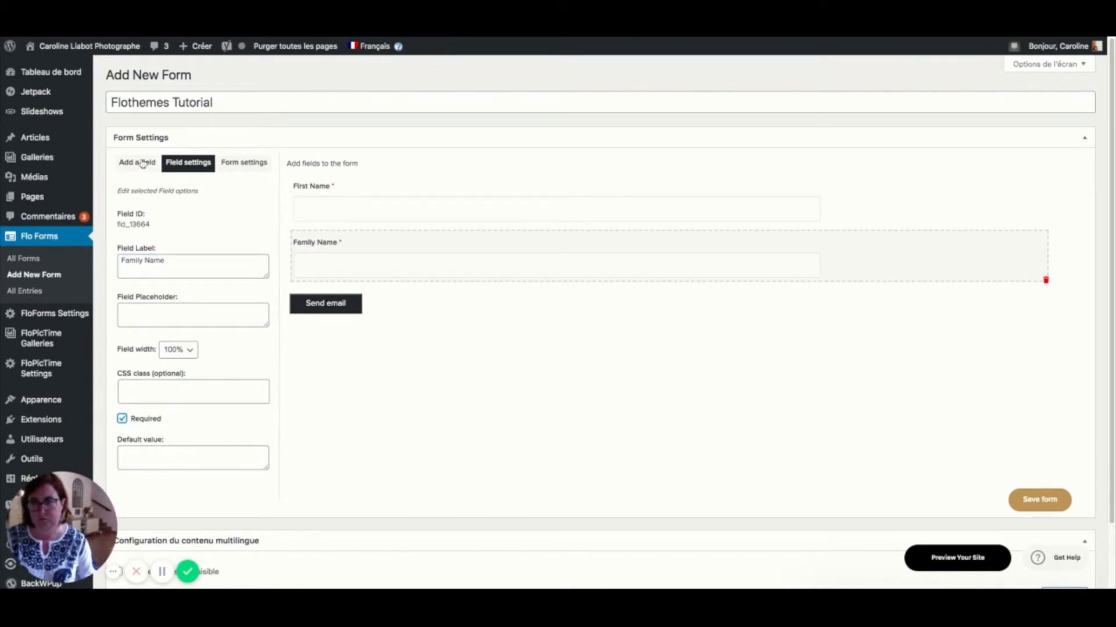
{"action": "left_click", "coordinate": [136, 163]}
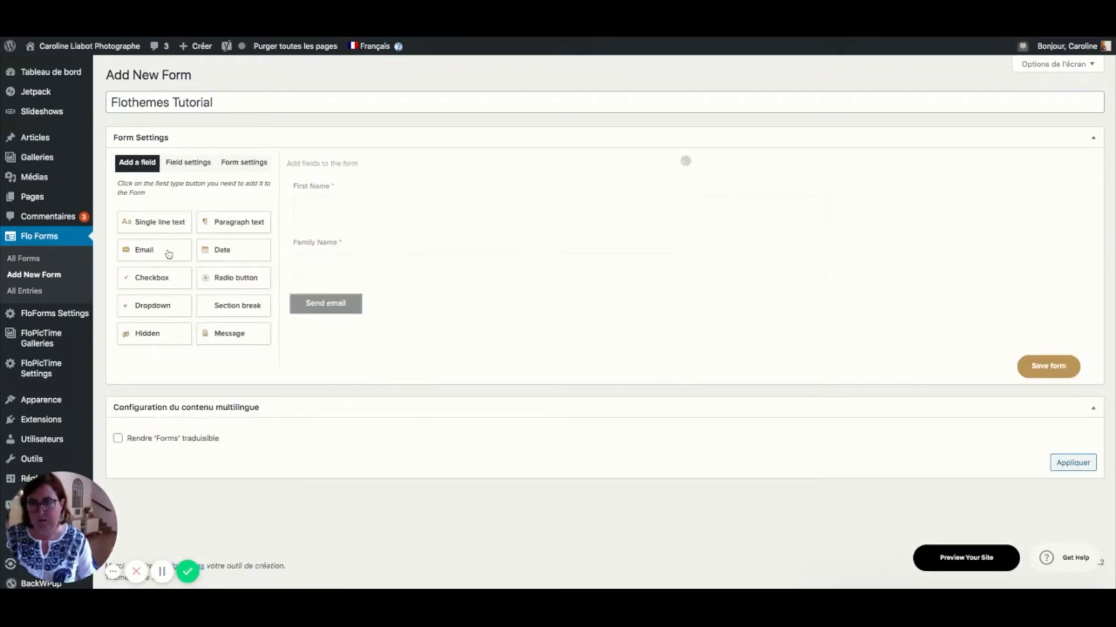
Add a required Email field below Family Name.
{"action": "left_click", "coordinate": [153, 250]}
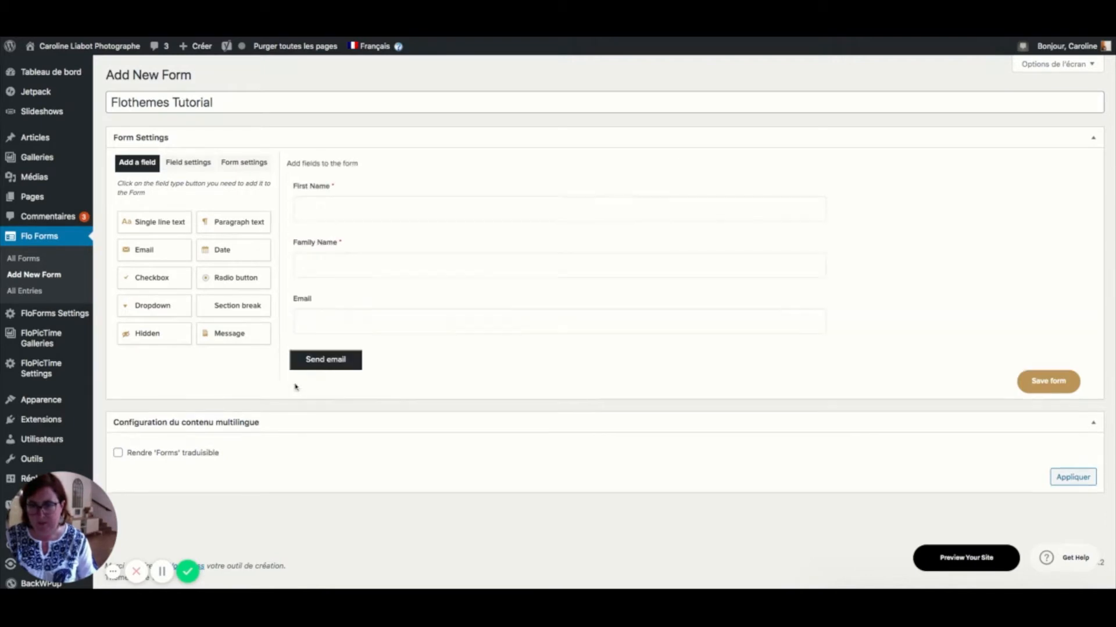
{"action": "left_click", "coordinate": [559, 309]}
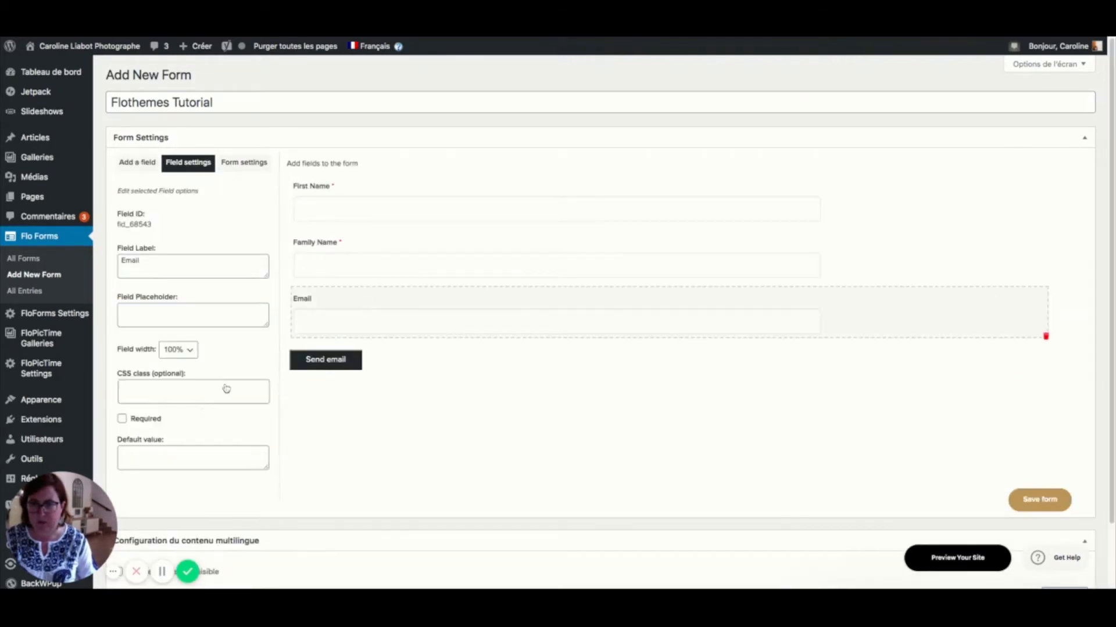
{"action": "left_click", "coordinate": [123, 418]}
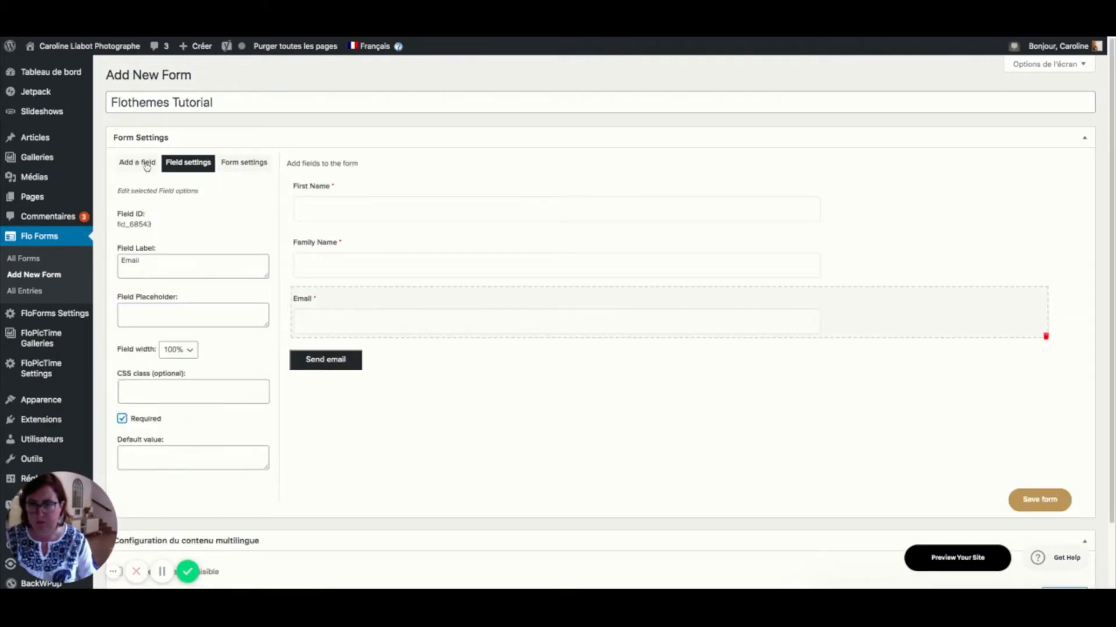
{"action": "left_click", "coordinate": [137, 163]}
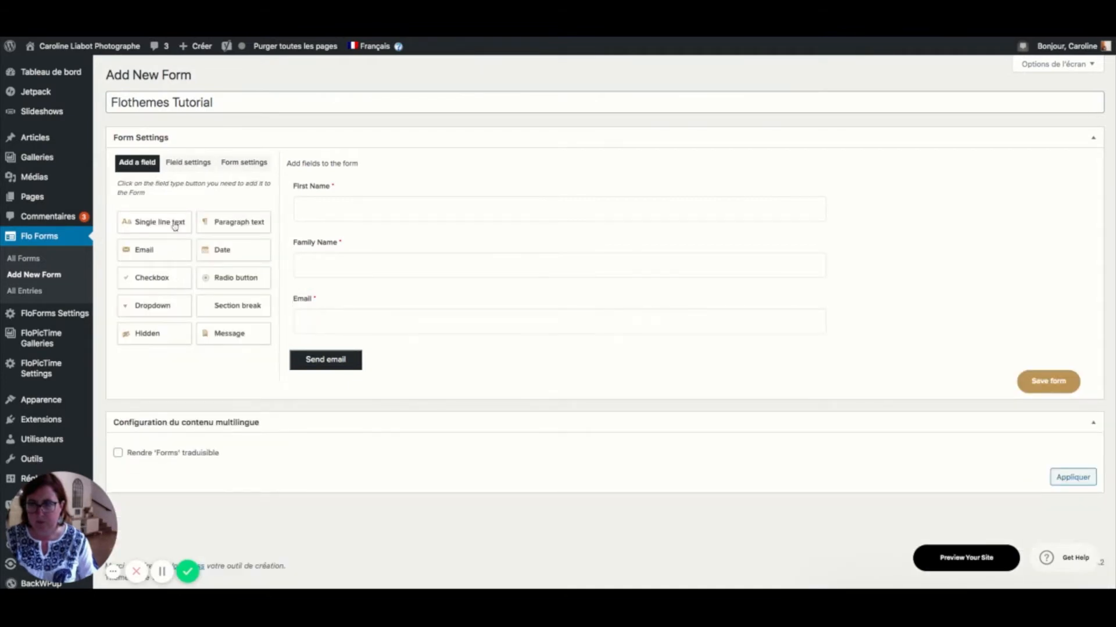
Add a required single-line text field labelled 'Phone number'.
{"action": "left_click", "coordinate": [154, 222]}
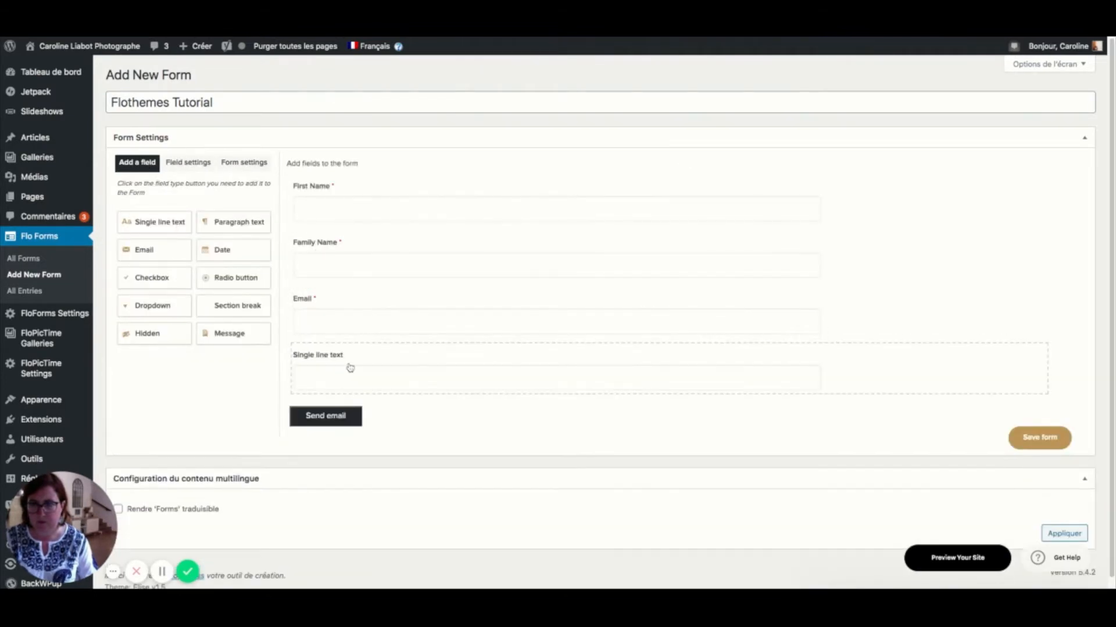
{"action": "left_click", "coordinate": [351, 367]}
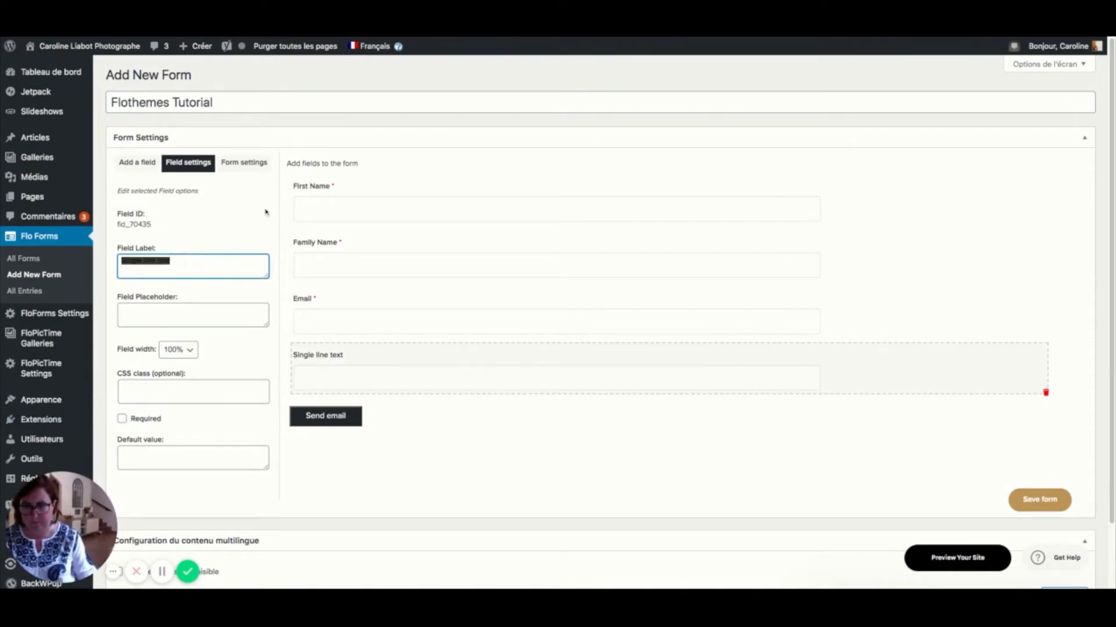
{"action": "type", "text": "Phone number"}
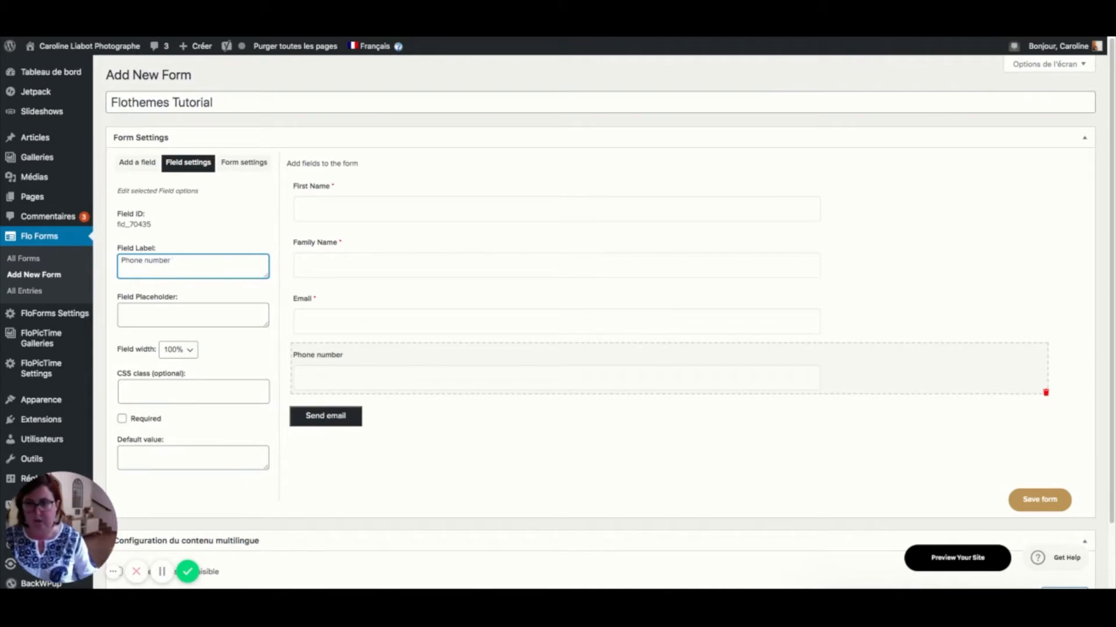
{"action": "left_click", "coordinate": [122, 419]}
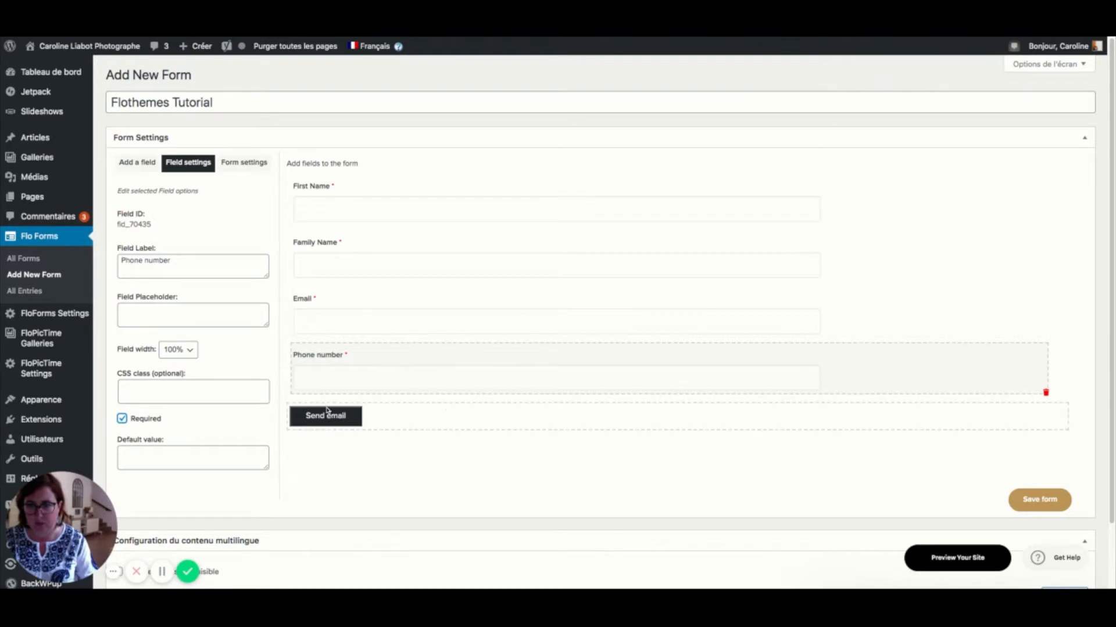
{"action": "mouse_move", "coordinate": [359, 395]}
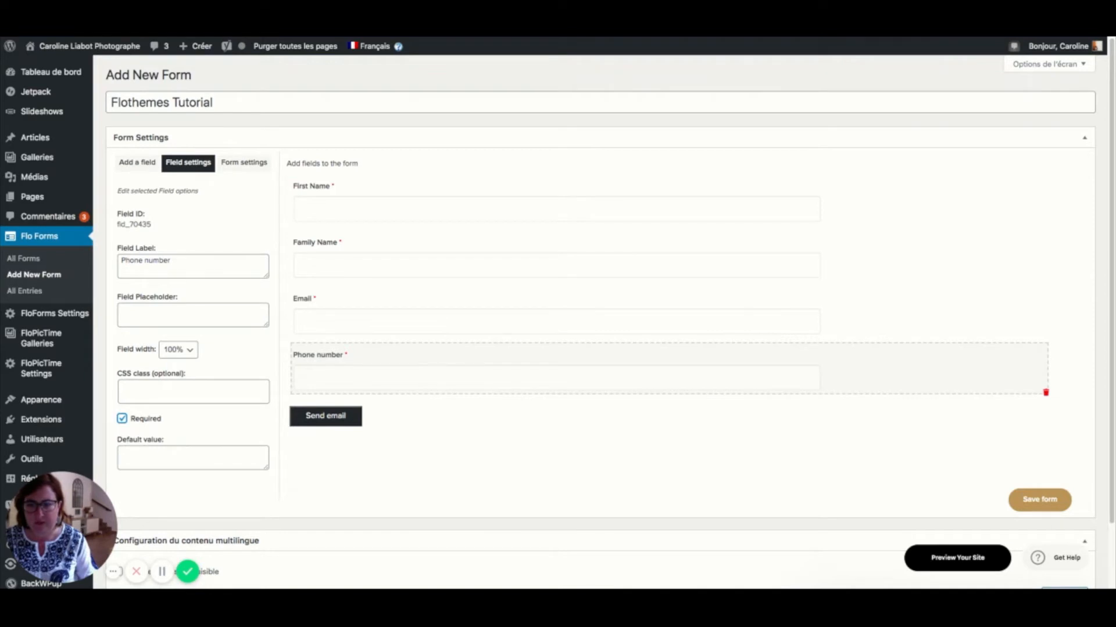
{"action": "mouse_move", "coordinate": [391, 401]}
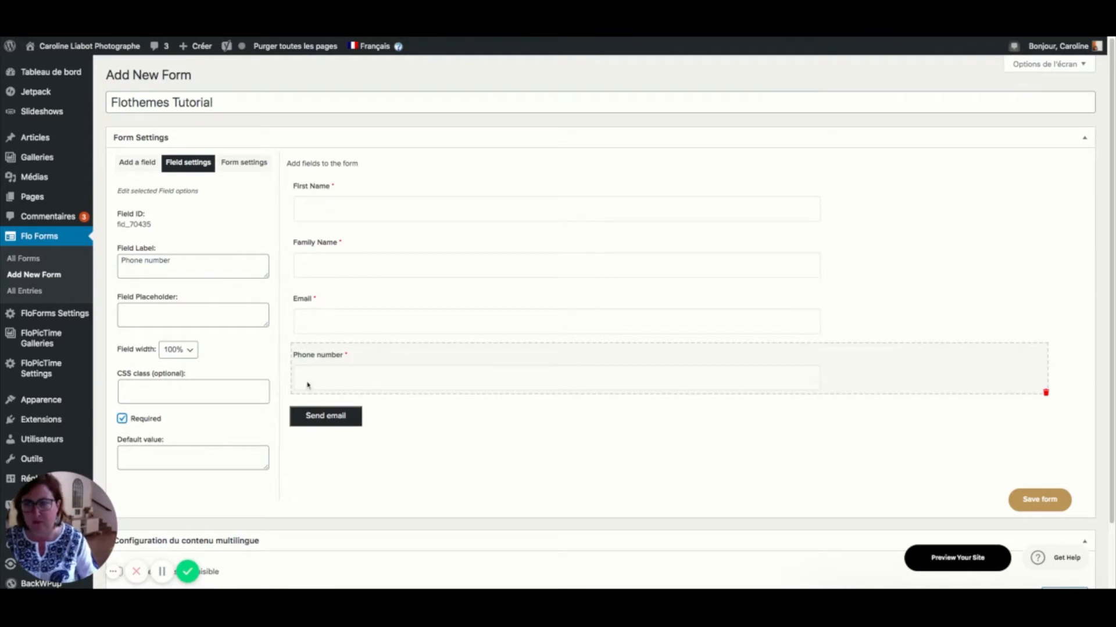
{"action": "left_click", "coordinate": [138, 163]}
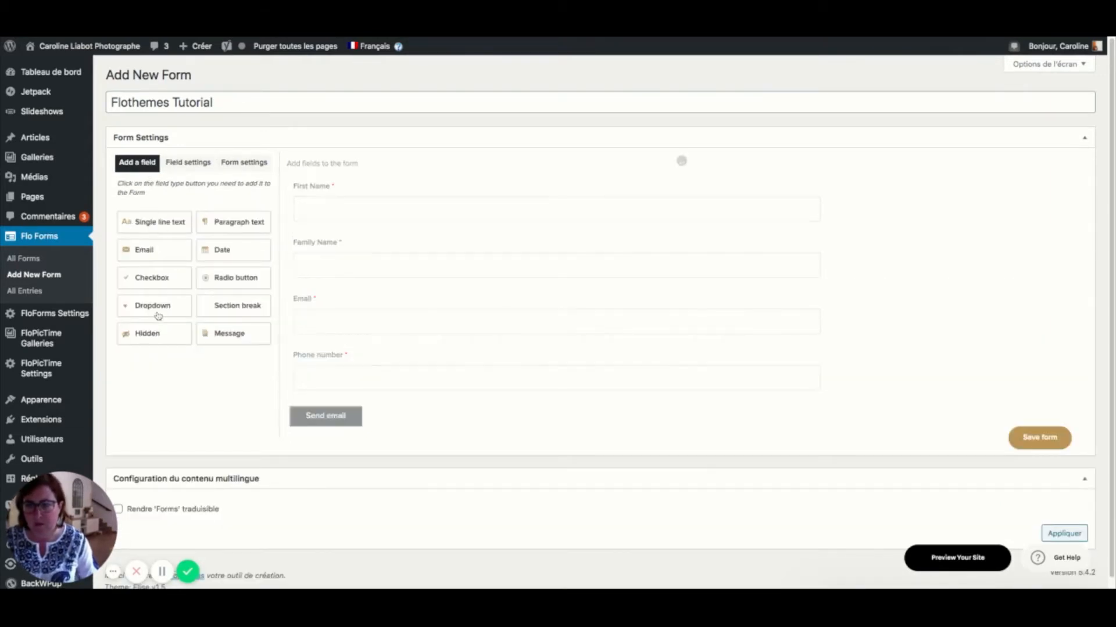
Add a dropdown field labelled 'Project'.
{"action": "left_click", "coordinate": [154, 305]}
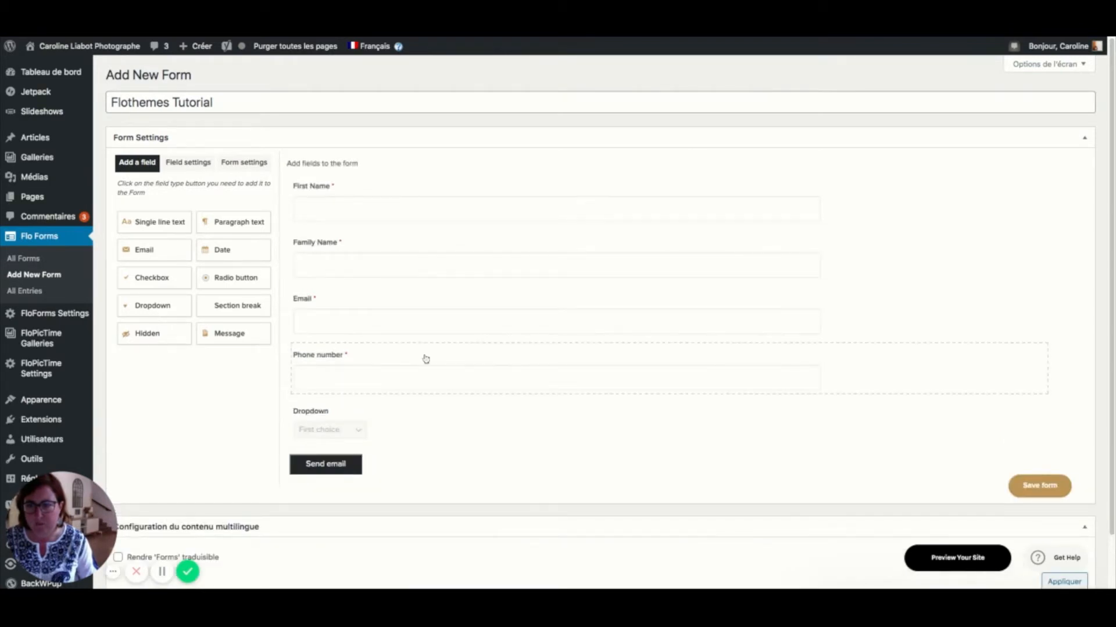
{"action": "left_click", "coordinate": [318, 412]}
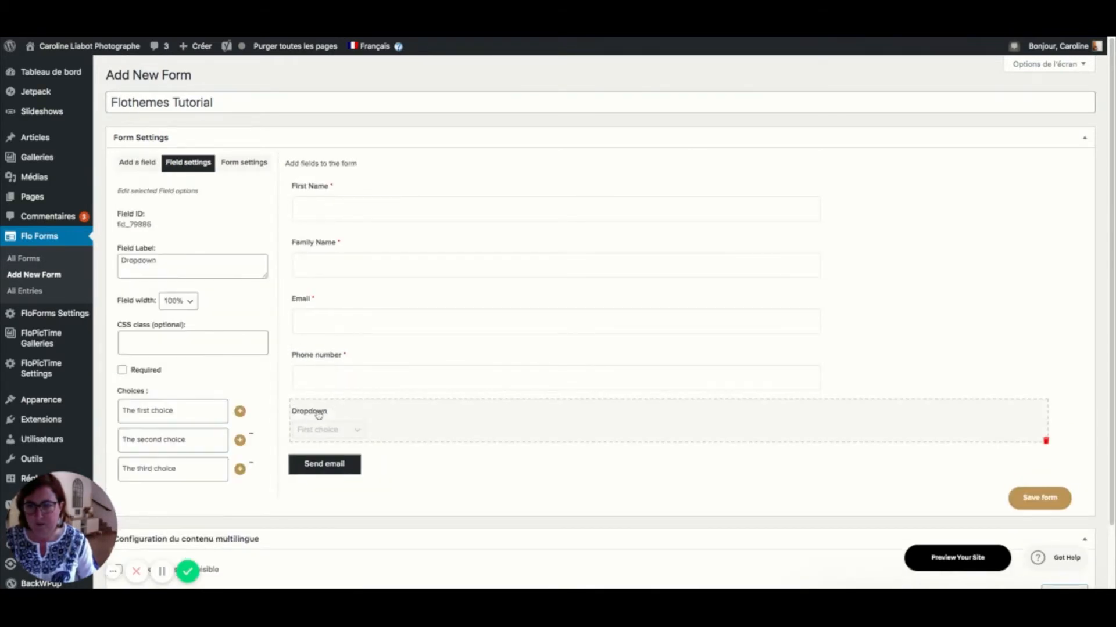
{"action": "left_click", "coordinate": [192, 266]}
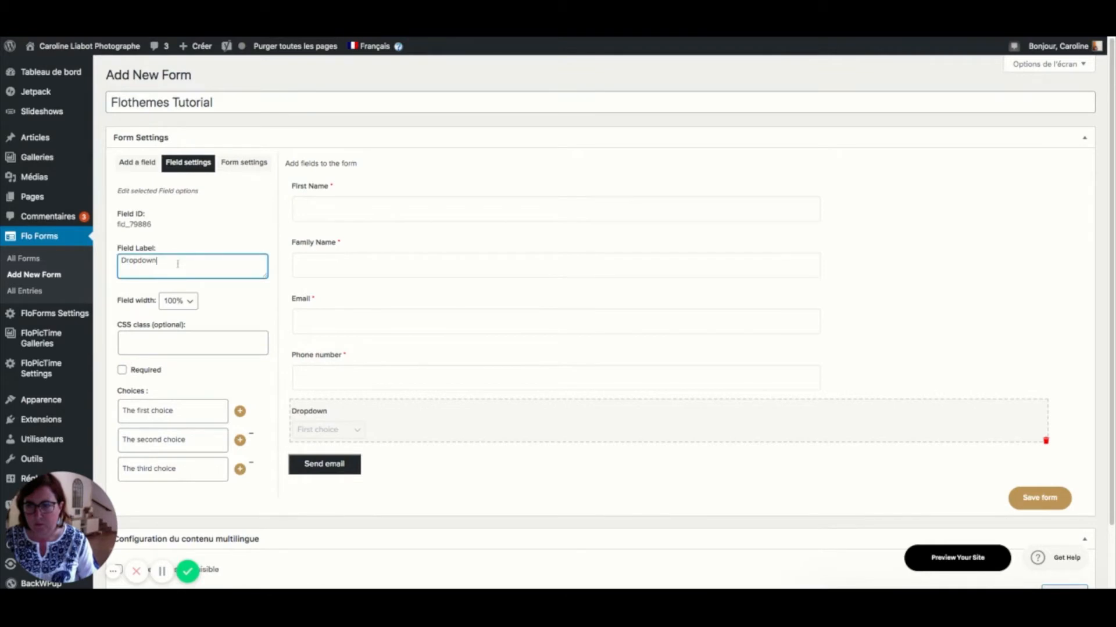
{"action": "type", "text": "Project"}
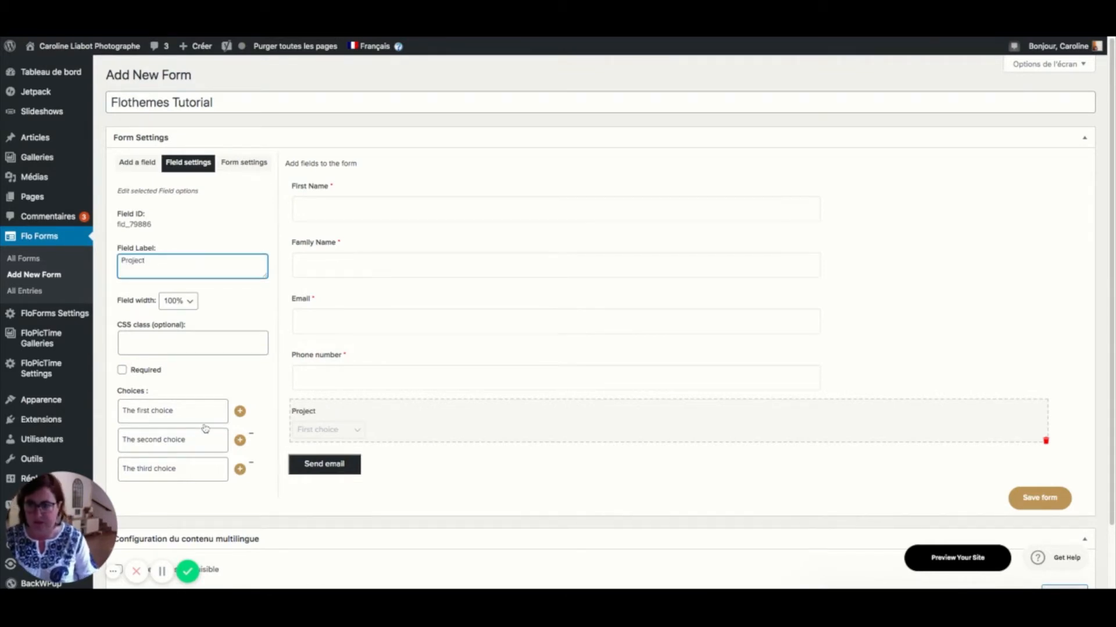
Rename the choices to Family Session, Newborn Session and Portrait Session.
{"action": "double_click", "coordinate": [146, 411]}
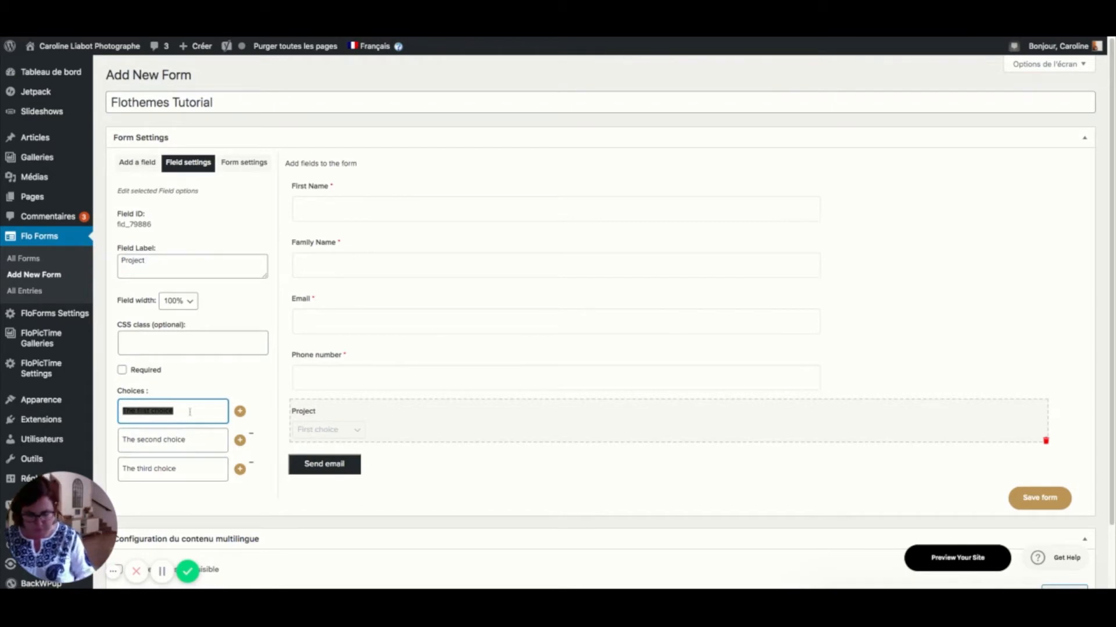
{"action": "type", "text": "Fi"}
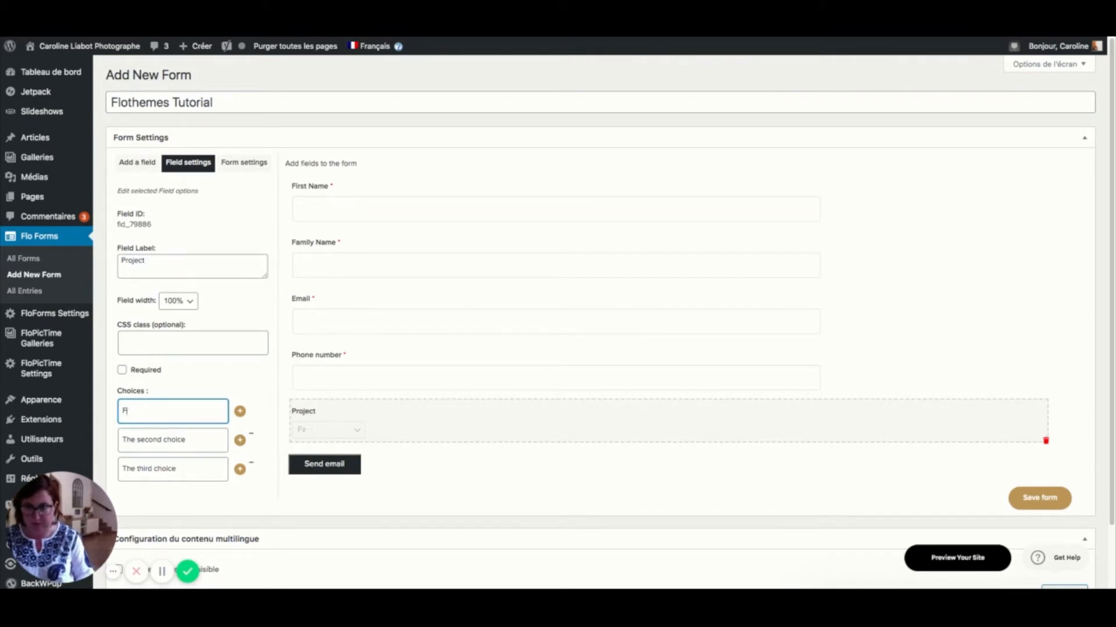
{"action": "type", "text": "Family"}
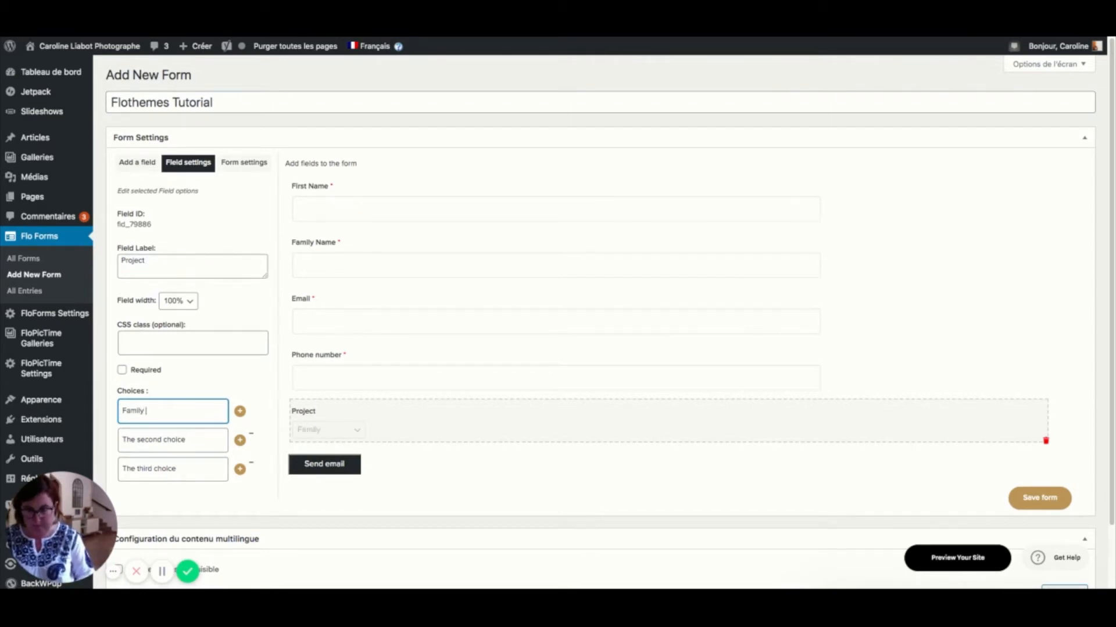
{"action": "left_click", "coordinate": [172, 439]}
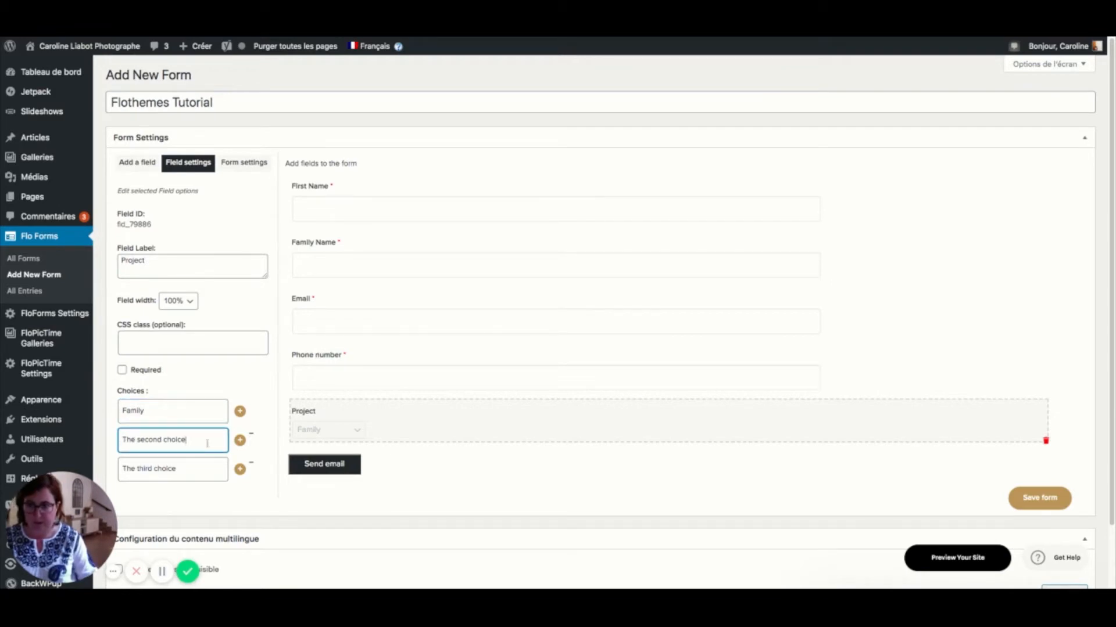
{"action": "type", "text": "New"}
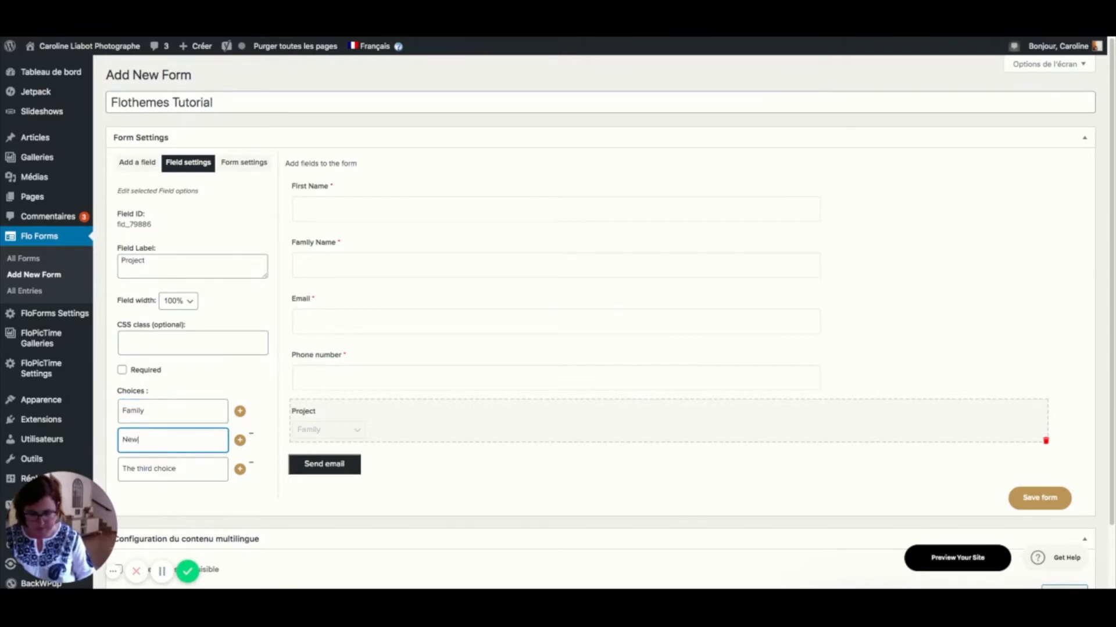
{"action": "type", "text": "Newborn SEssio"}
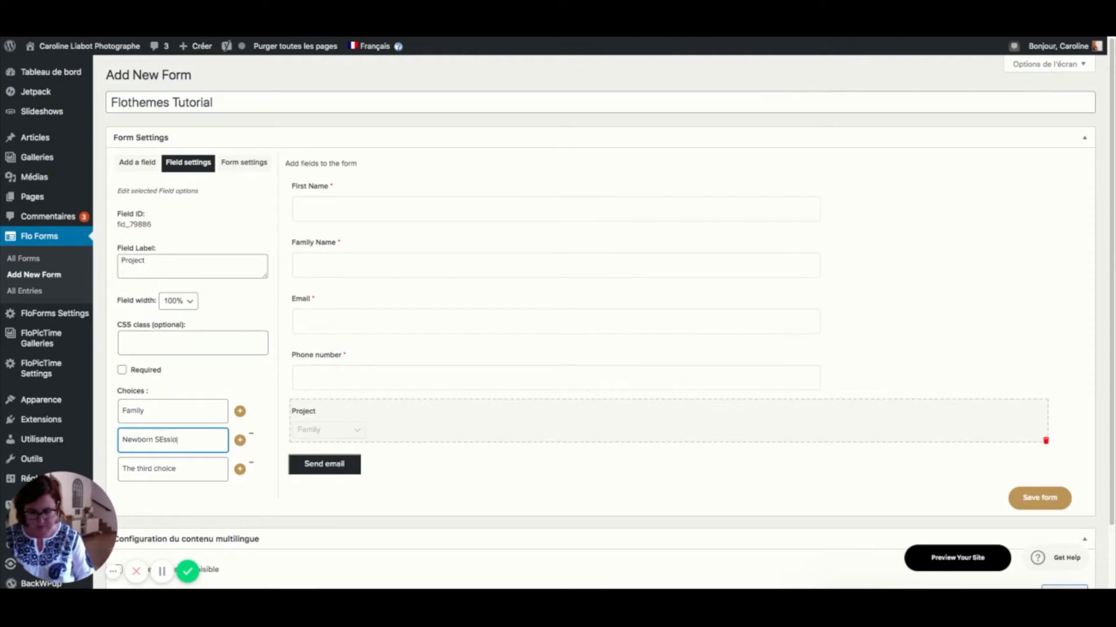
{"action": "type", "text": "Newborn SEssion"}
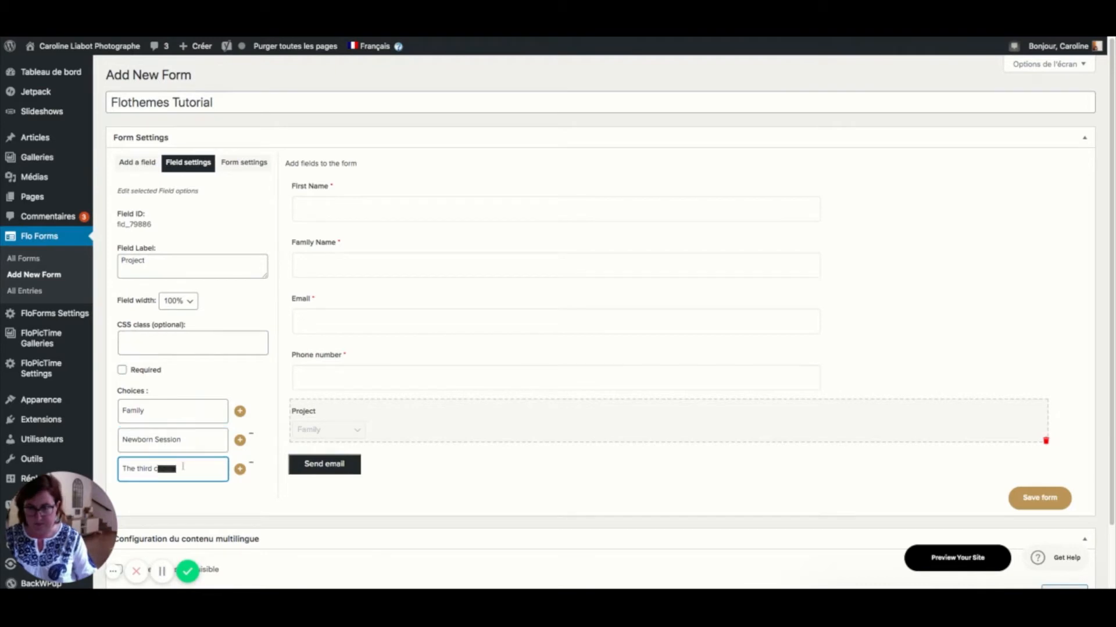
{"action": "type", "text": "Potra"}
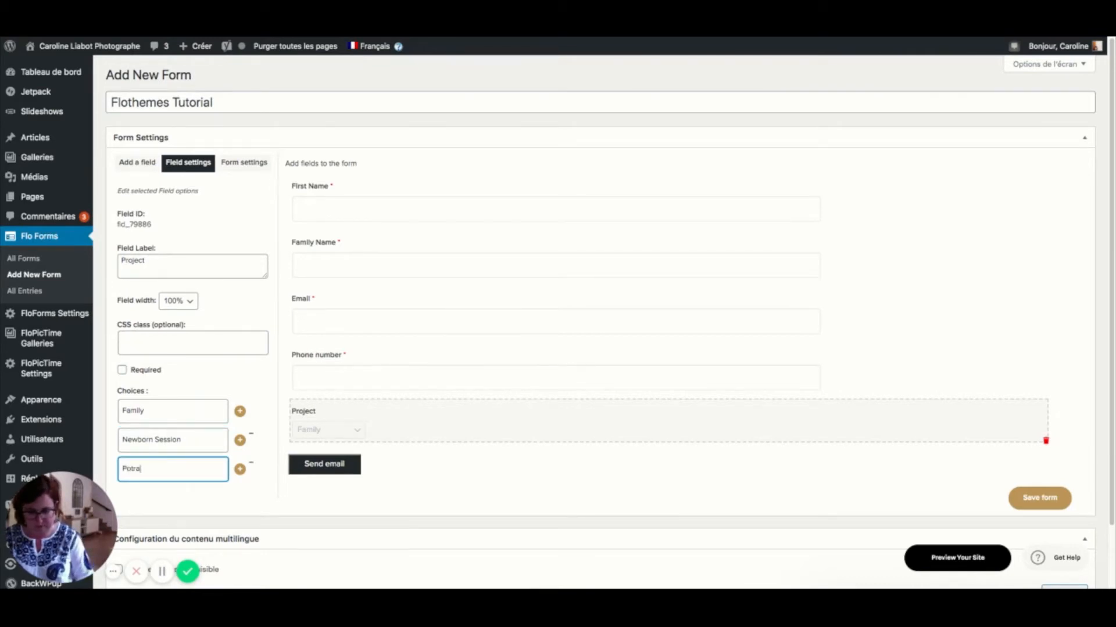
{"action": "key", "text": "Backspace"}
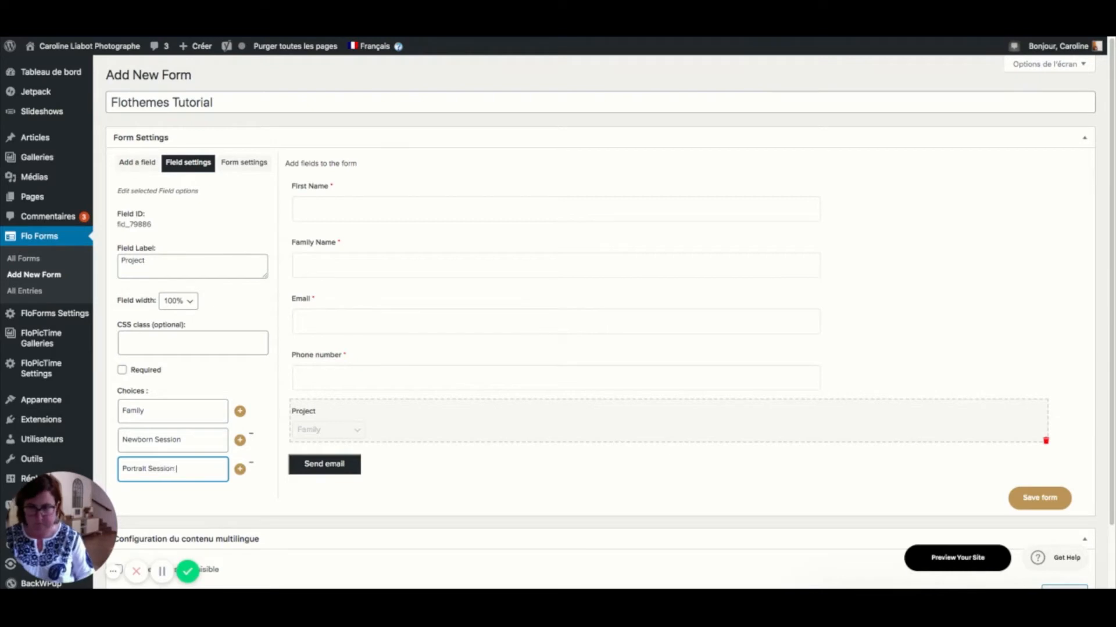
{"action": "left_click", "coordinate": [172, 411]}
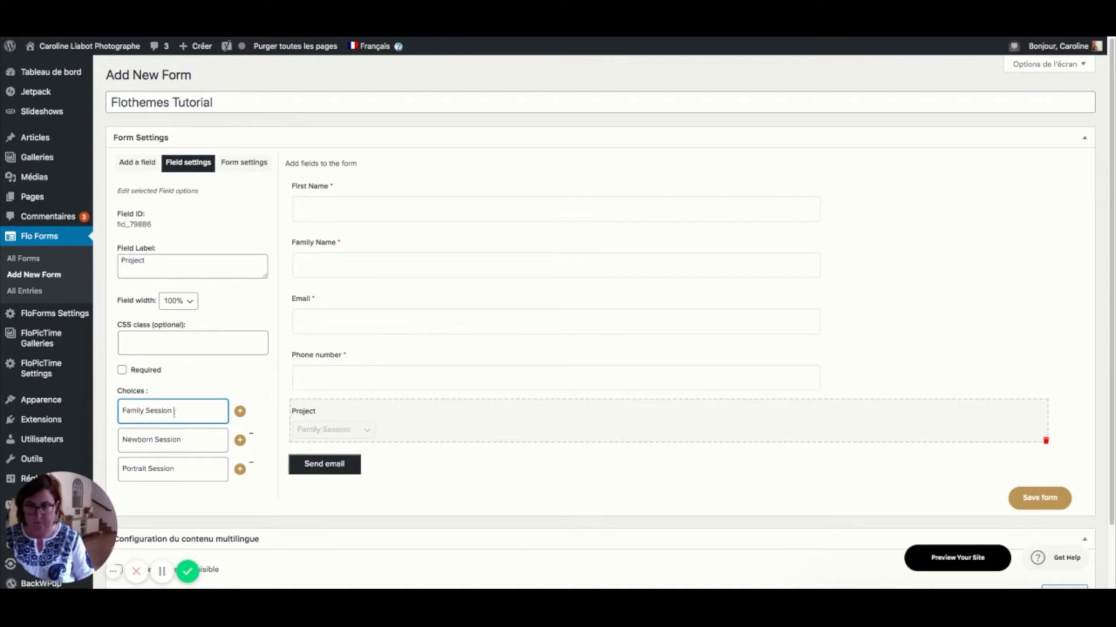
Make the Project dropdown required and return to the field-type list.
{"action": "left_click", "coordinate": [122, 371]}
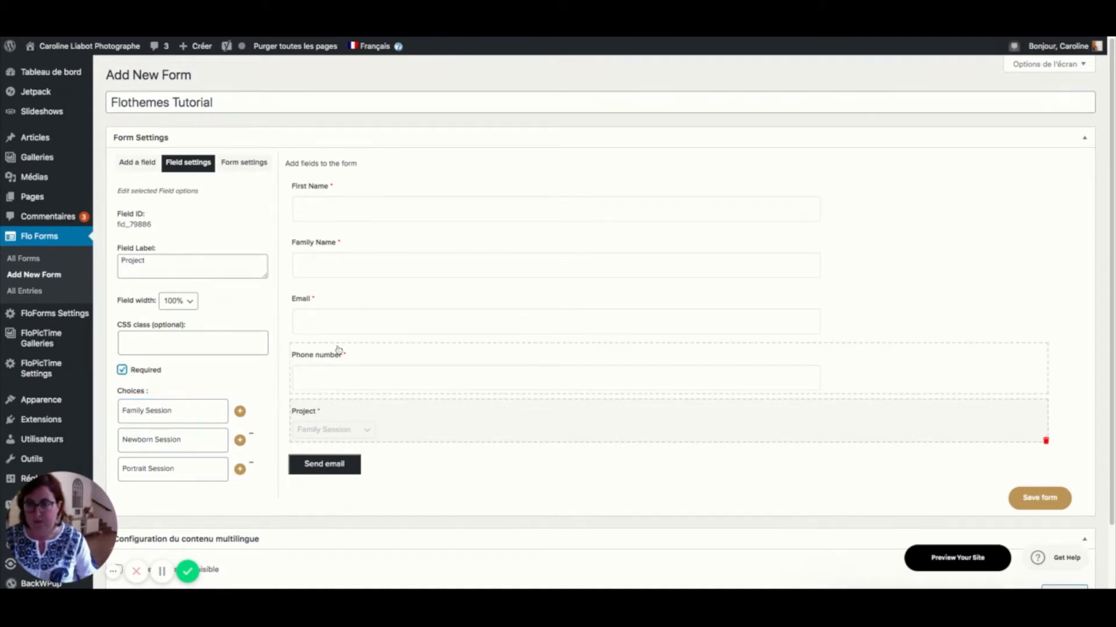
{"action": "scroll", "scroll_direction": "down", "scroll_amount": 3}
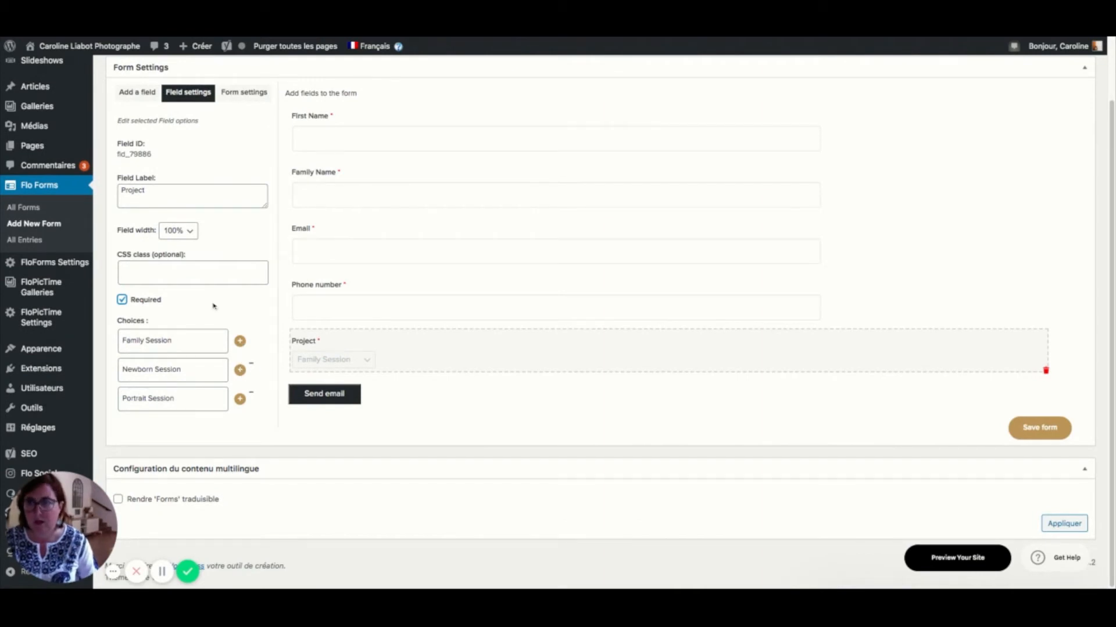
{"action": "left_click", "coordinate": [137, 105]}
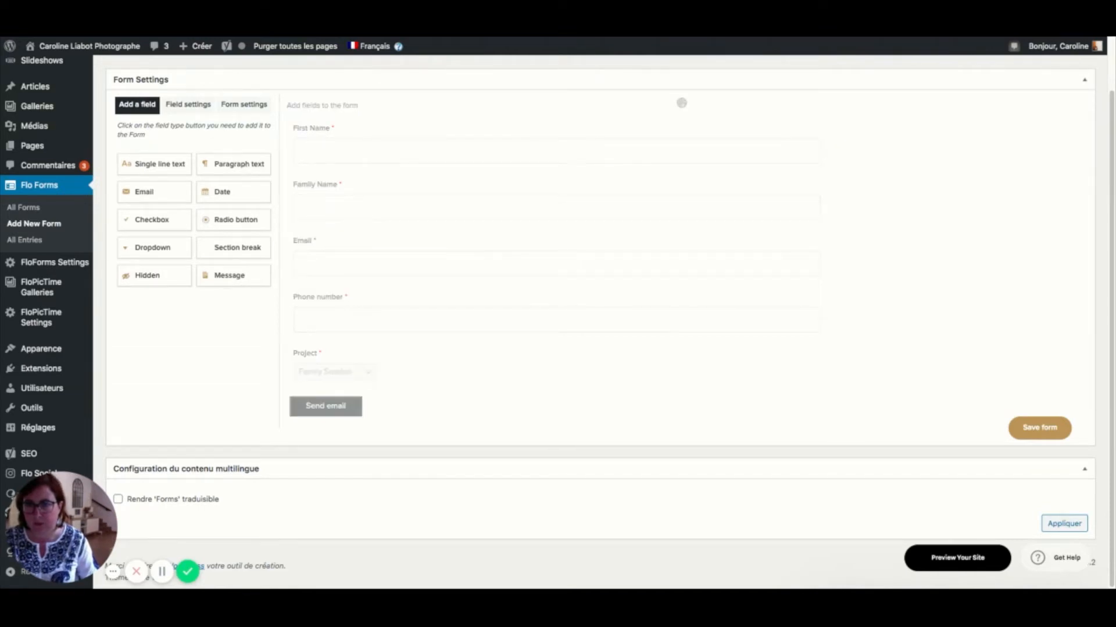
Add a required paragraph field labelled 'Tell me more about your project'.
{"action": "left_click", "coordinate": [233, 164]}
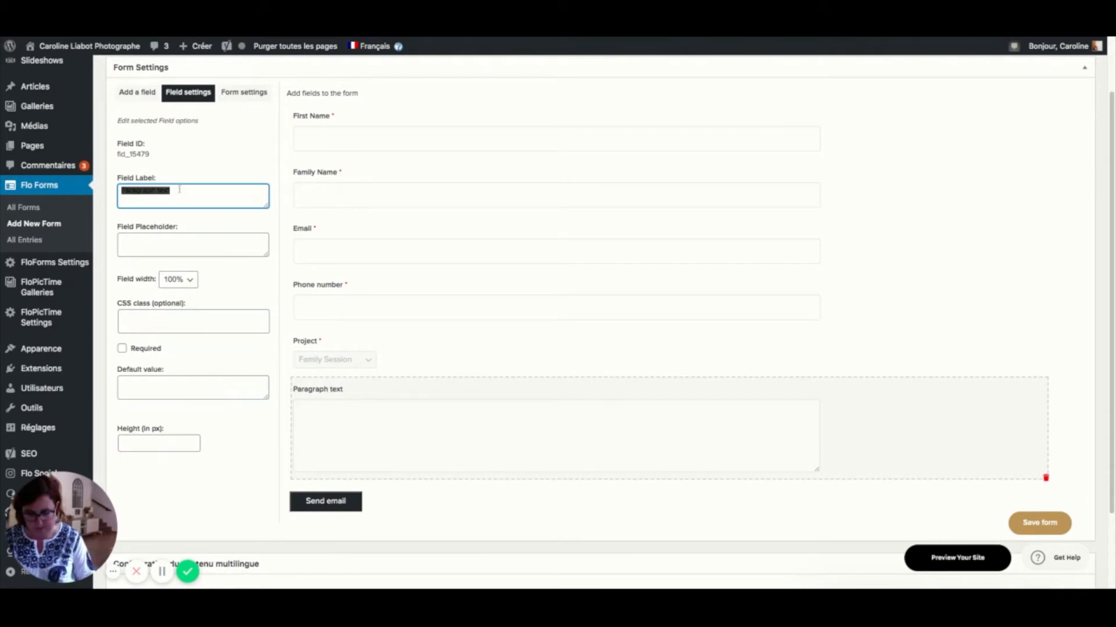
{"action": "type", "text": "Tell me more about their"}
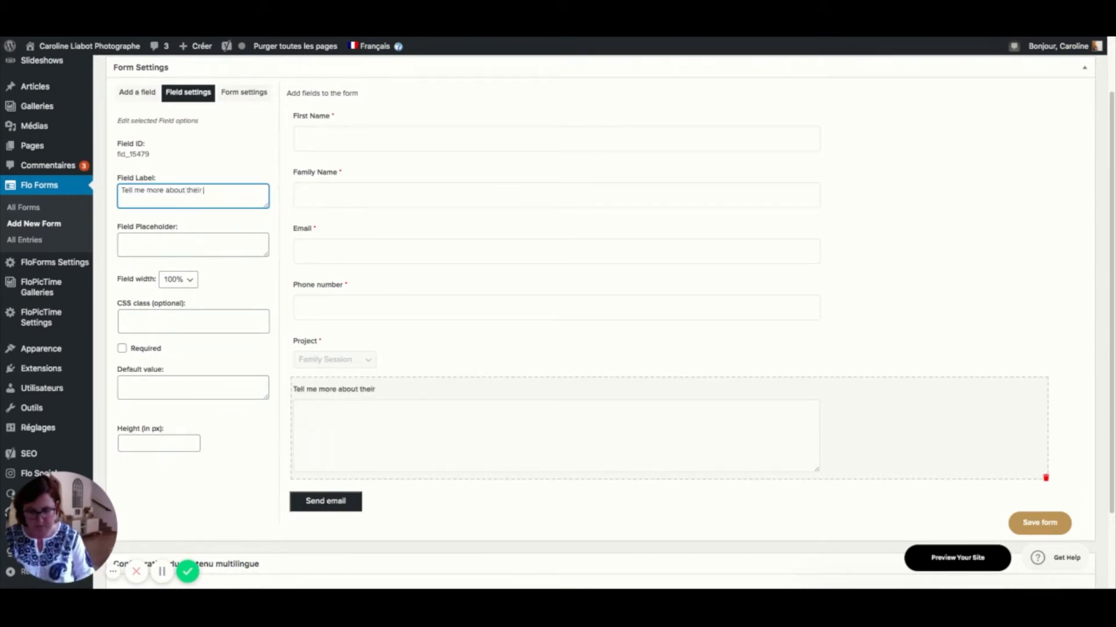
{"action": "type", "text": "projevt"}
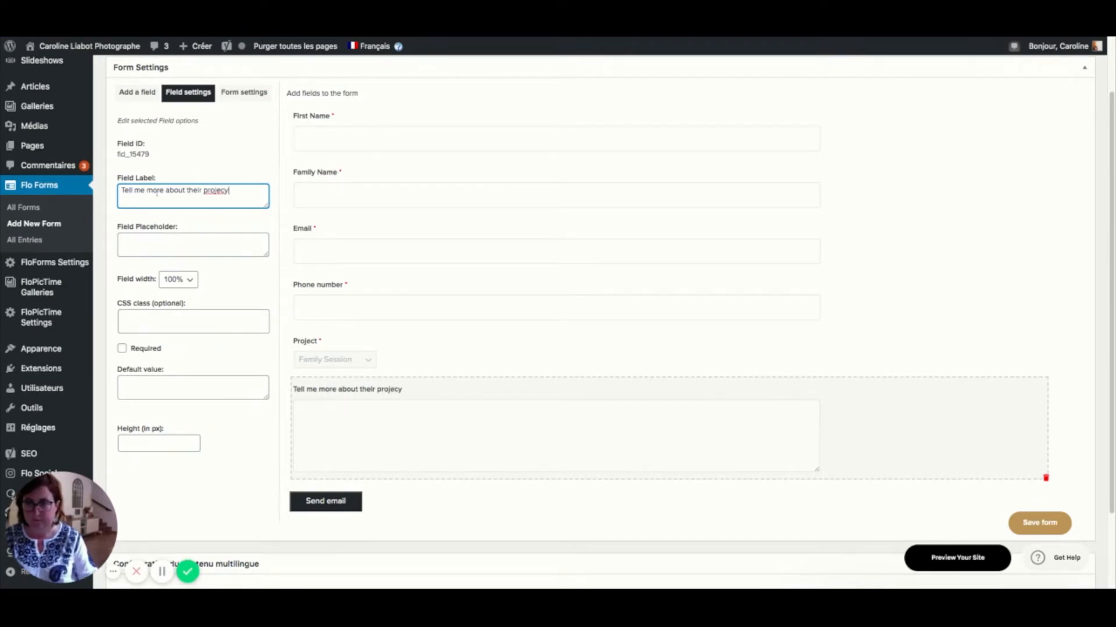
{"action": "double_click", "coordinate": [190, 190]}
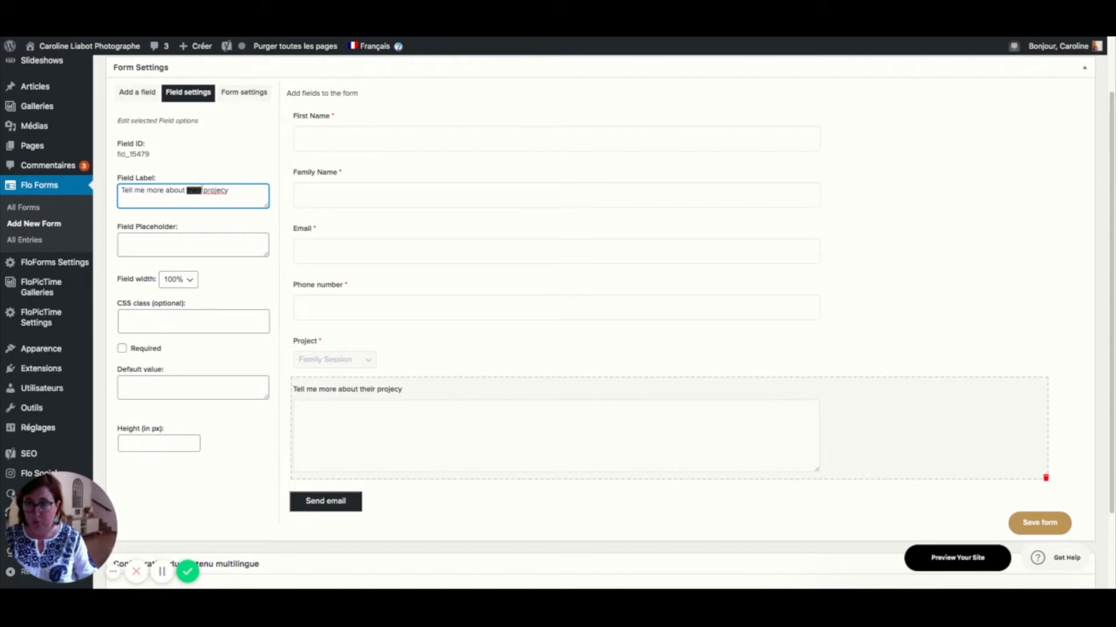
{"action": "type", "text": "your"}
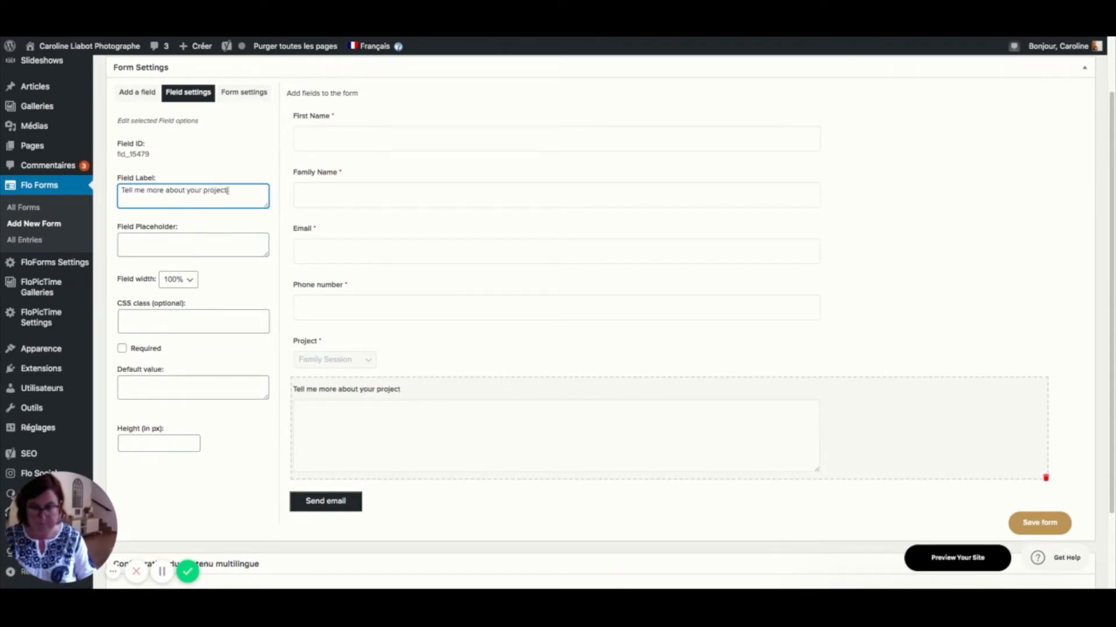
{"action": "left_click", "coordinate": [122, 349]}
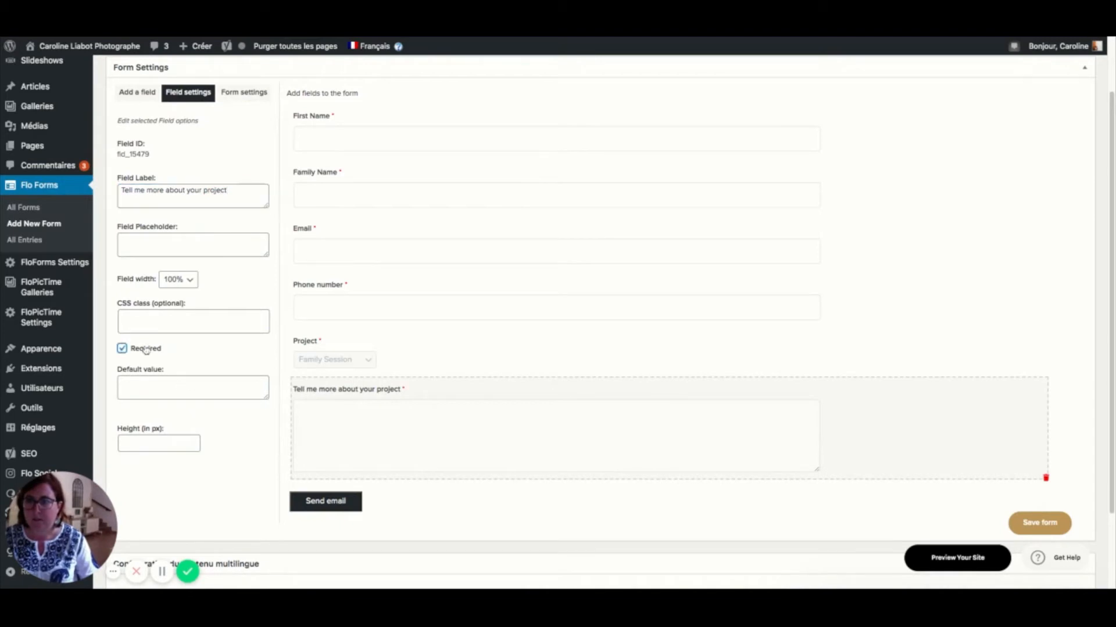
{"action": "left_click", "coordinate": [138, 93]}
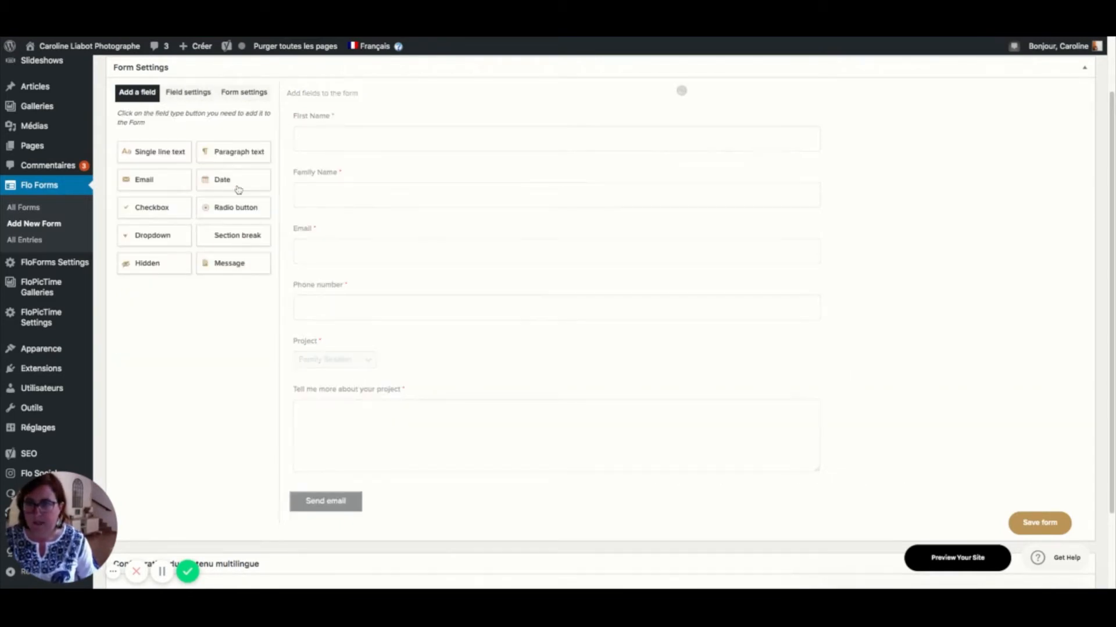
Add a Date field after the project description paragraph.
{"action": "left_click", "coordinate": [232, 179]}
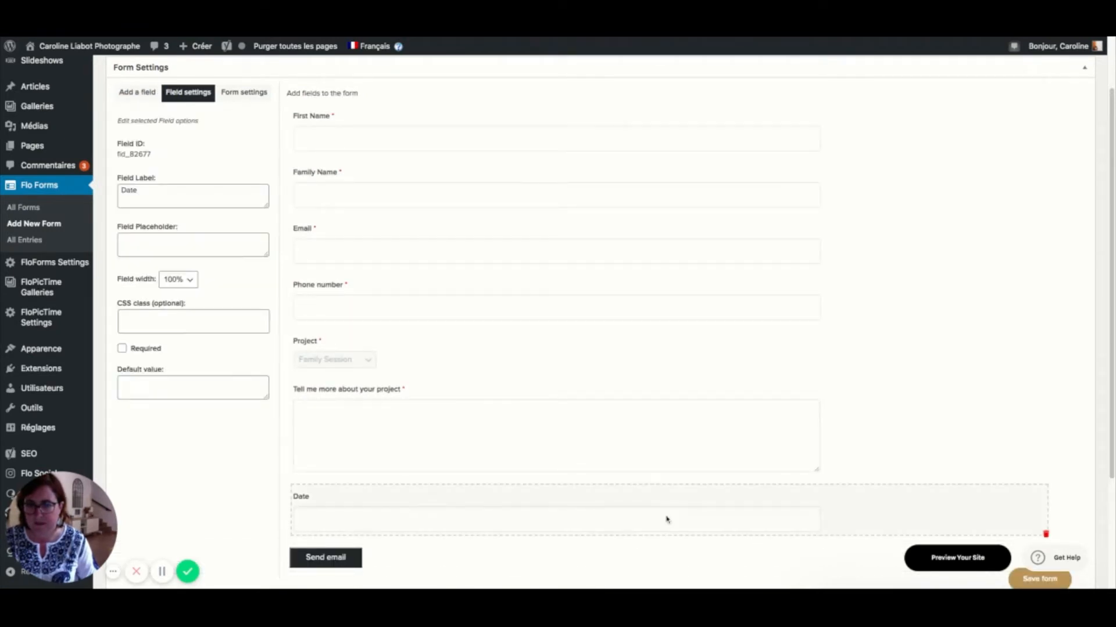
{"action": "left_click", "coordinate": [137, 93]}
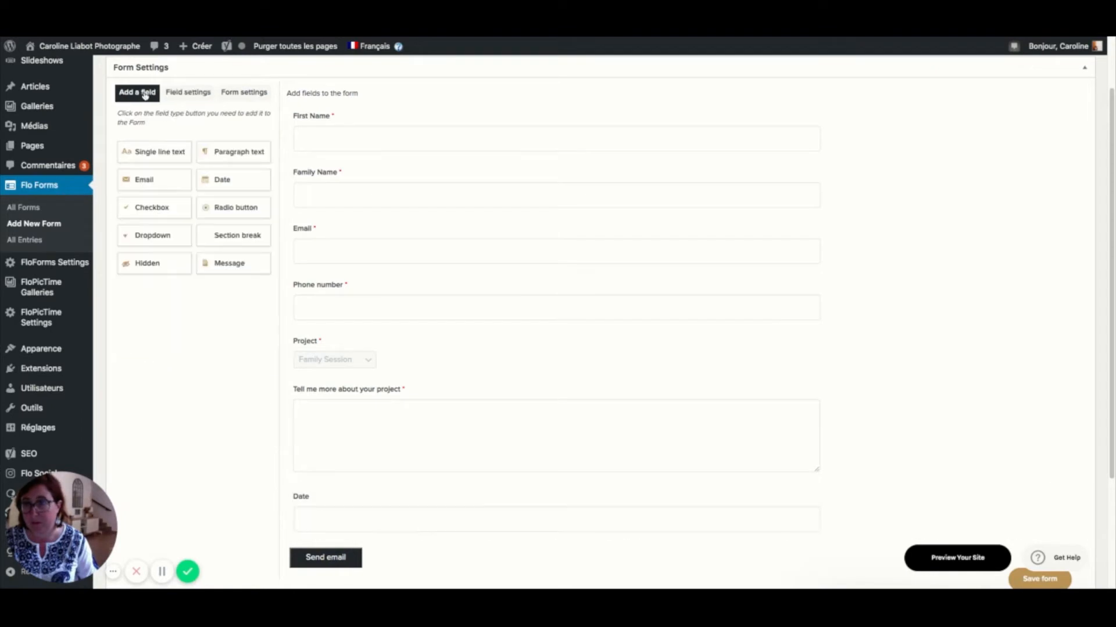
{"action": "mouse_move", "coordinate": [157, 421]}
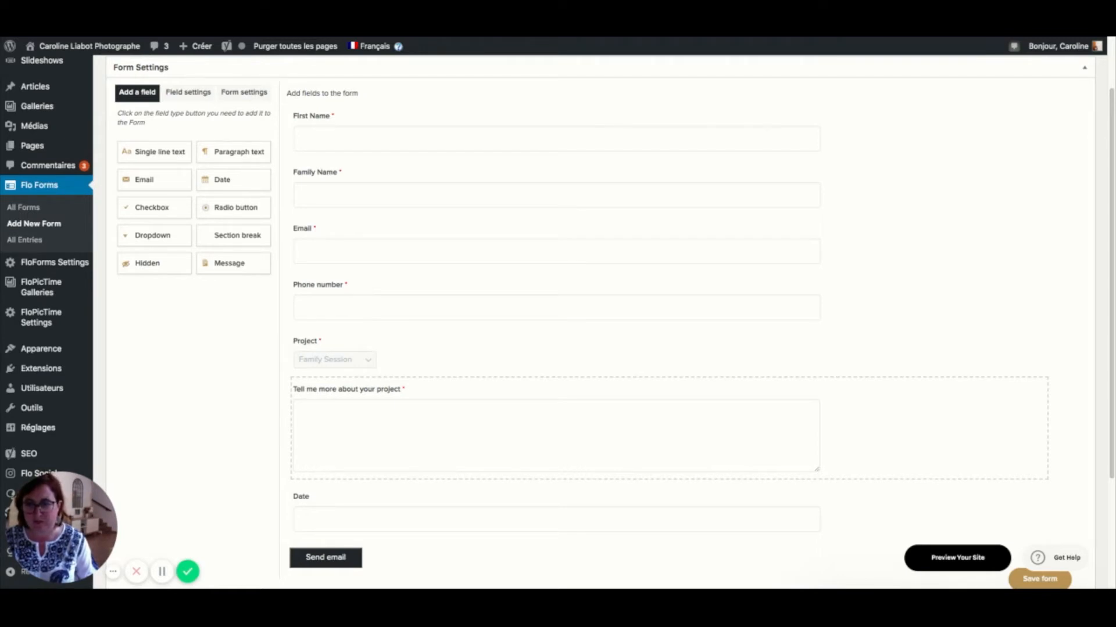
{"action": "scroll", "scroll_direction": "down", "scroll_amount": 3}
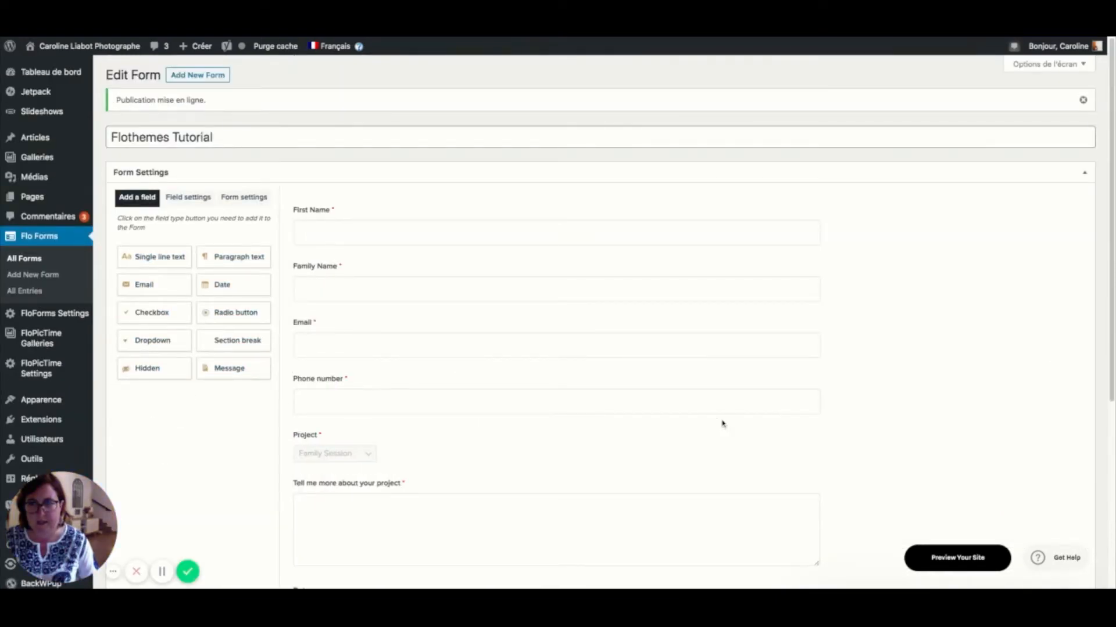
Scroll down the Edit Form page after saving the Flothemes Tutorial form.
{"action": "scroll", "scroll_direction": "down", "scroll_amount": 3}
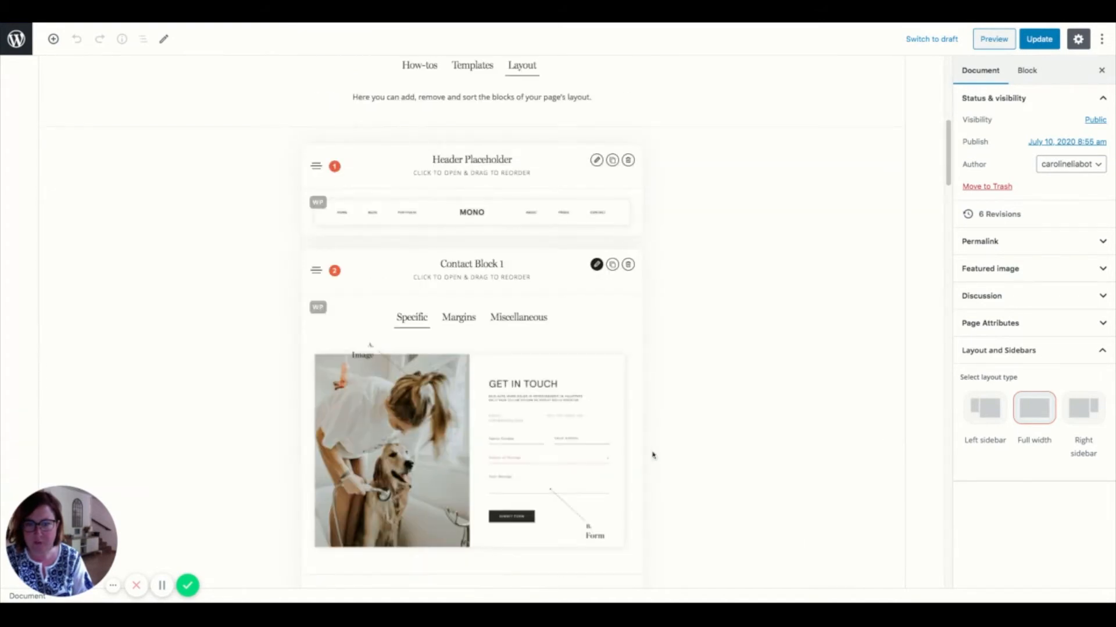
{"action": "left_click", "coordinate": [472, 65]}
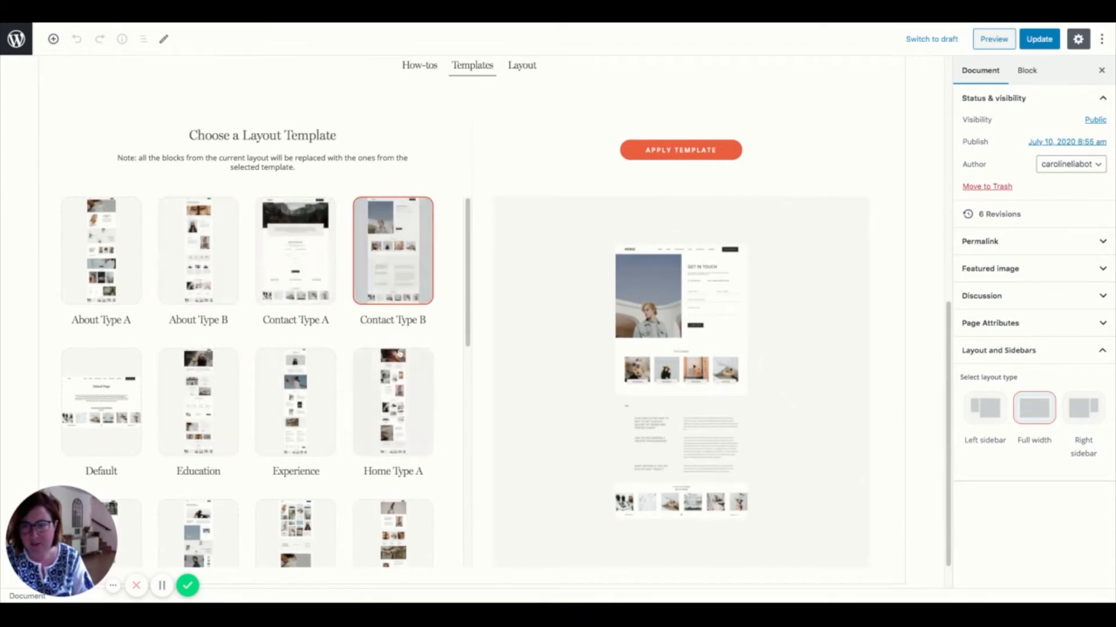
{"action": "mouse_move", "coordinate": [402, 275]}
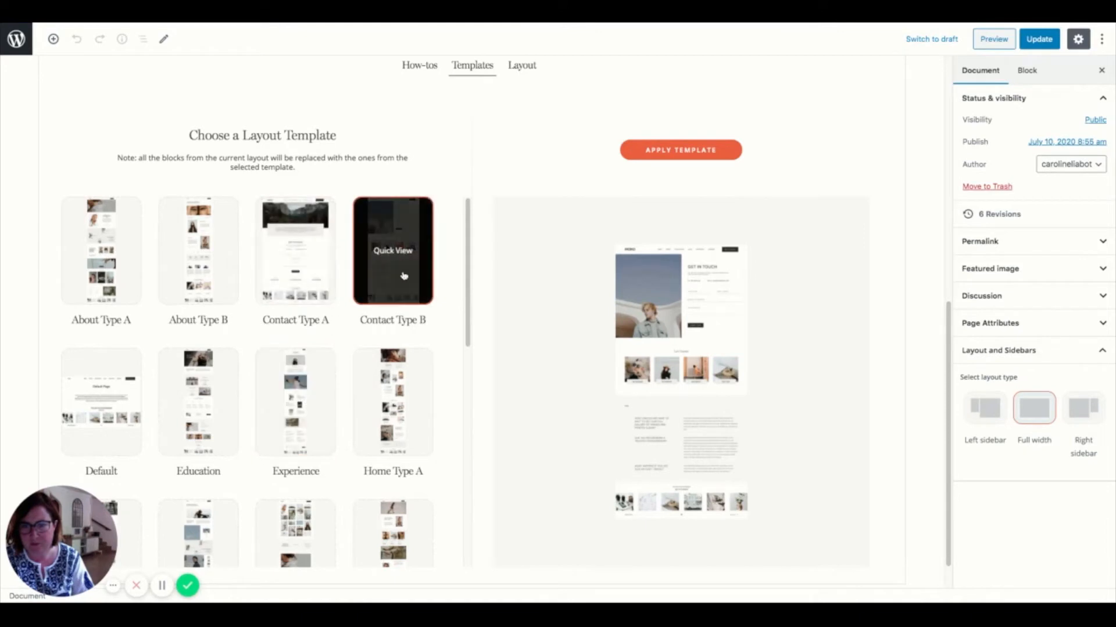
{"action": "mouse_move", "coordinate": [404, 328]}
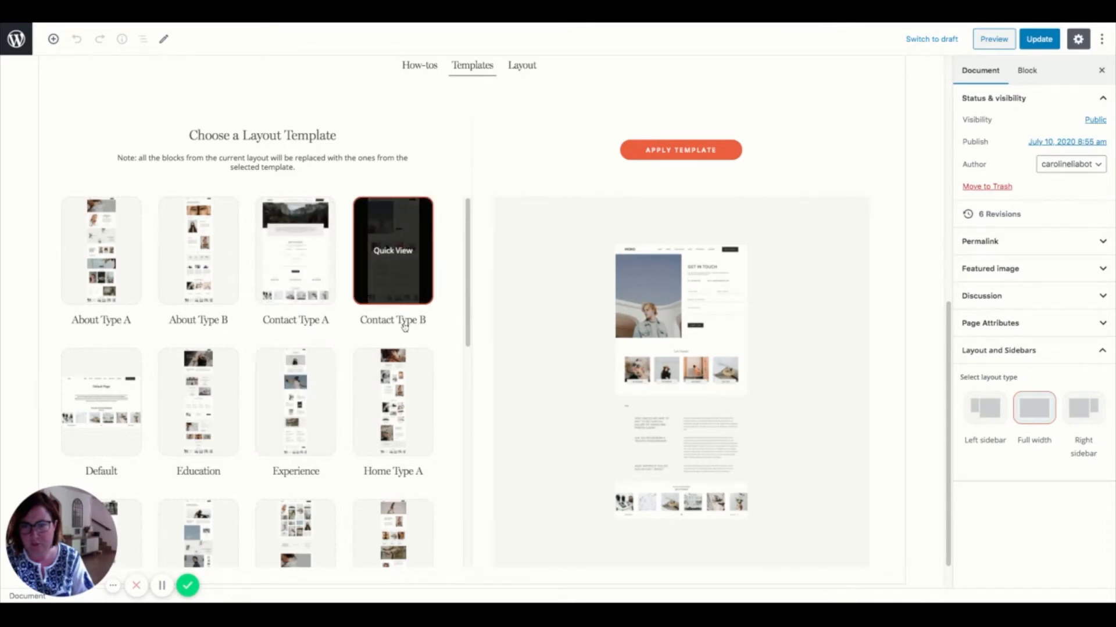
{"action": "left_click", "coordinate": [520, 65]}
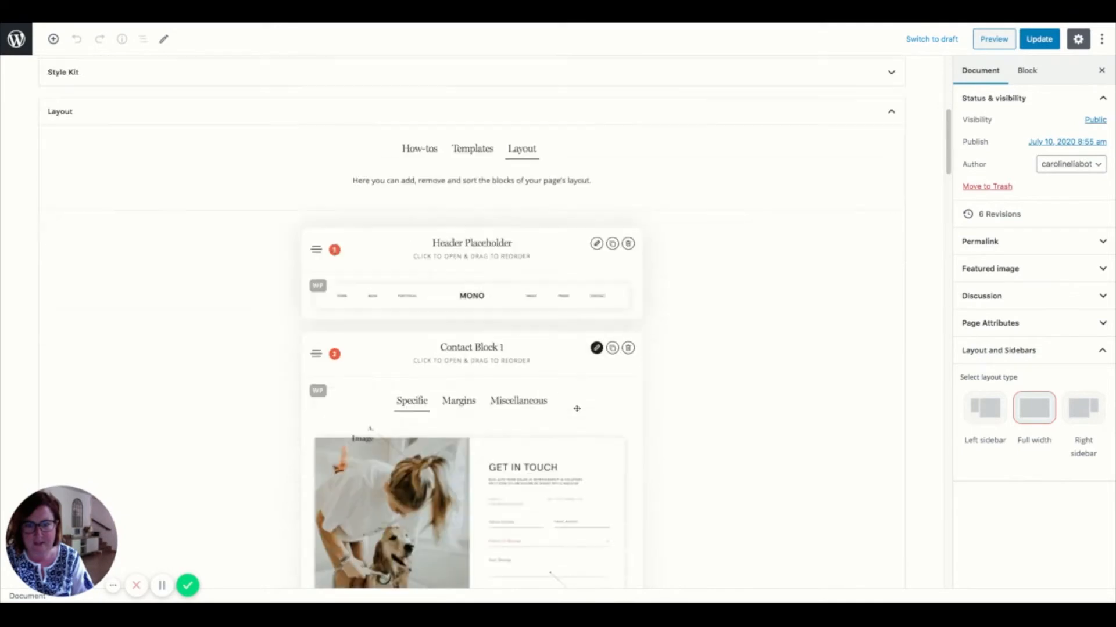
Scroll down the page editor to Contact Block 1's image setting.
{"action": "scroll", "scroll_direction": "down", "scroll_amount": 3}
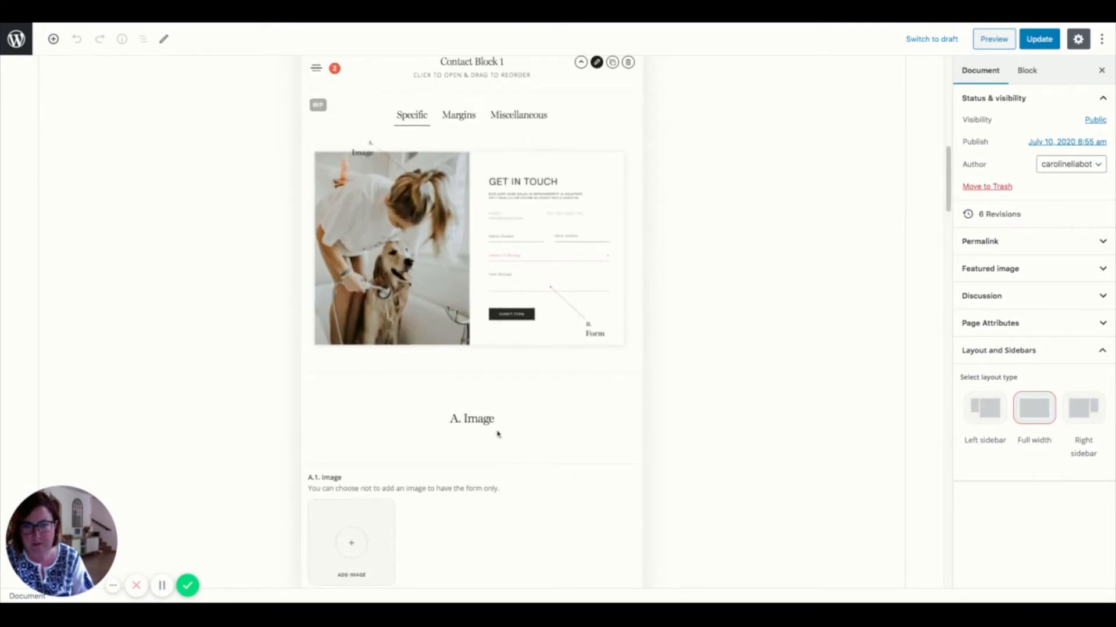
{"action": "scroll", "scroll_direction": "down", "scroll_amount": 3}
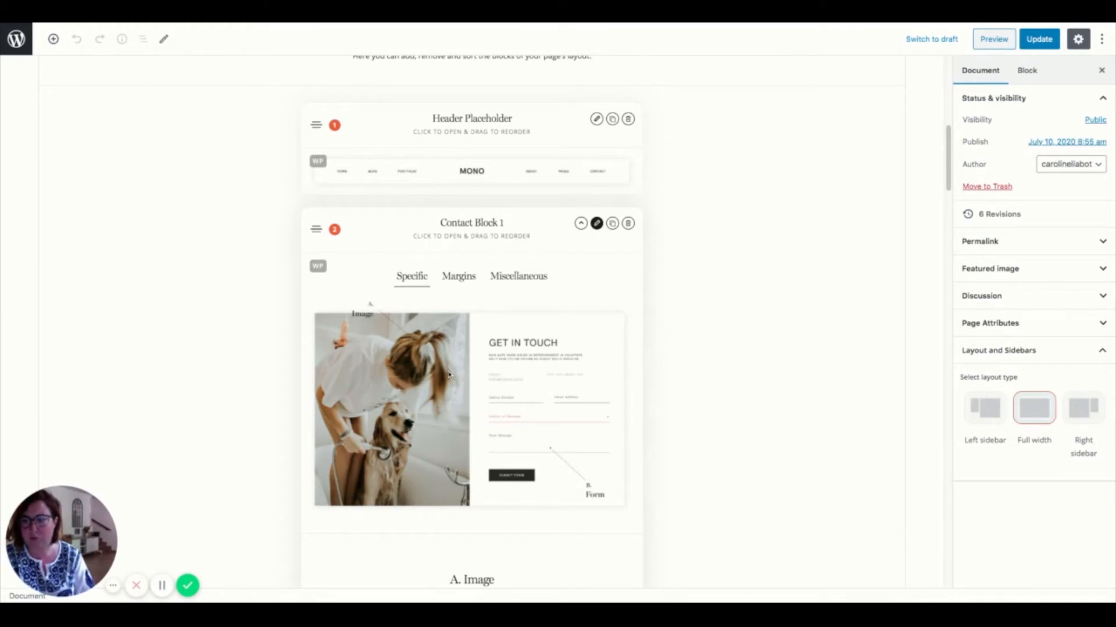
{"action": "mouse_move", "coordinate": [439, 358]}
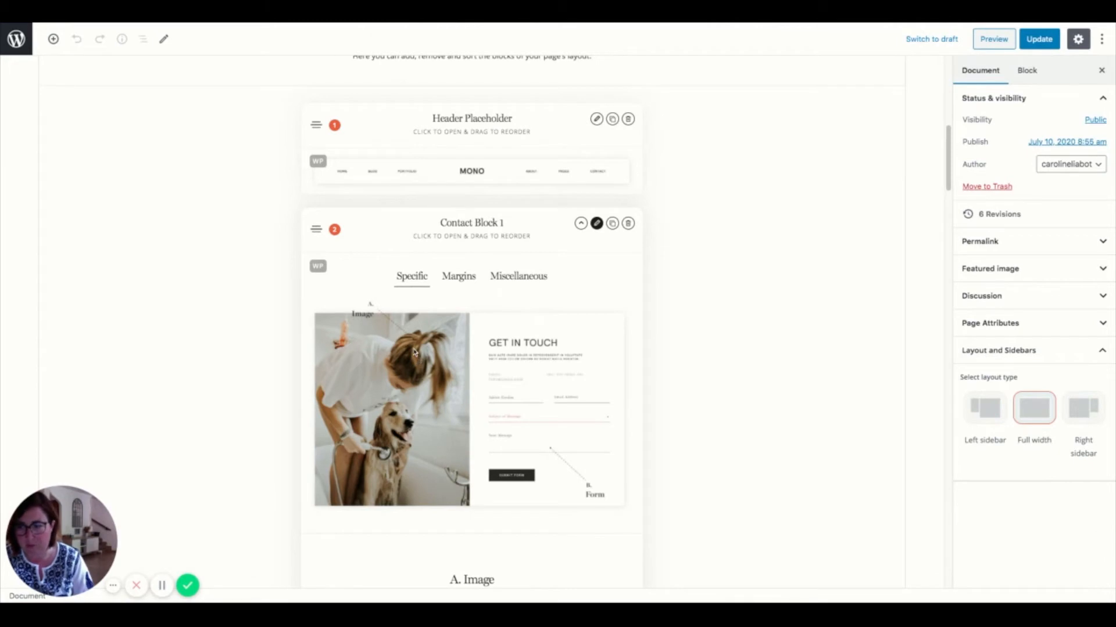
{"action": "mouse_move", "coordinate": [412, 349]}
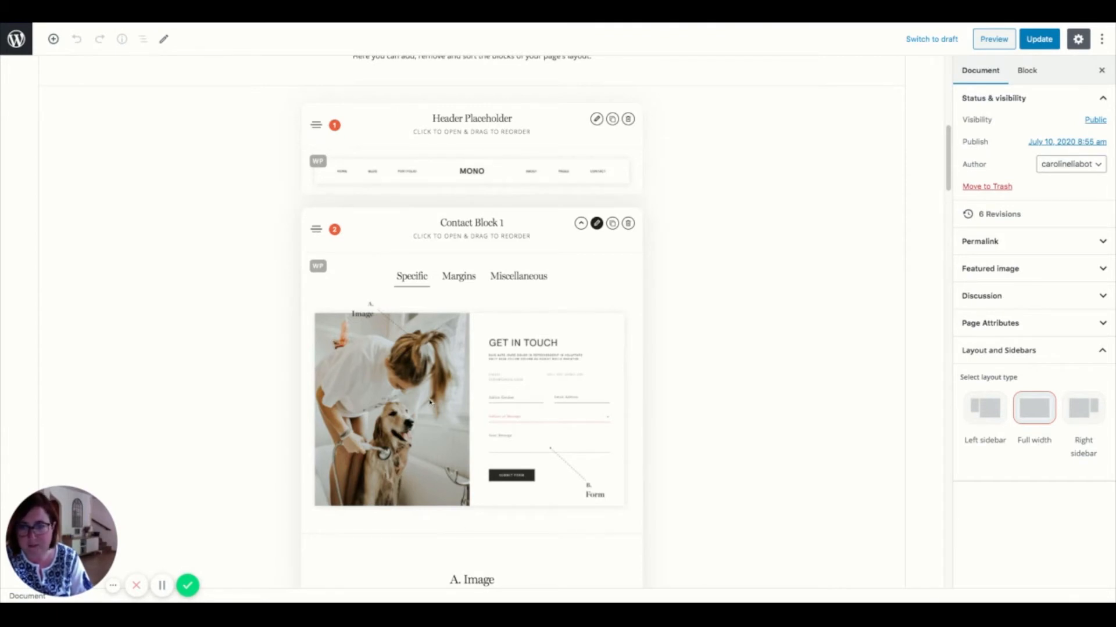
{"action": "mouse_move", "coordinate": [352, 441]}
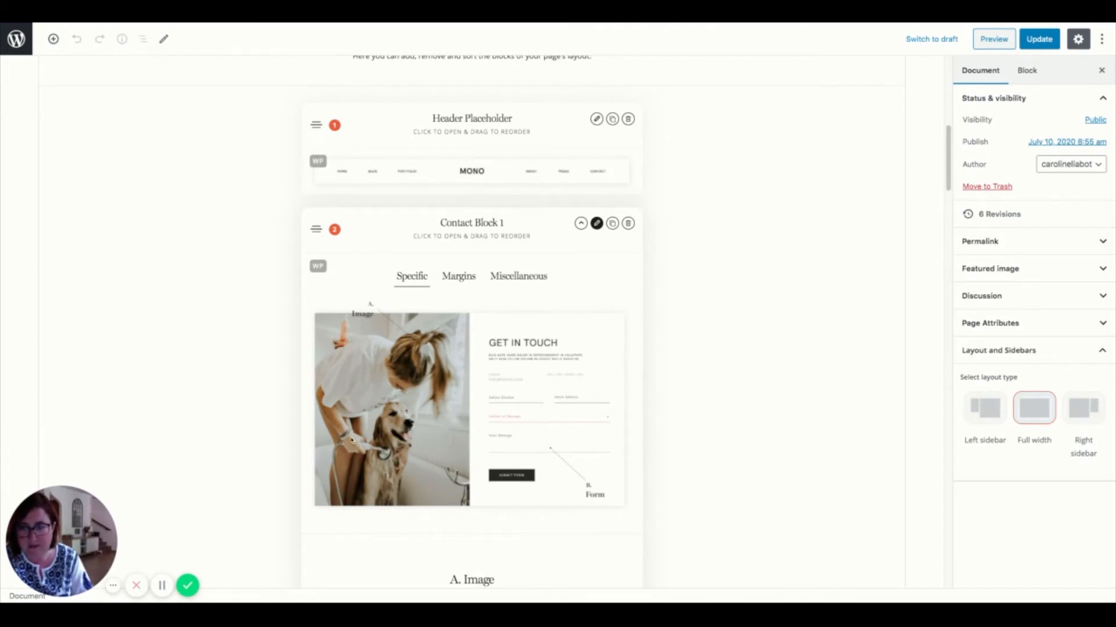
{"action": "mouse_move", "coordinate": [393, 588]}
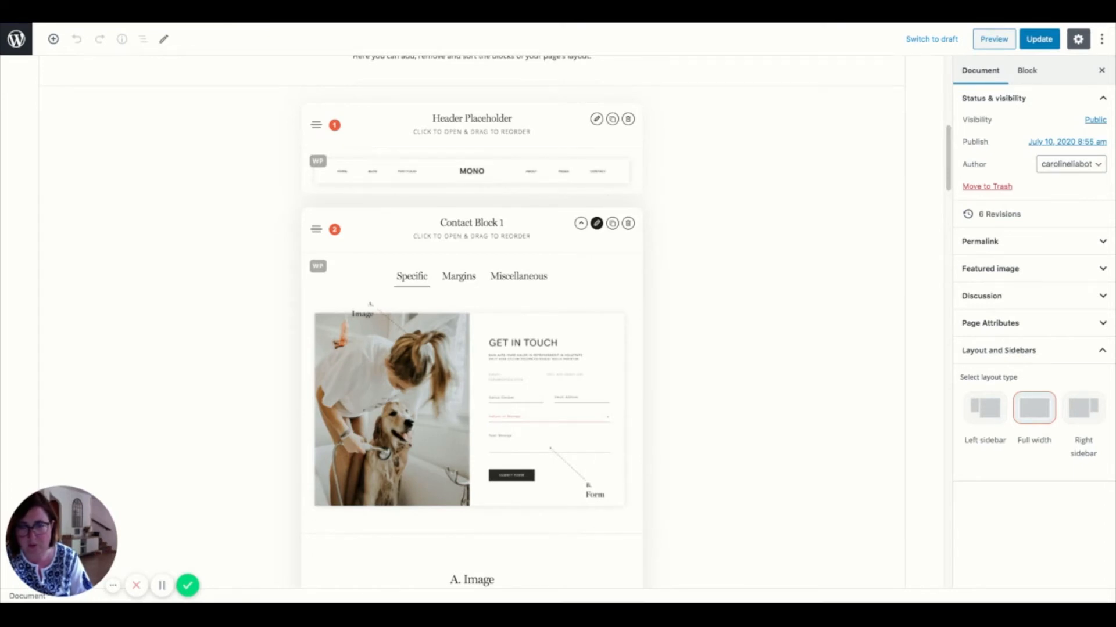
{"action": "mouse_move", "coordinate": [406, 576]}
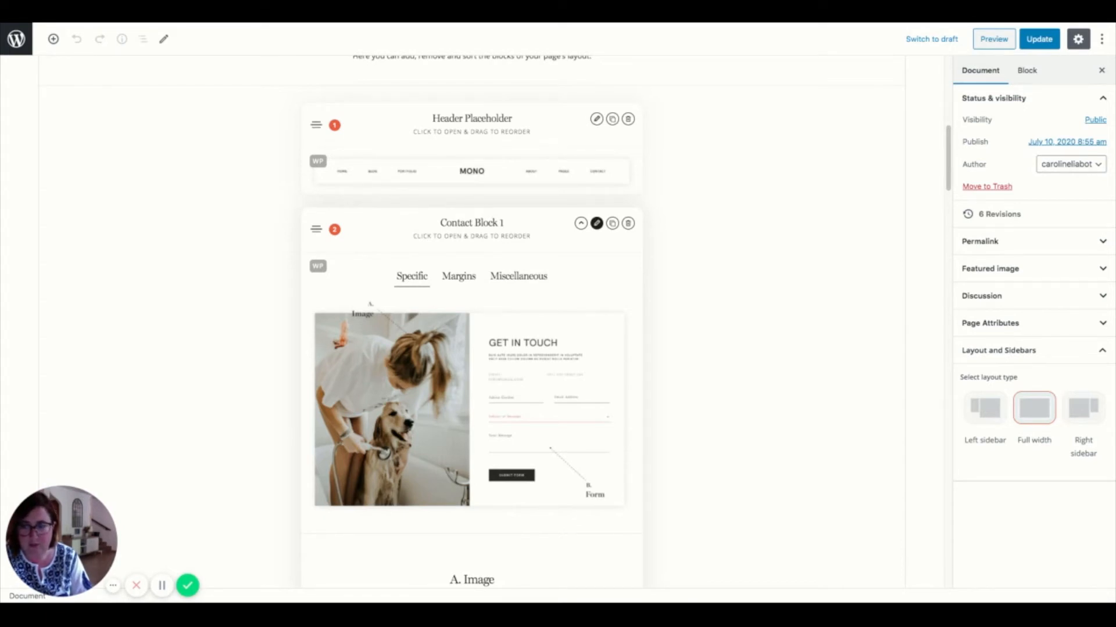
{"action": "scroll", "scroll_direction": "down", "scroll_amount": 3}
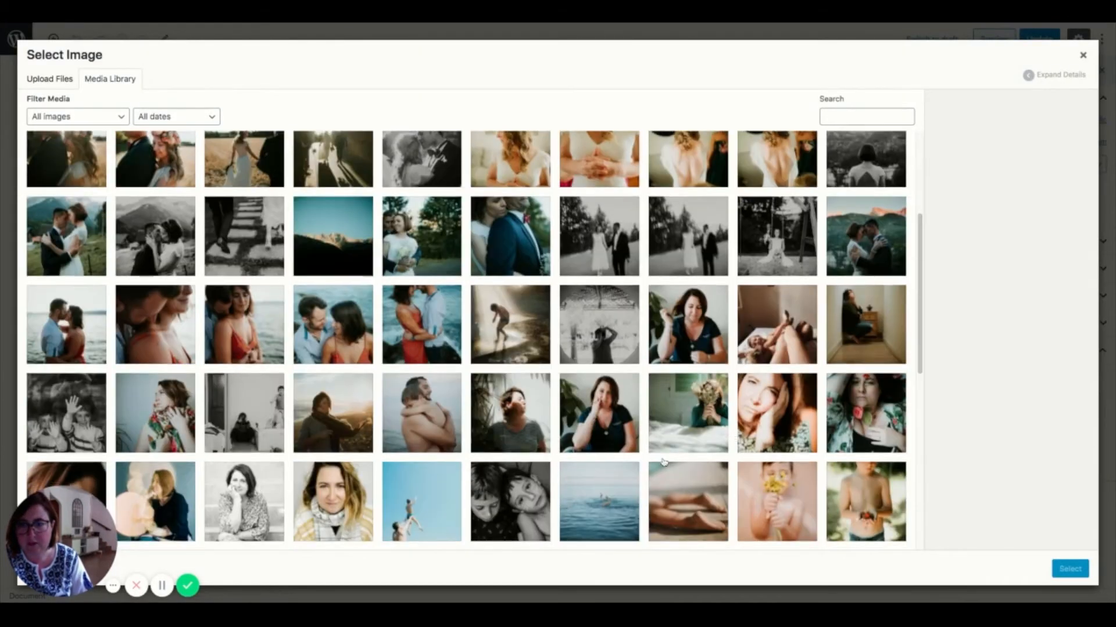
Compare library photos — a portrait, the sunset by the water, the black-and-white book.
{"action": "left_click", "coordinate": [332, 502]}
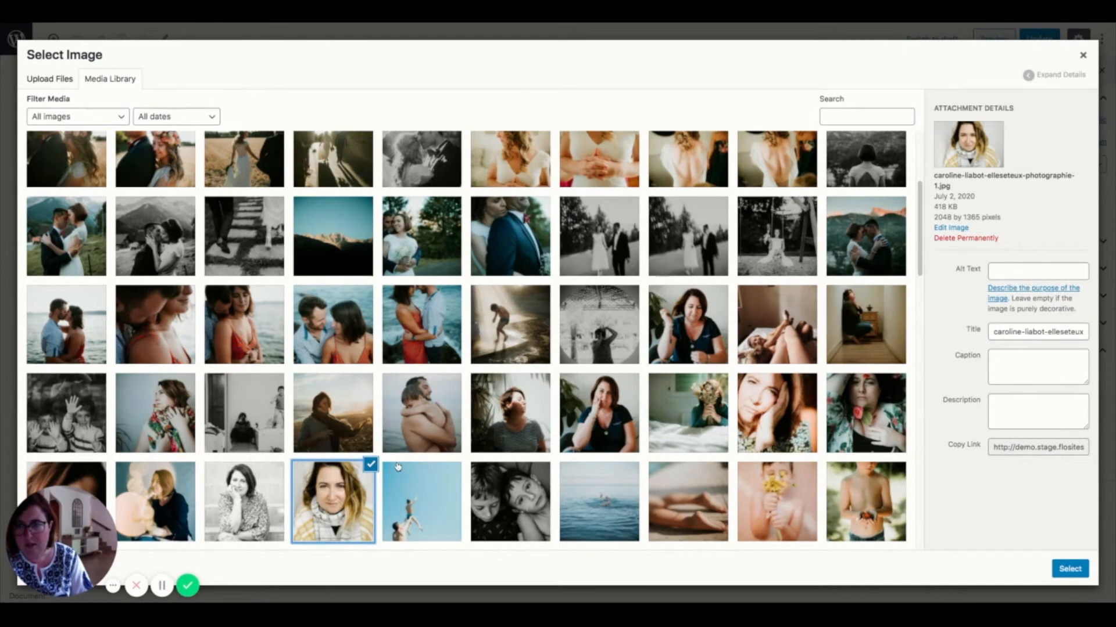
{"action": "scroll", "scroll_direction": "down", "scroll_amount": 3}
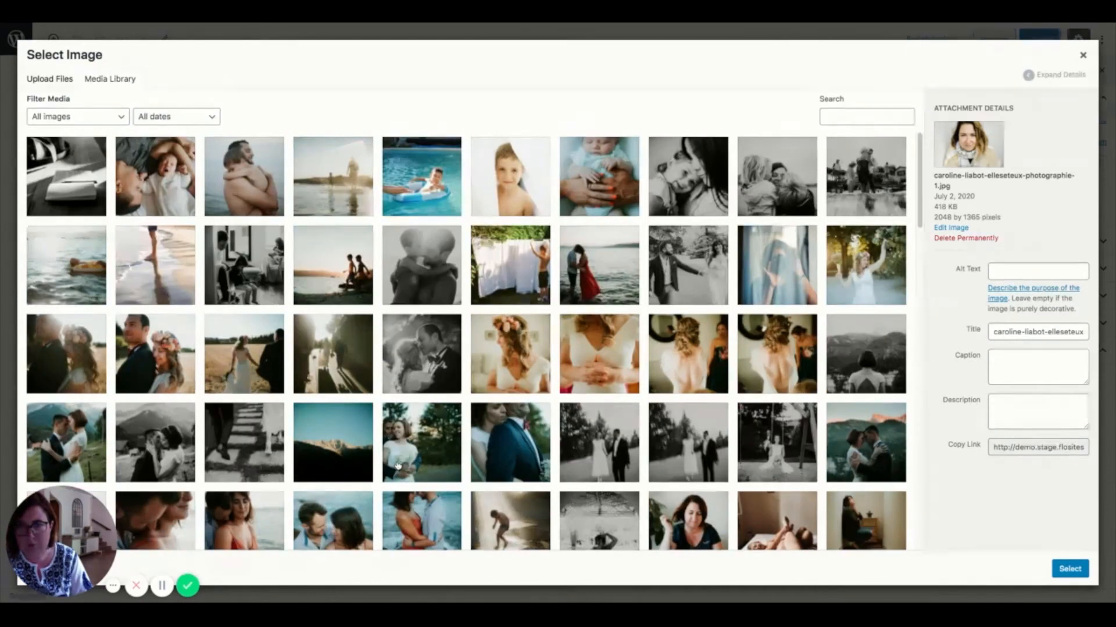
{"action": "left_click", "coordinate": [332, 265]}
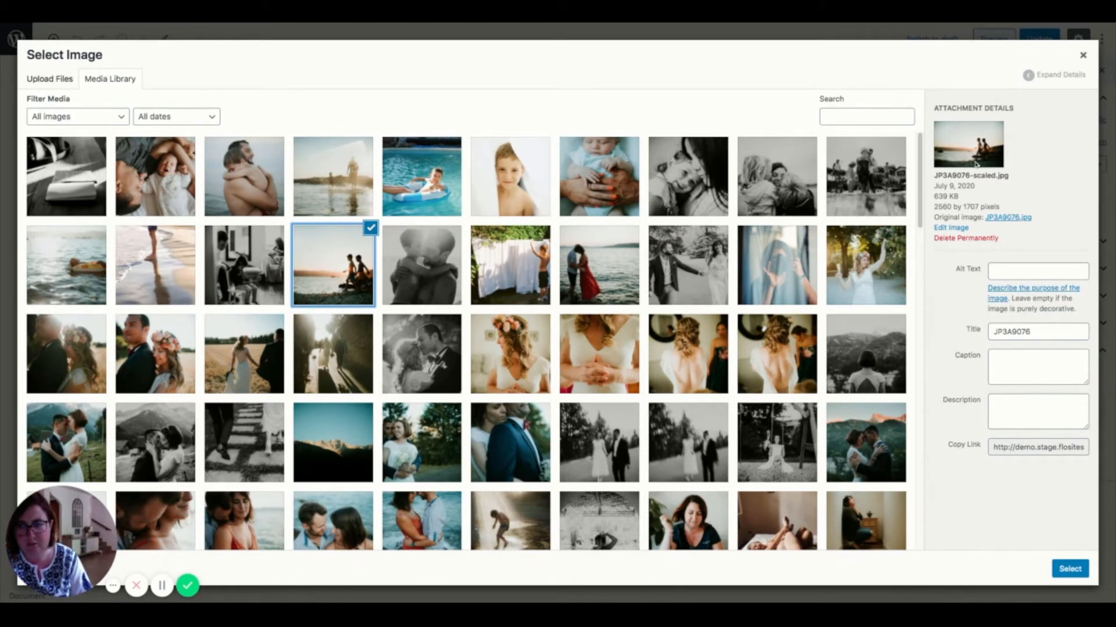
{"action": "mouse_move", "coordinate": [359, 257]}
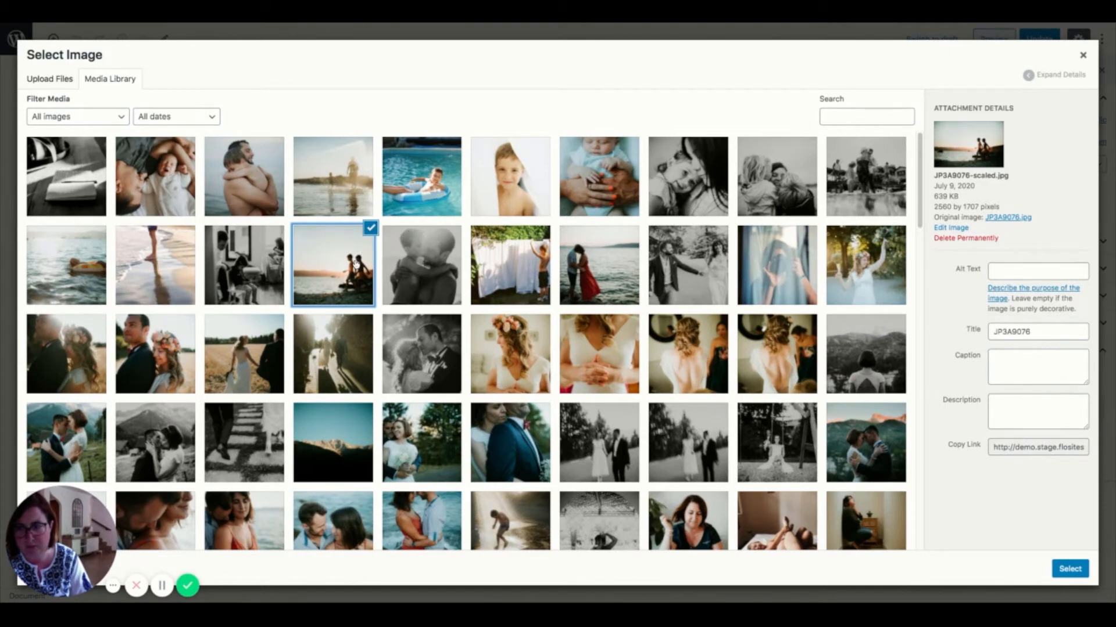
{"action": "mouse_move", "coordinate": [327, 265]}
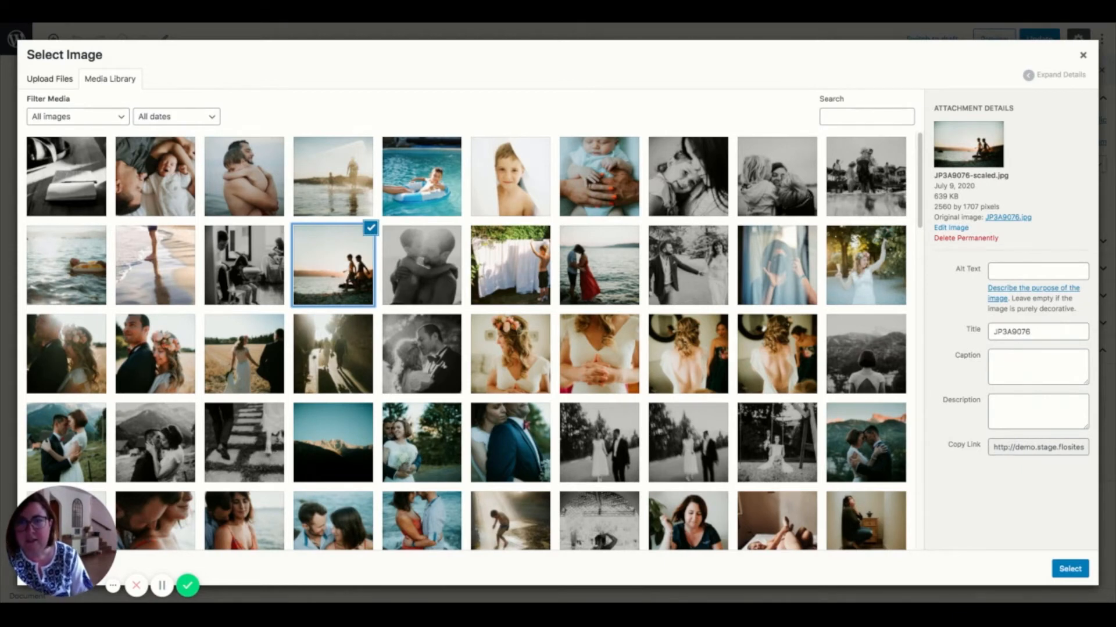
{"action": "mouse_move", "coordinate": [79, 202]}
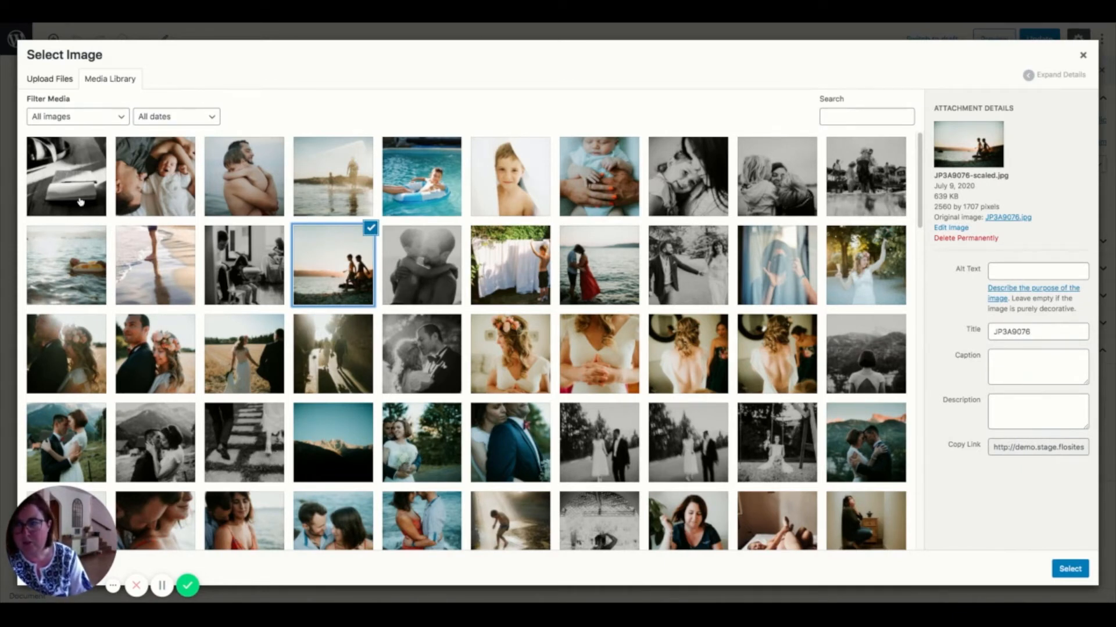
{"action": "left_click", "coordinate": [65, 176]}
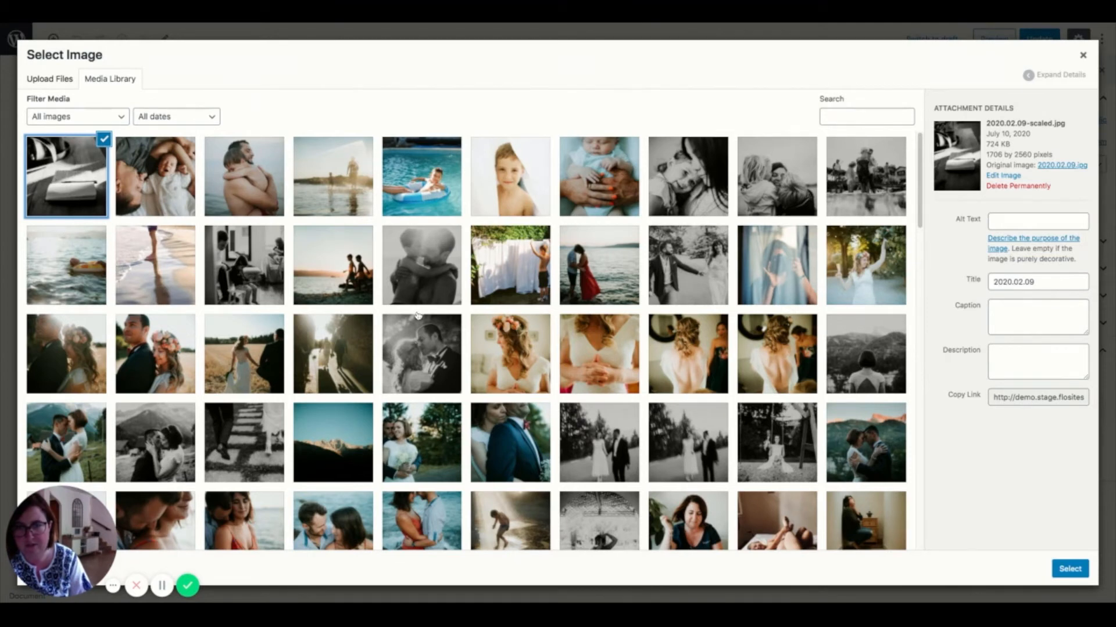
{"action": "mouse_move", "coordinate": [356, 309]}
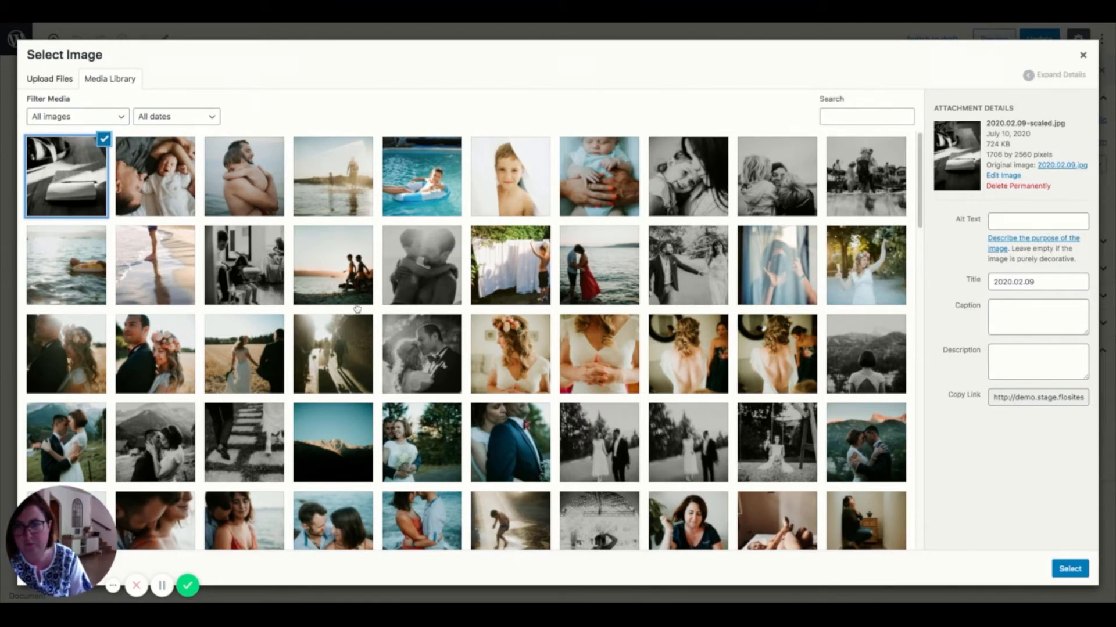
Settle on the black-and-white book photo and use it as the contact block image.
{"action": "left_click", "coordinate": [332, 266]}
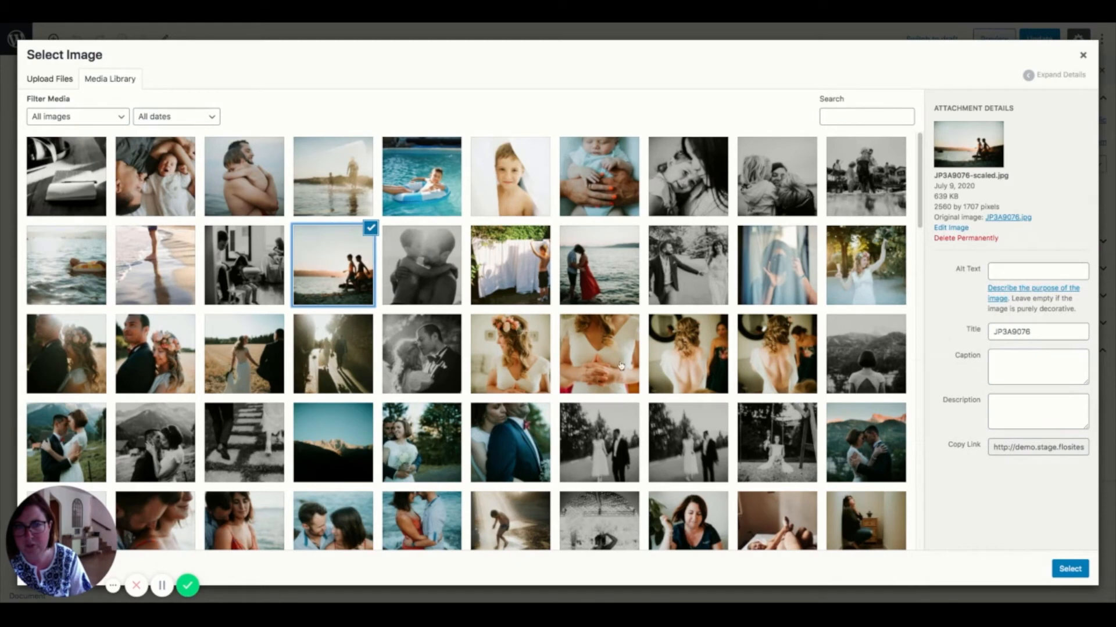
{"action": "left_click", "coordinate": [65, 177]}
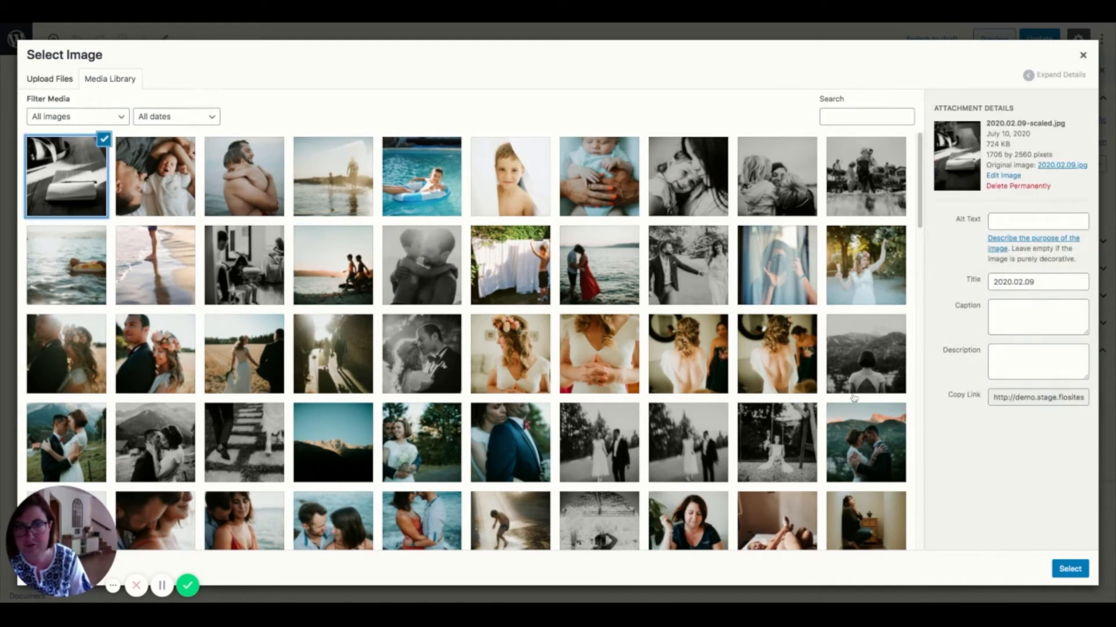
{"action": "left_click", "coordinate": [1069, 569]}
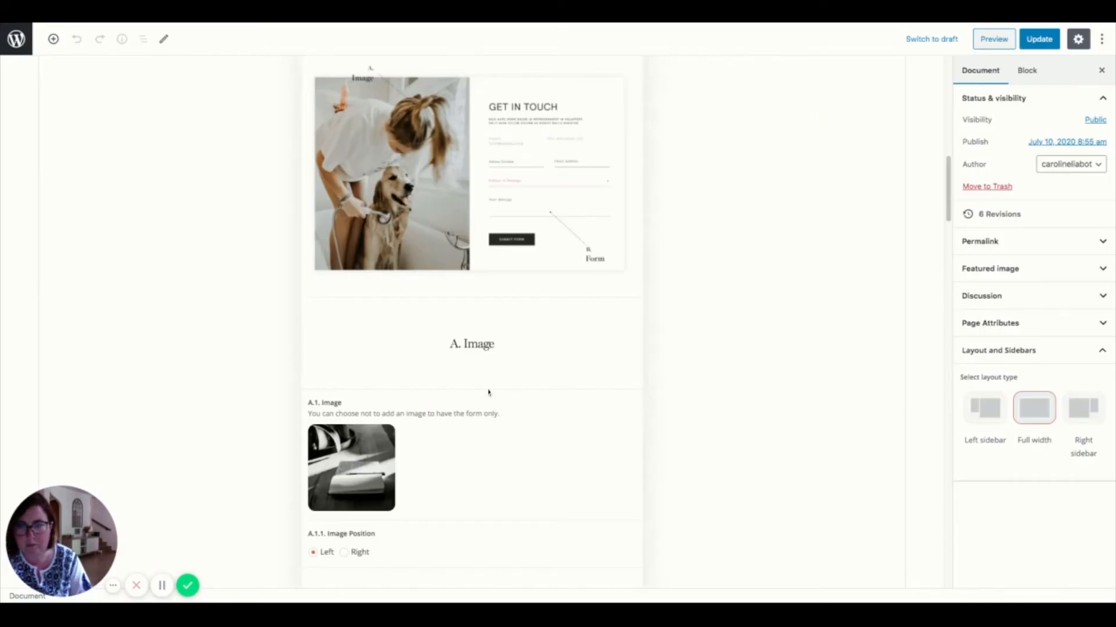
{"action": "scroll", "scroll_direction": "down", "scroll_amount": 3}
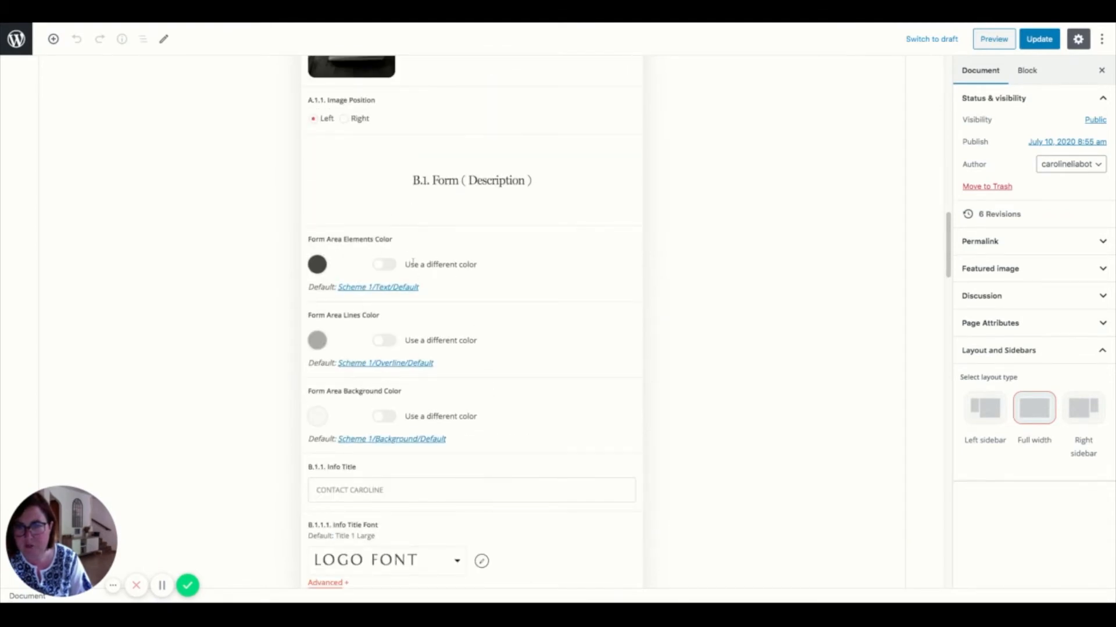
{"action": "mouse_move", "coordinate": [353, 339]}
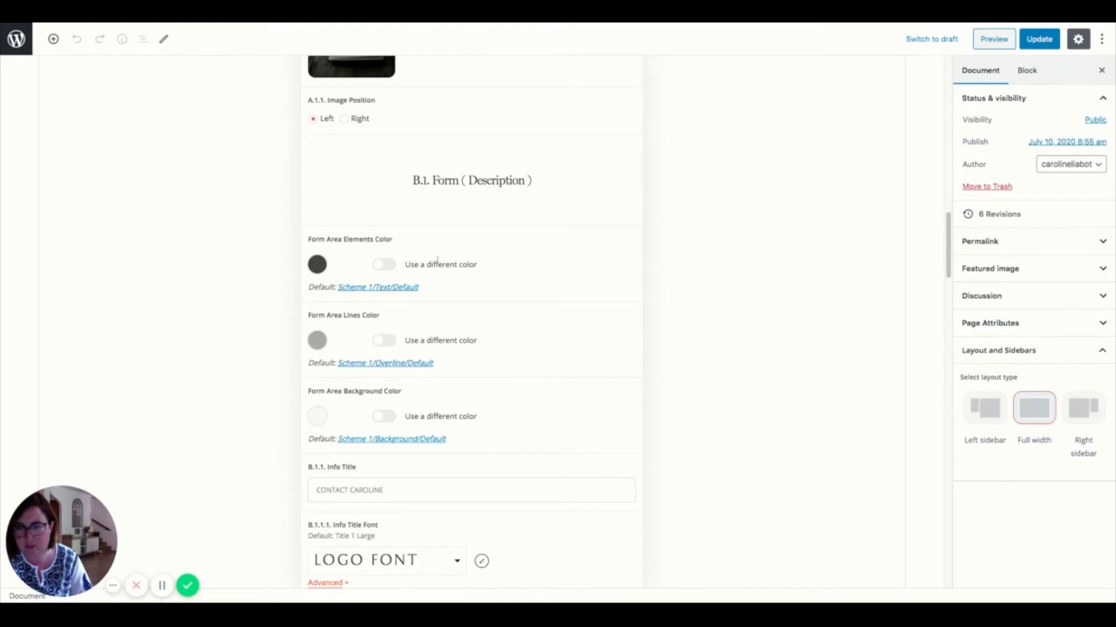
{"action": "scroll", "scroll_direction": "down", "scroll_amount": 3}
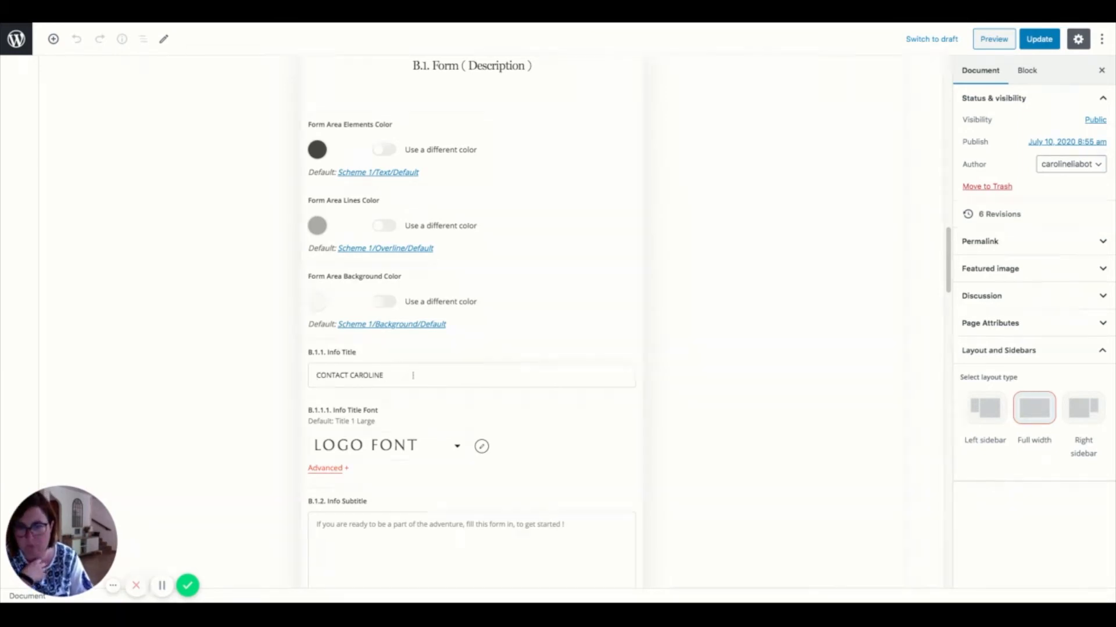
{"action": "scroll", "scroll_direction": "down", "scroll_amount": 3}
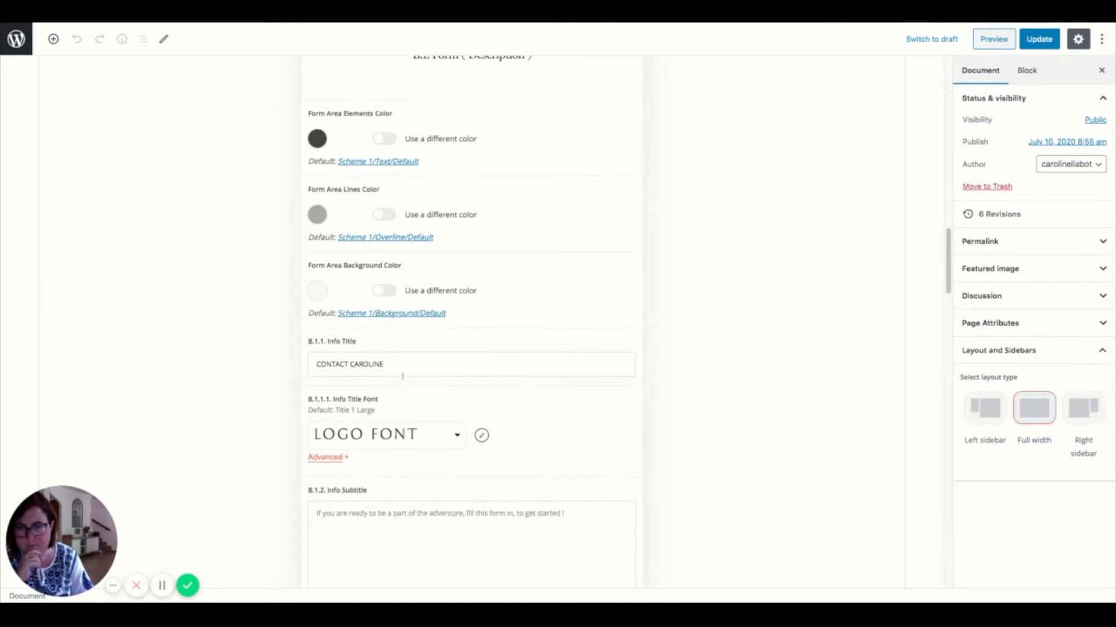
{"action": "scroll", "scroll_direction": "down", "scroll_amount": 3}
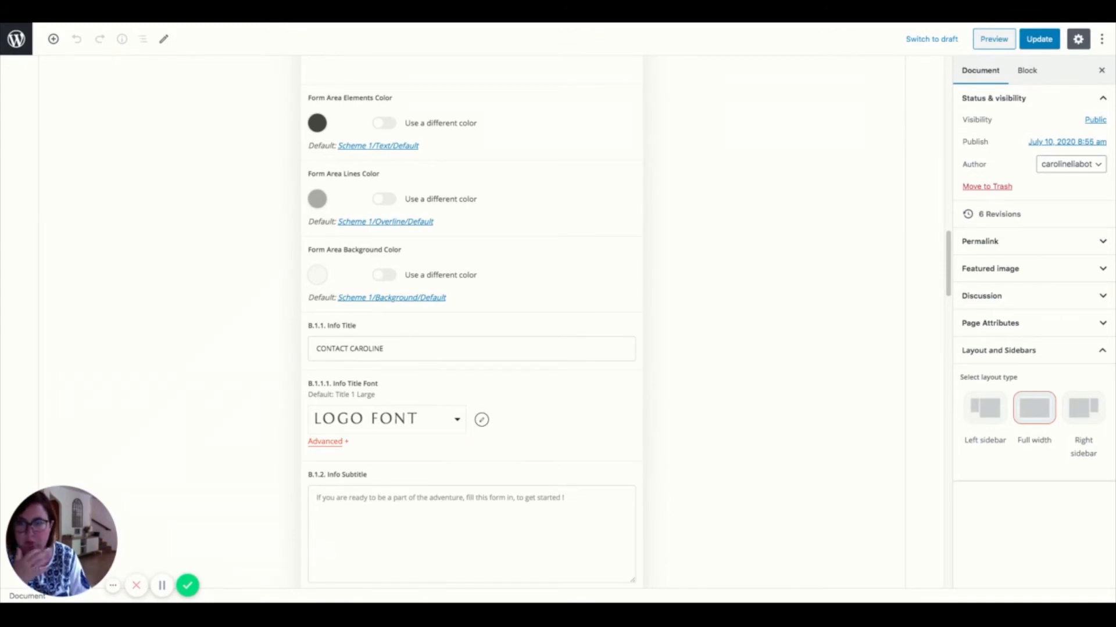
{"action": "scroll", "scroll_direction": "down", "scroll_amount": 3}
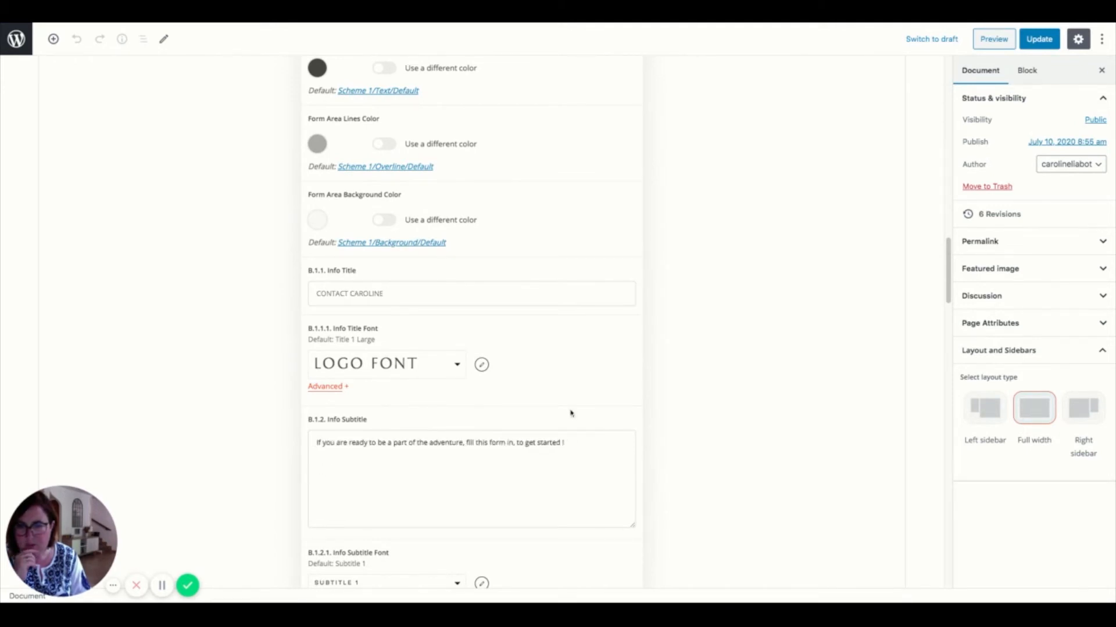
{"action": "scroll", "scroll_direction": "down", "scroll_amount": 3}
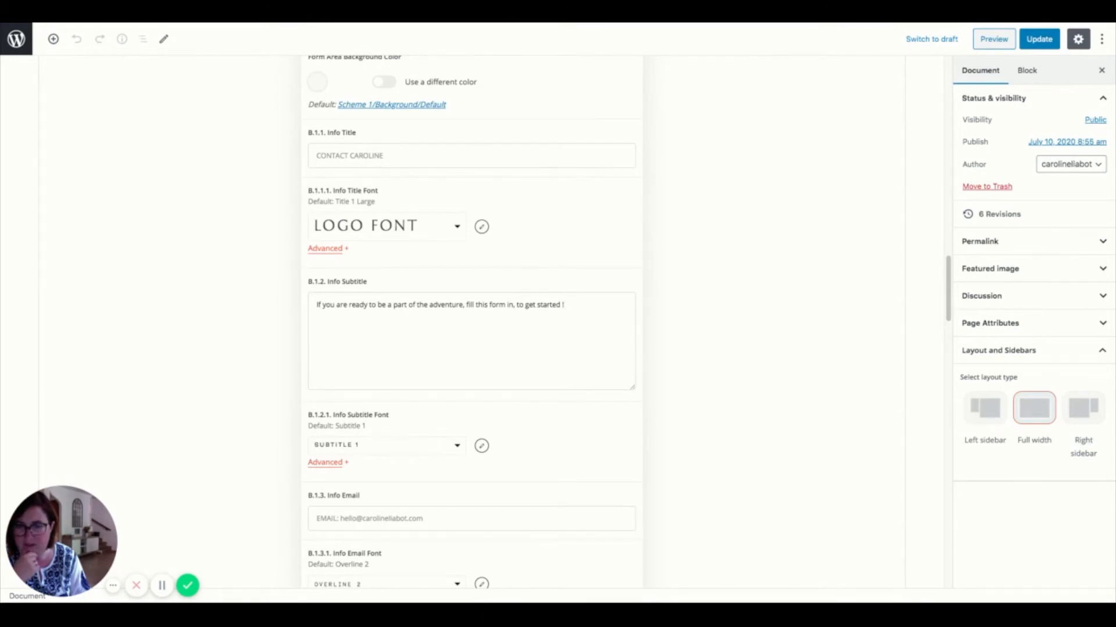
{"action": "scroll", "scroll_direction": "down", "scroll_amount": 3}
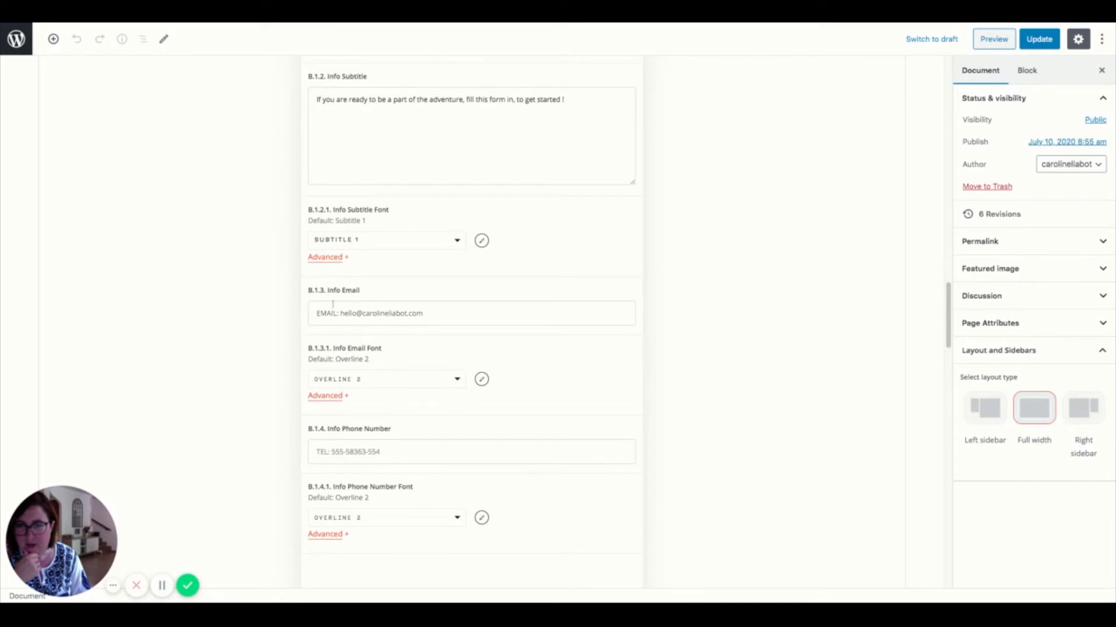
{"action": "left_click", "coordinate": [465, 313]}
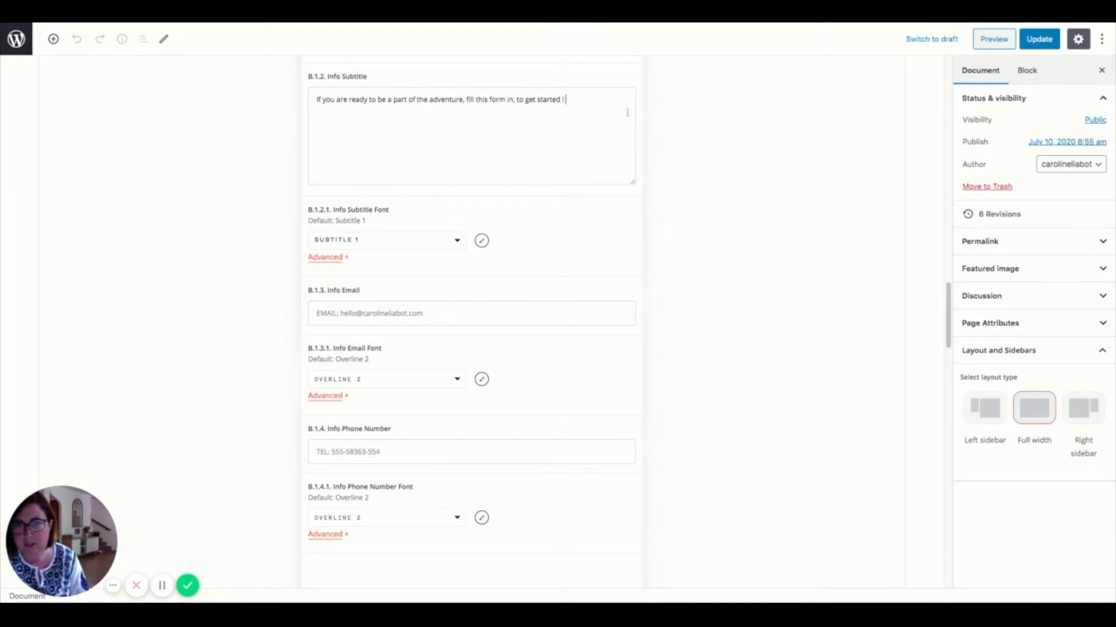
{"action": "mouse_move", "coordinate": [511, 211]}
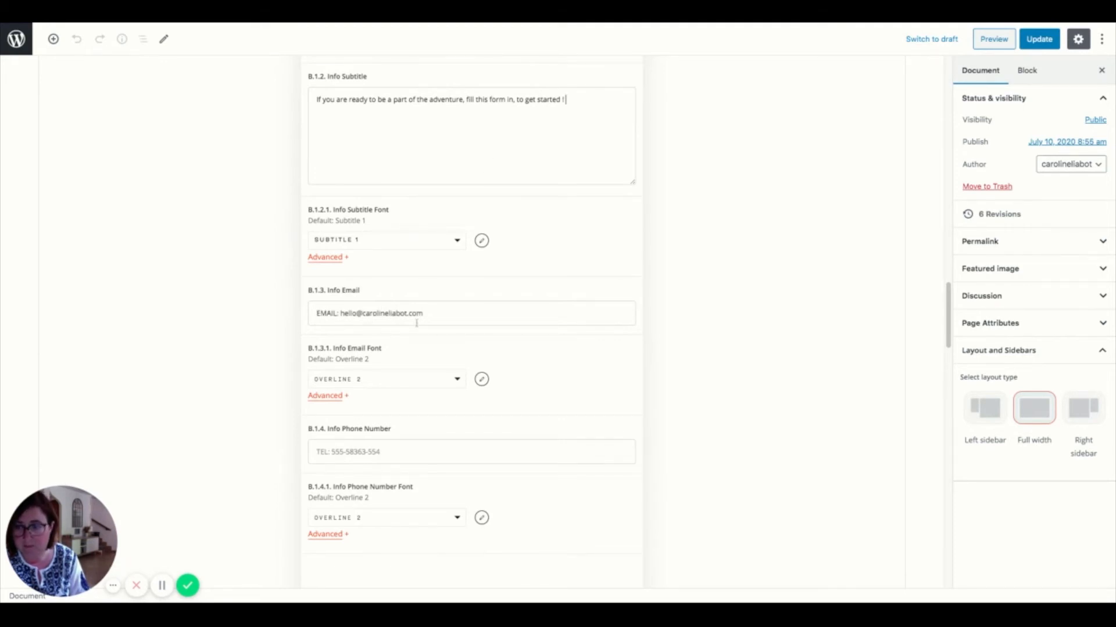
{"action": "mouse_move", "coordinate": [402, 392]}
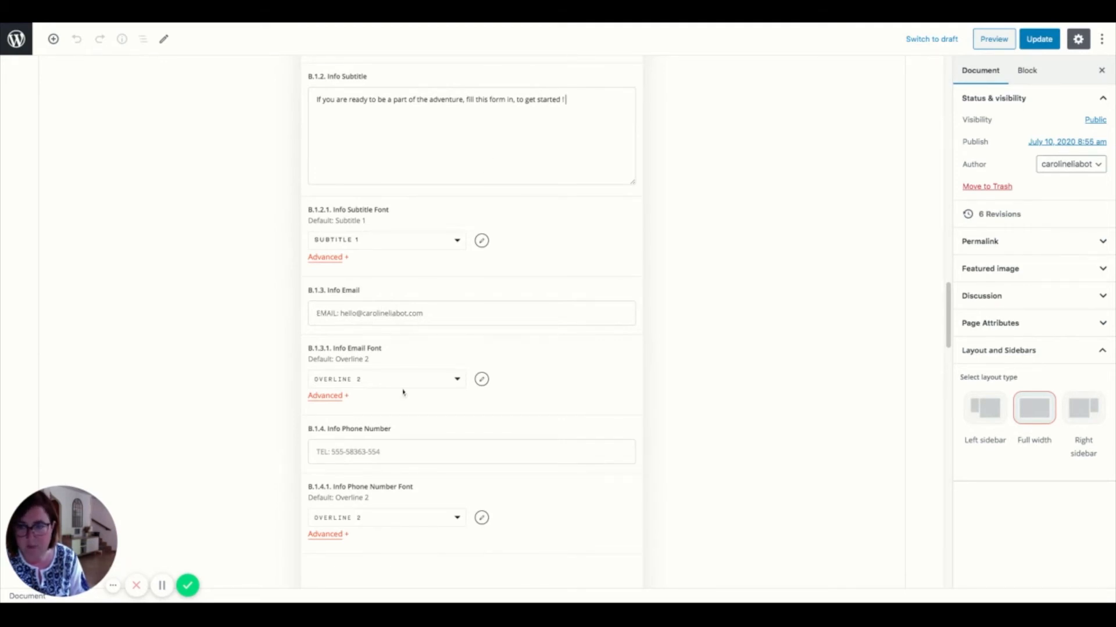
{"action": "scroll", "scroll_direction": "down", "scroll_amount": 3}
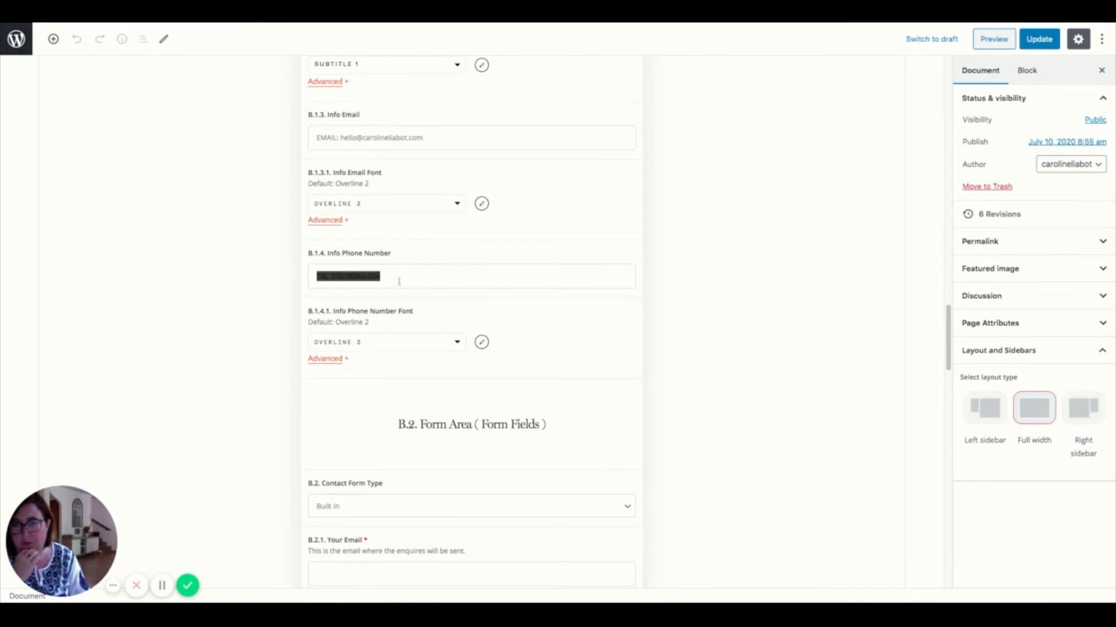
{"action": "mouse_move", "coordinate": [412, 205]}
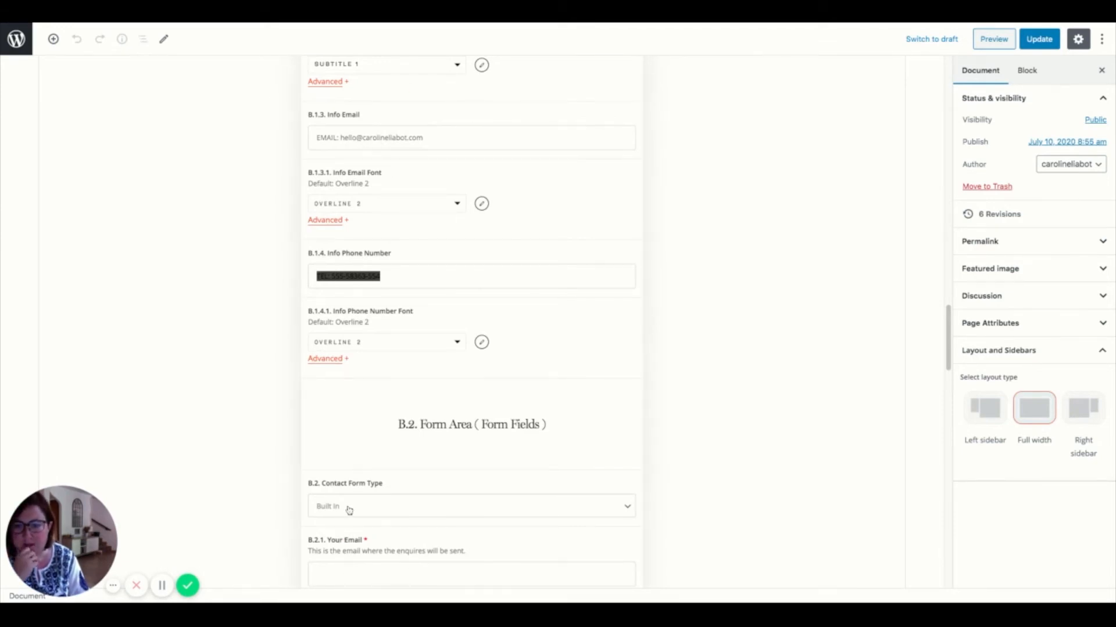
{"action": "scroll", "scroll_direction": "down", "scroll_amount": 3}
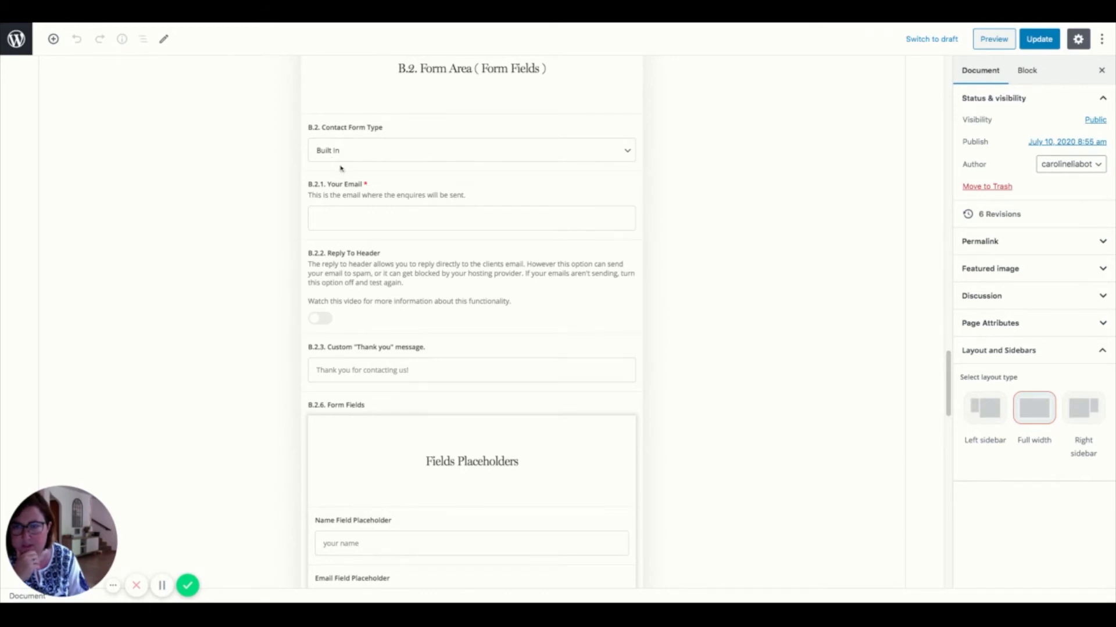
{"action": "mouse_move", "coordinate": [330, 158]}
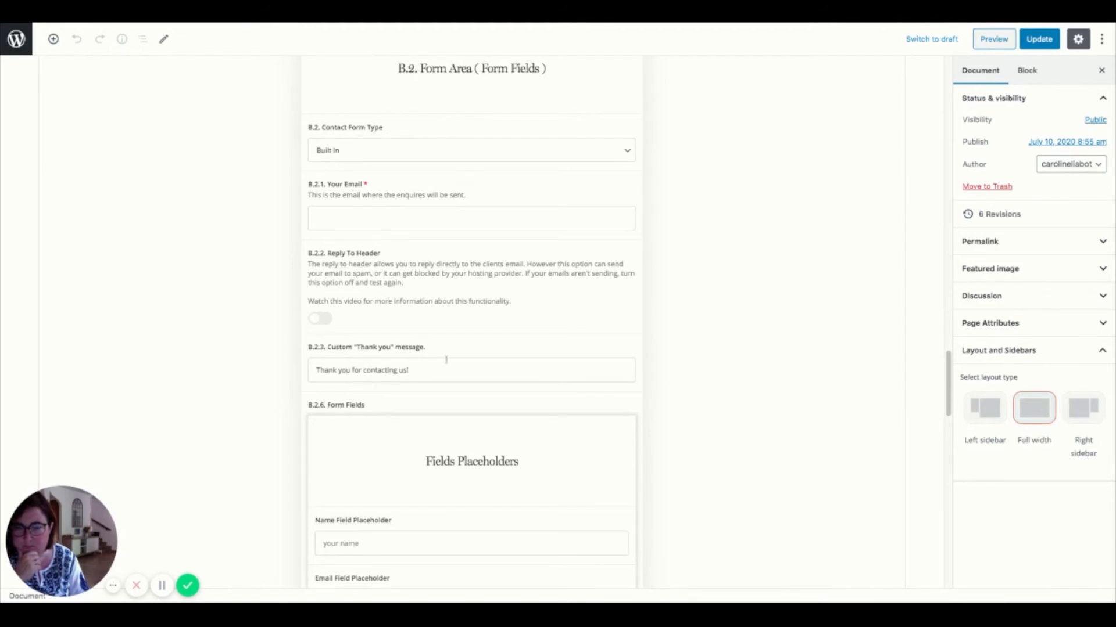
{"action": "scroll", "scroll_direction": "down", "scroll_amount": 3}
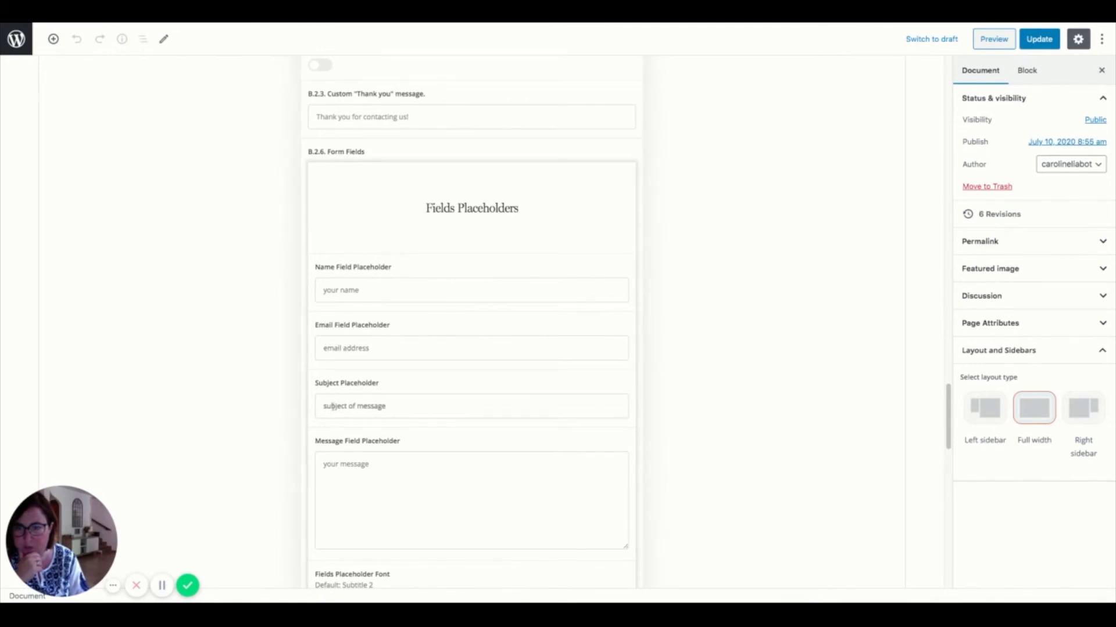
{"action": "scroll", "scroll_direction": "down", "scroll_amount": 3}
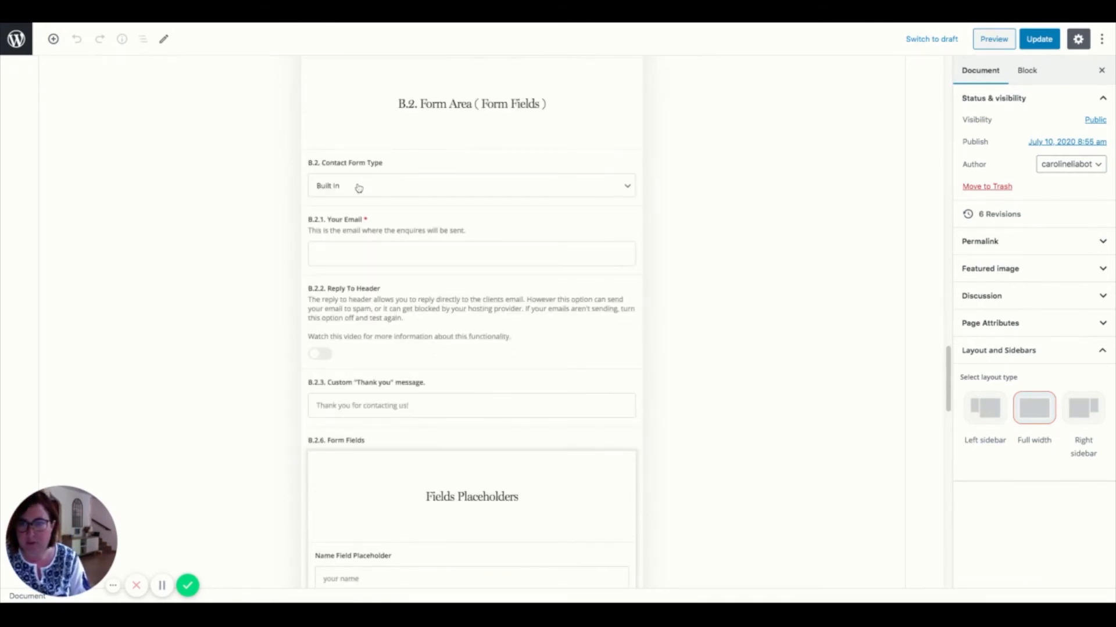
{"action": "left_click", "coordinate": [471, 185]}
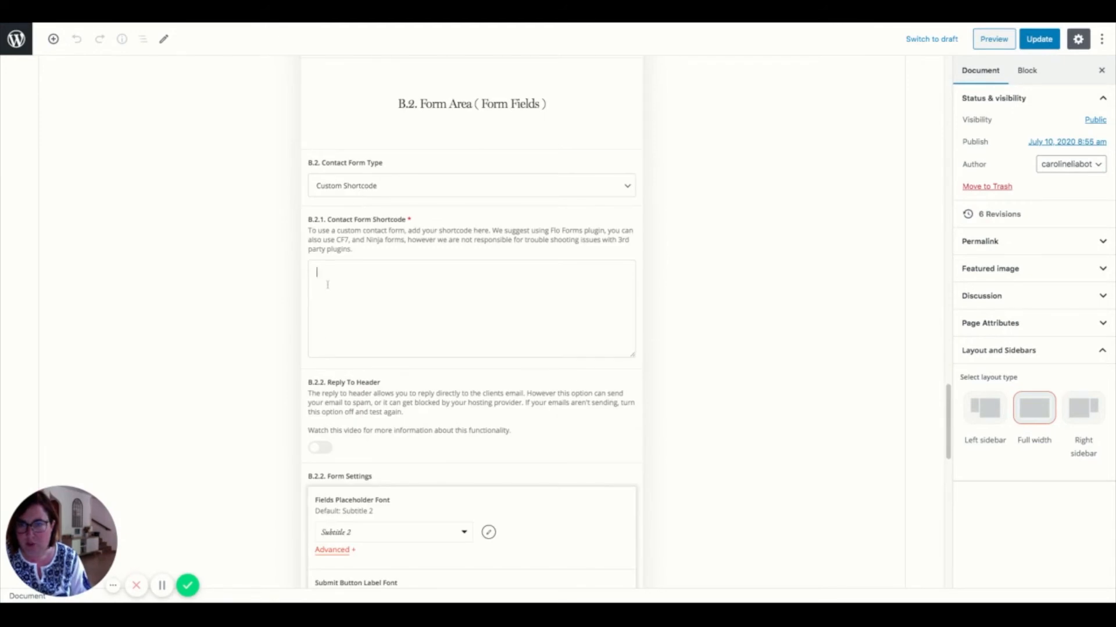
{"action": "type", "text": "[flo_form id='7554']"}
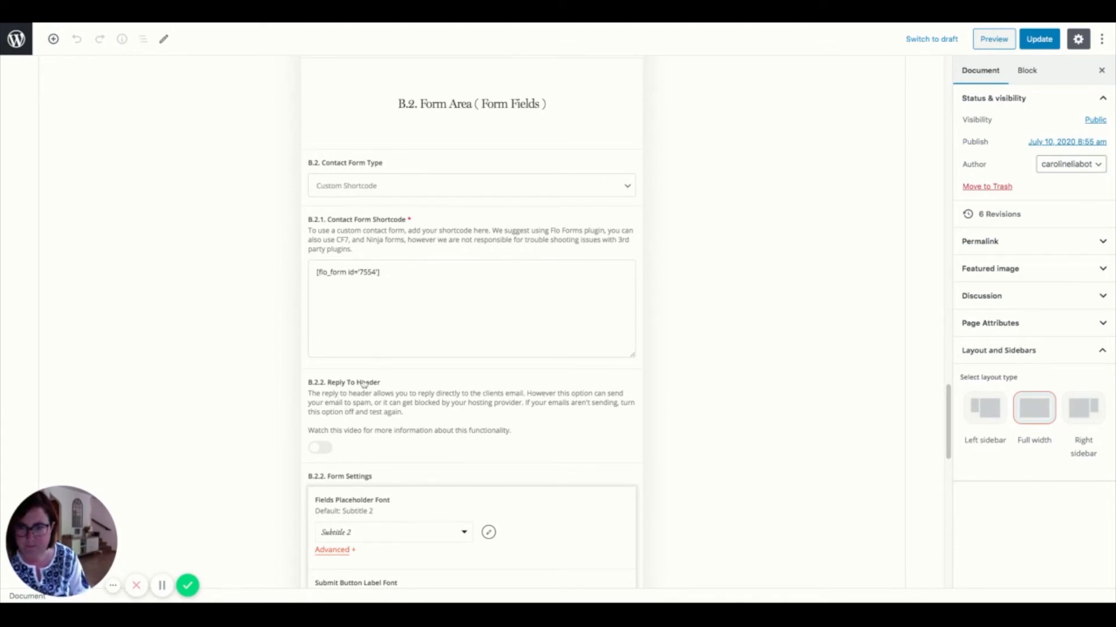
{"action": "scroll", "scroll_direction": "down", "scroll_amount": 3}
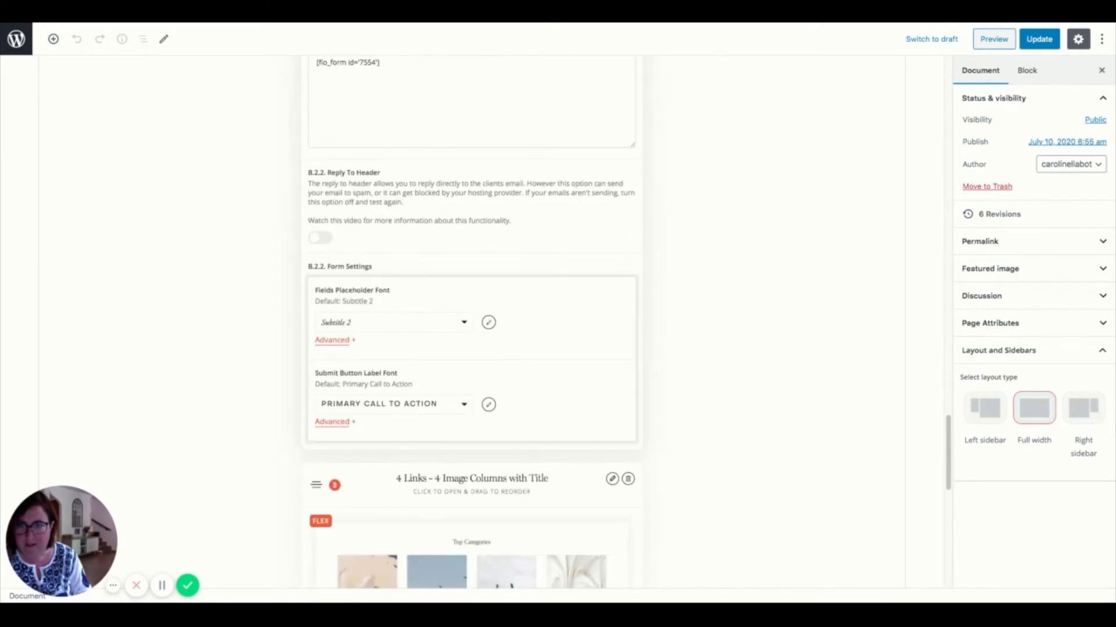
{"action": "scroll", "scroll_direction": "down", "scroll_amount": 3}
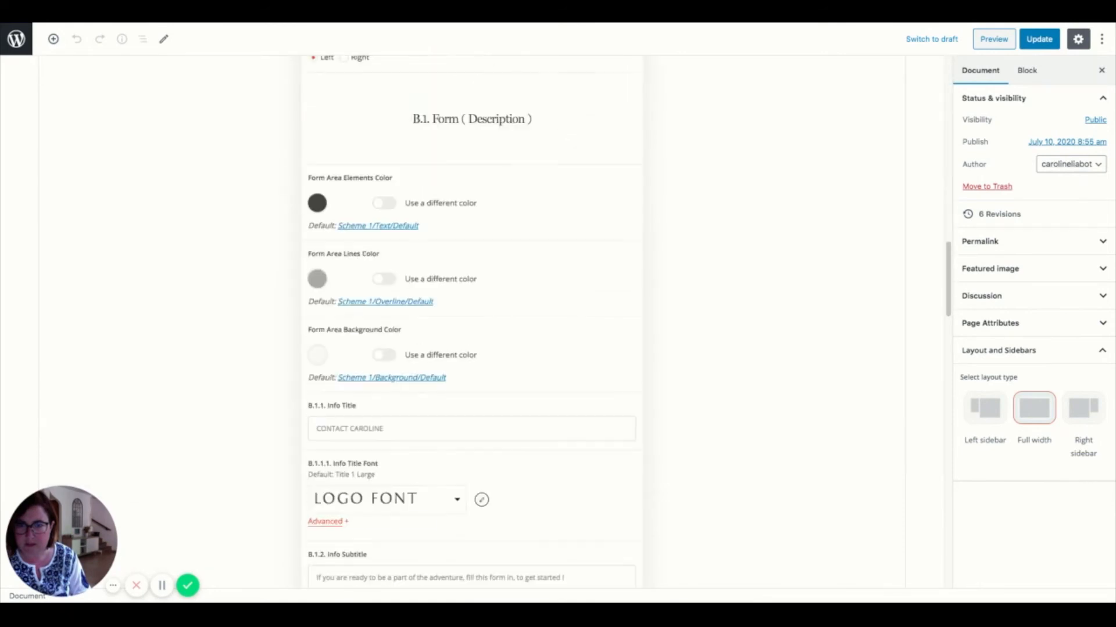
{"action": "scroll", "scroll_direction": "down", "scroll_amount": 3}
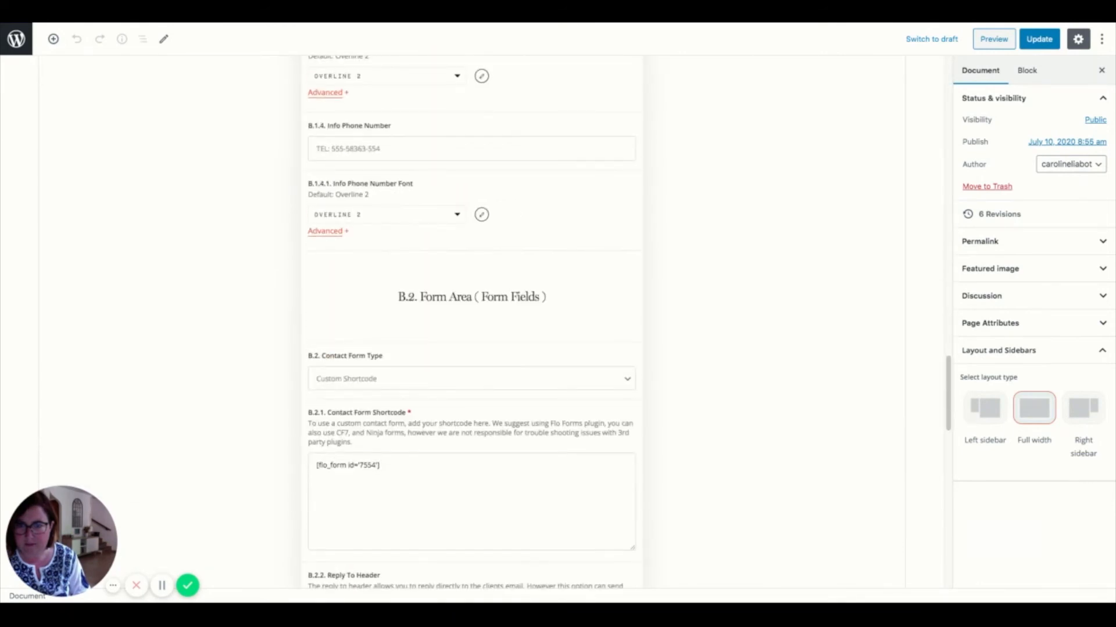
{"action": "scroll", "scroll_direction": "down", "scroll_amount": 3}
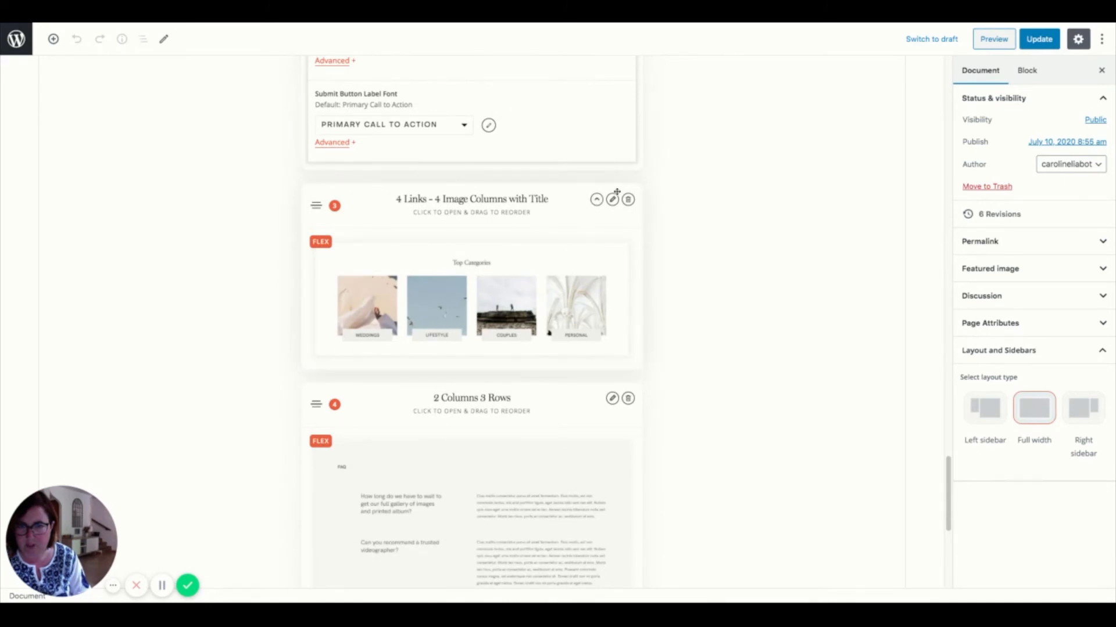
Open the 4 Links block in the builder and put the baby photo in the first slot.
{"action": "left_click", "coordinate": [612, 199]}
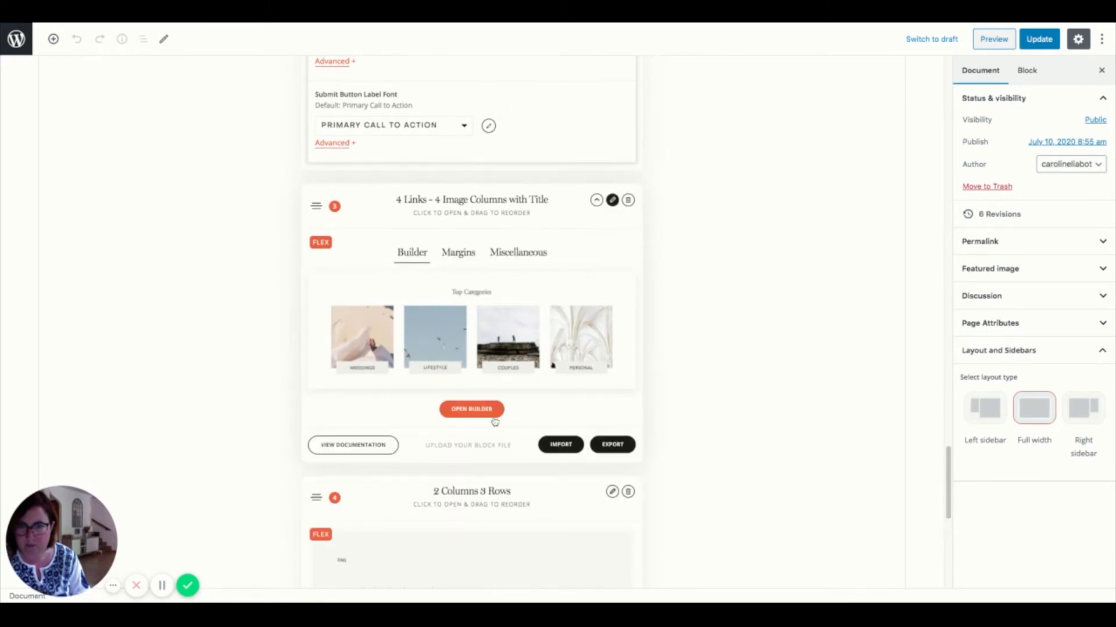
{"action": "left_click", "coordinate": [472, 409]}
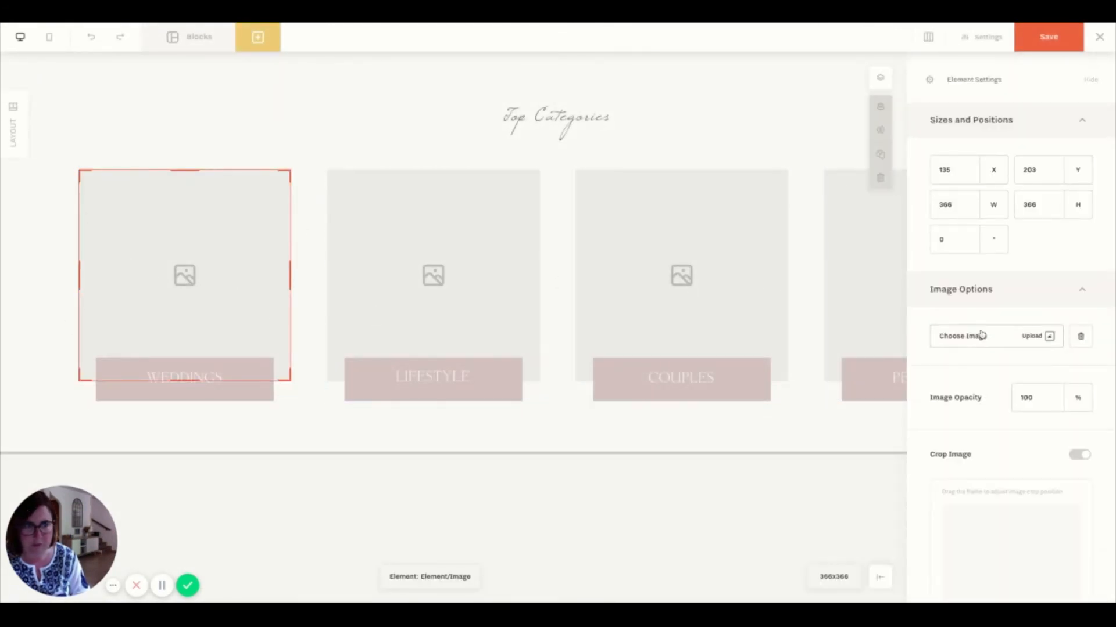
{"action": "left_click", "coordinate": [973, 336]}
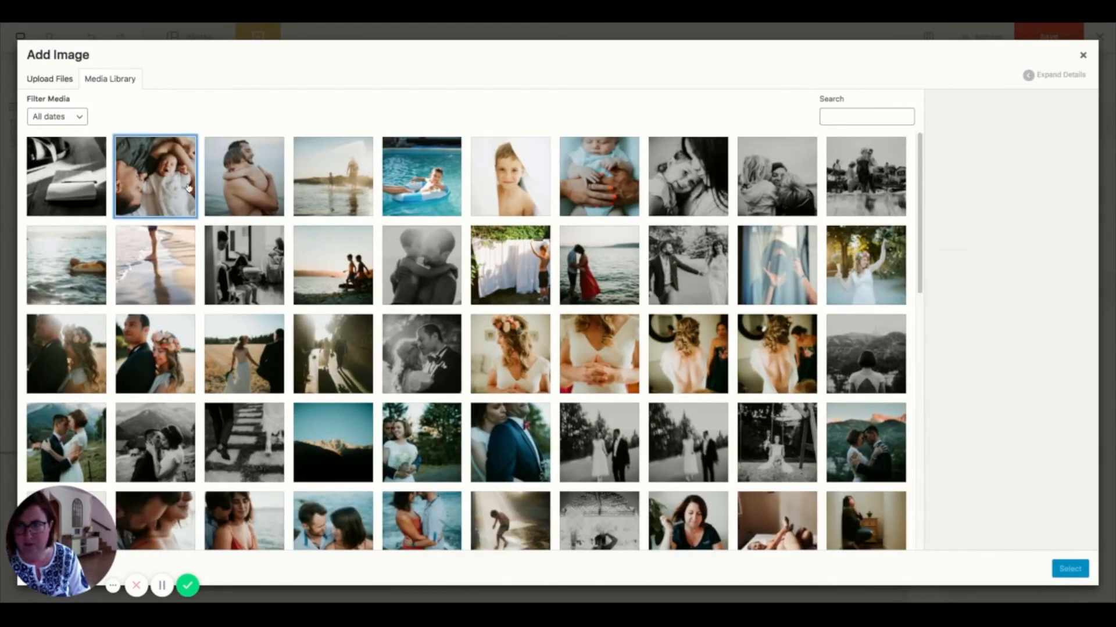
{"action": "left_click", "coordinate": [1069, 569]}
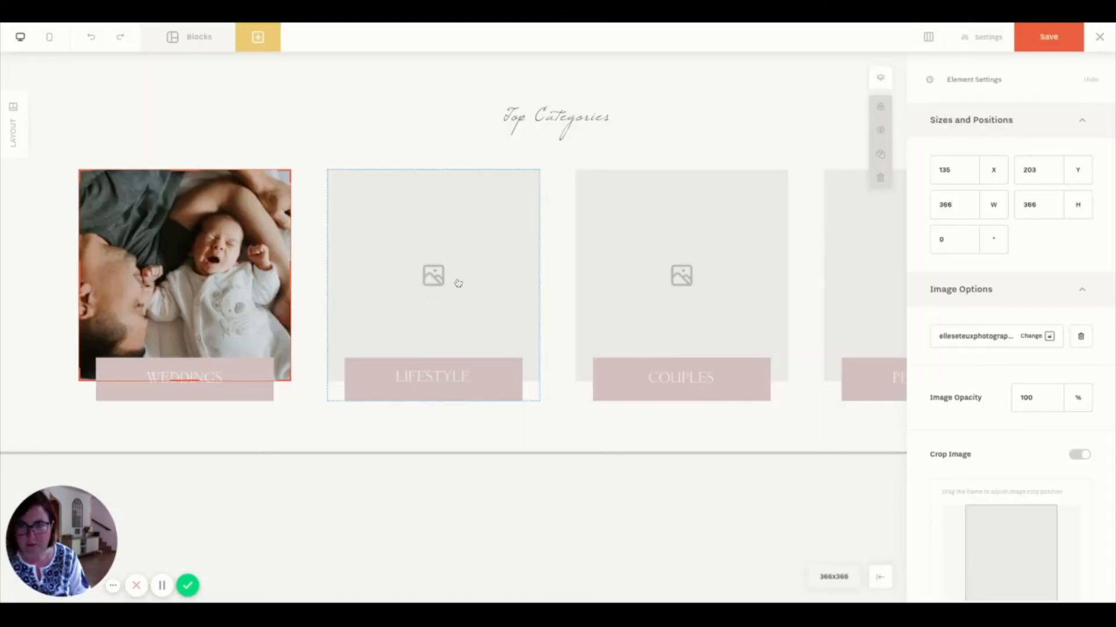
Fill the second image slot with the black-and-white couple photo.
{"action": "left_click", "coordinate": [432, 277]}
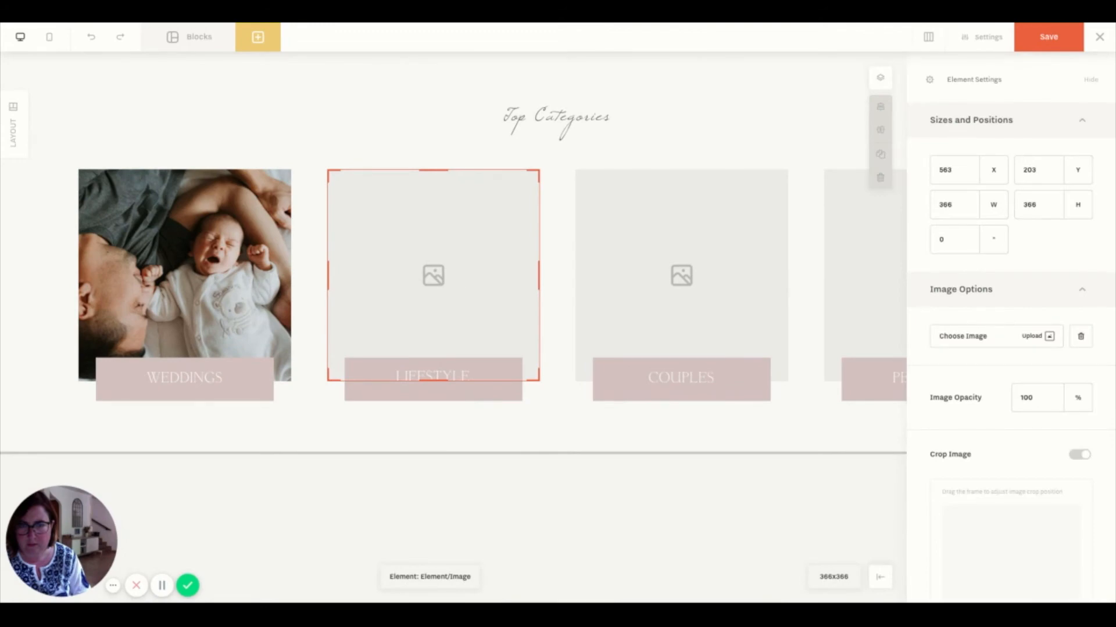
{"action": "left_click", "coordinate": [962, 336]}
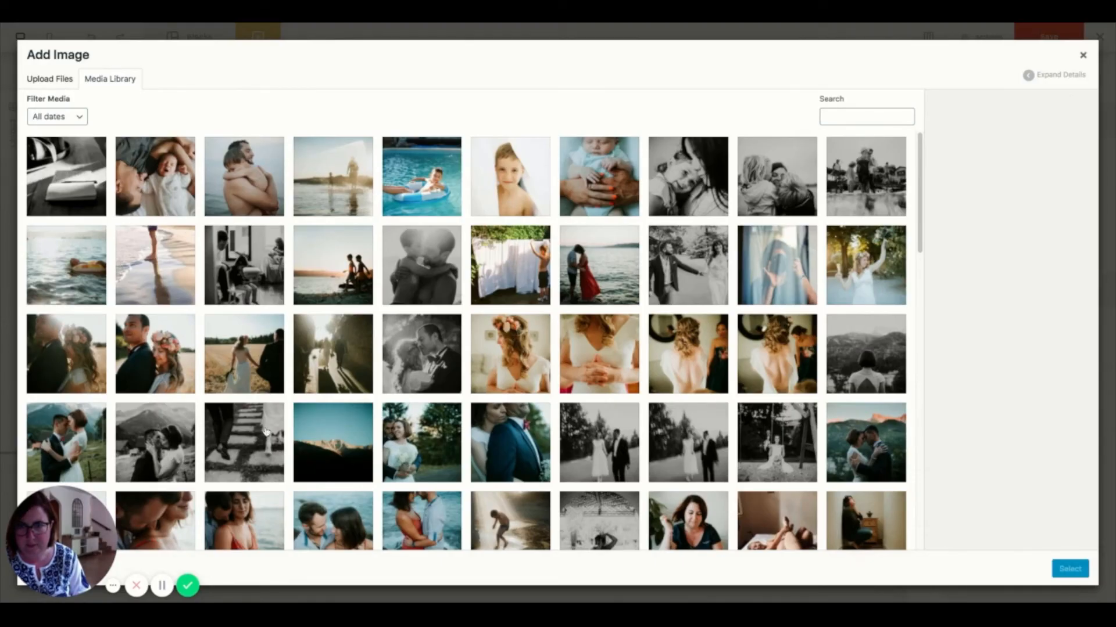
{"action": "left_click", "coordinate": [422, 357]}
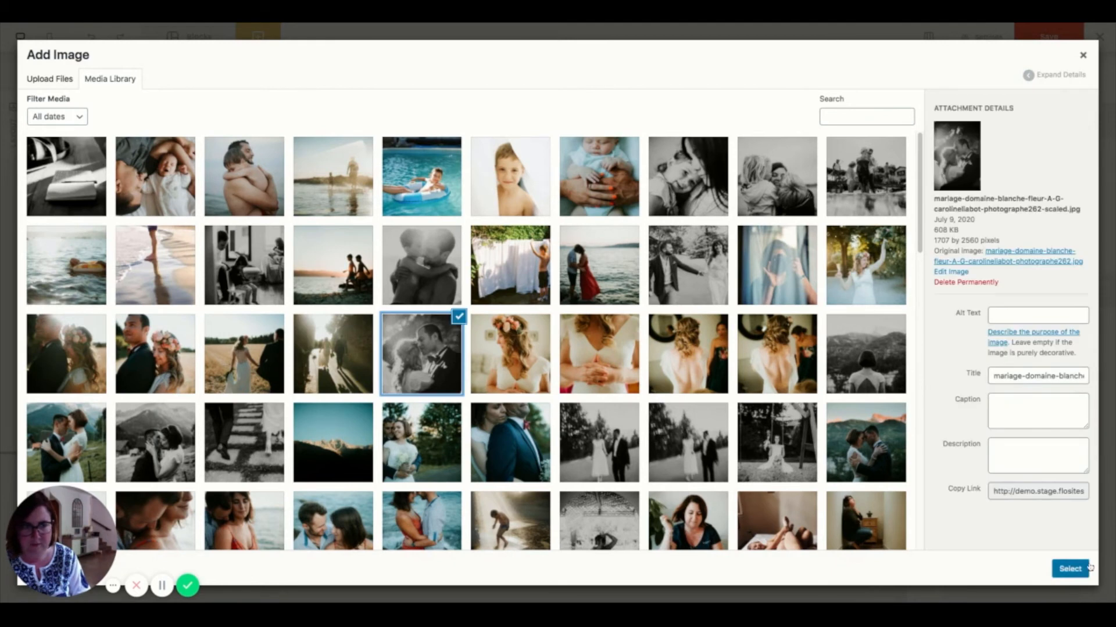
{"action": "left_click", "coordinate": [1069, 569]}
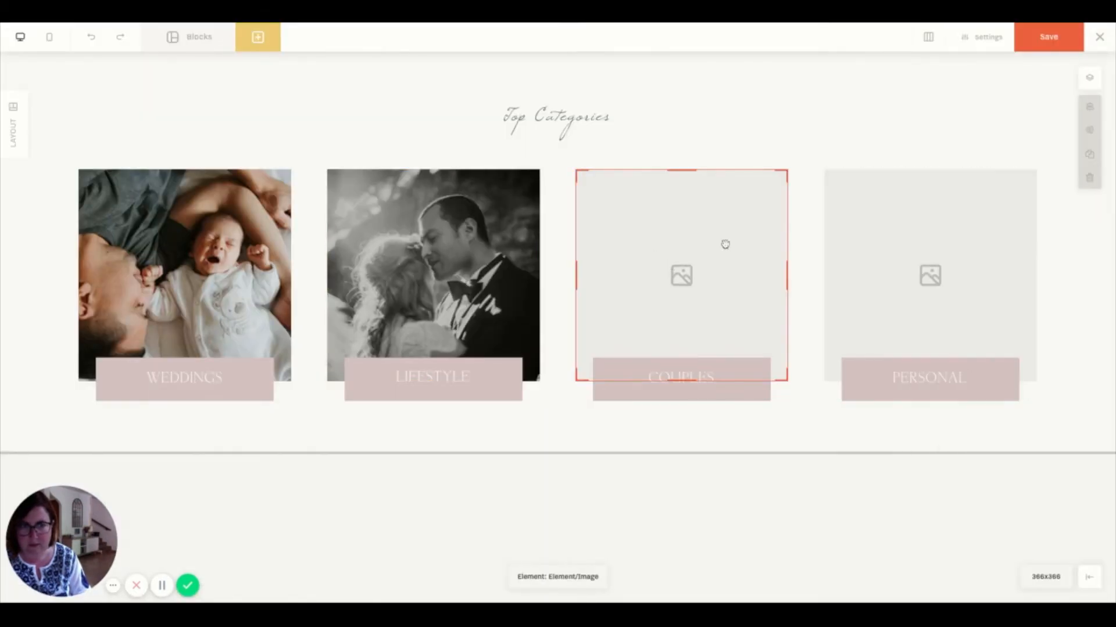
Fill the third image slot with the father and child photo.
{"action": "left_click", "coordinate": [681, 277]}
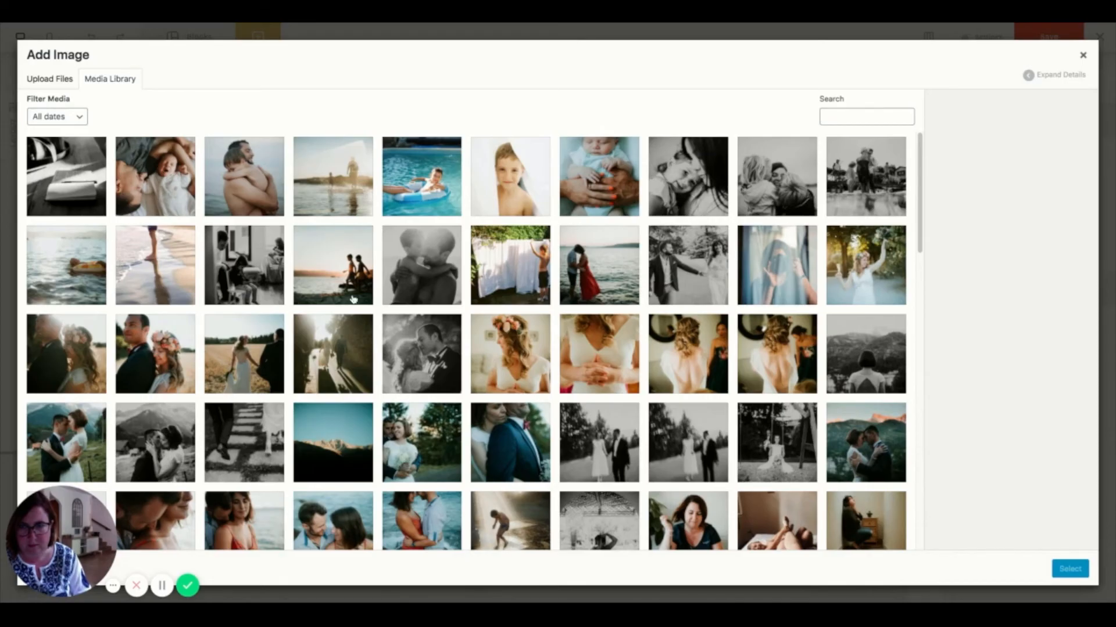
{"action": "mouse_move", "coordinate": [444, 284]}
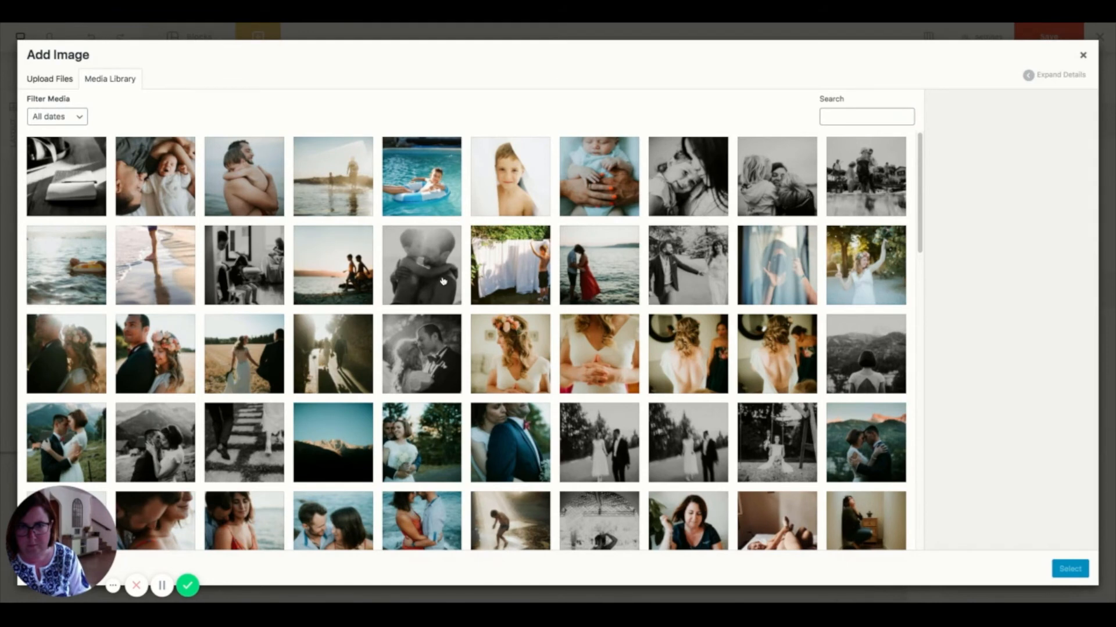
{"action": "left_click", "coordinate": [1069, 569]}
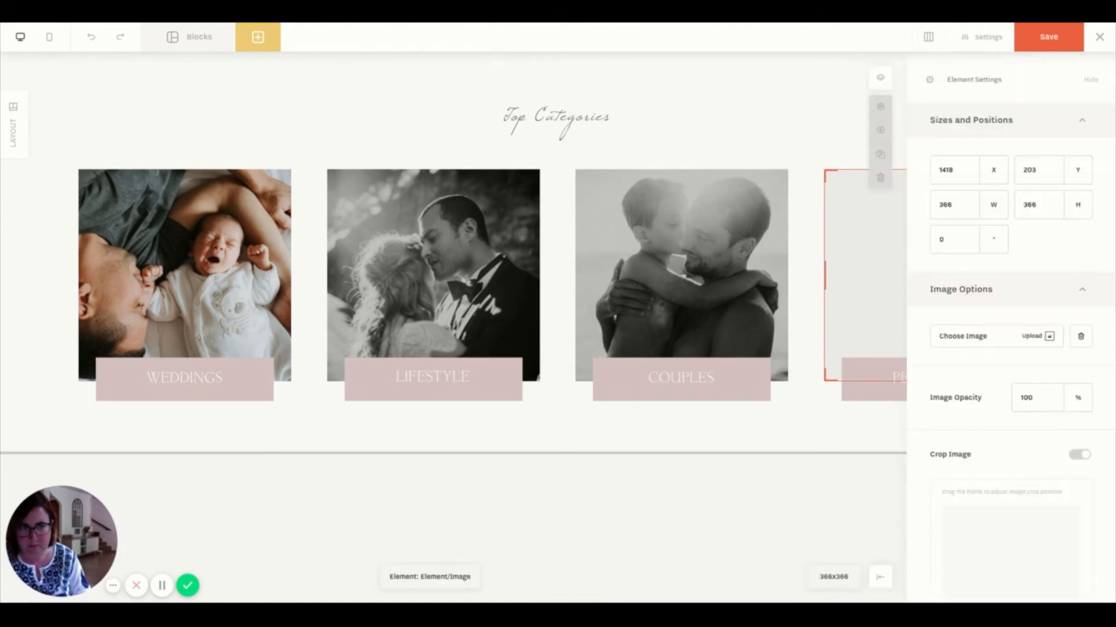
Fill the fourth slot with JP3A7076-scaled.jpg, the child holding yellow flowers.
{"action": "left_click", "coordinate": [962, 336]}
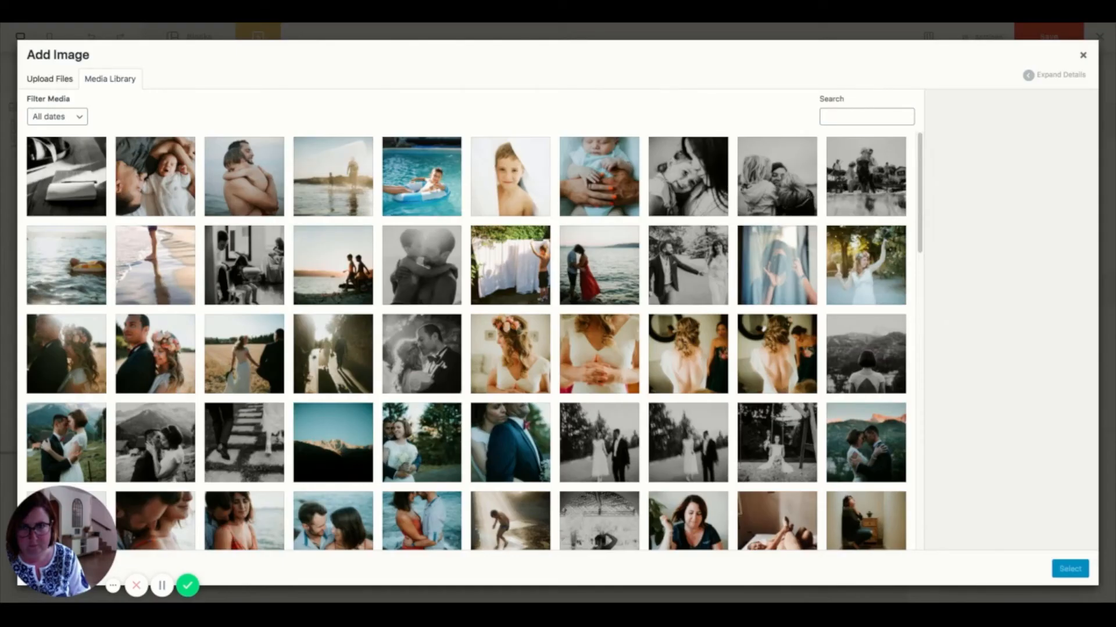
{"action": "scroll", "scroll_direction": "down", "scroll_amount": 3}
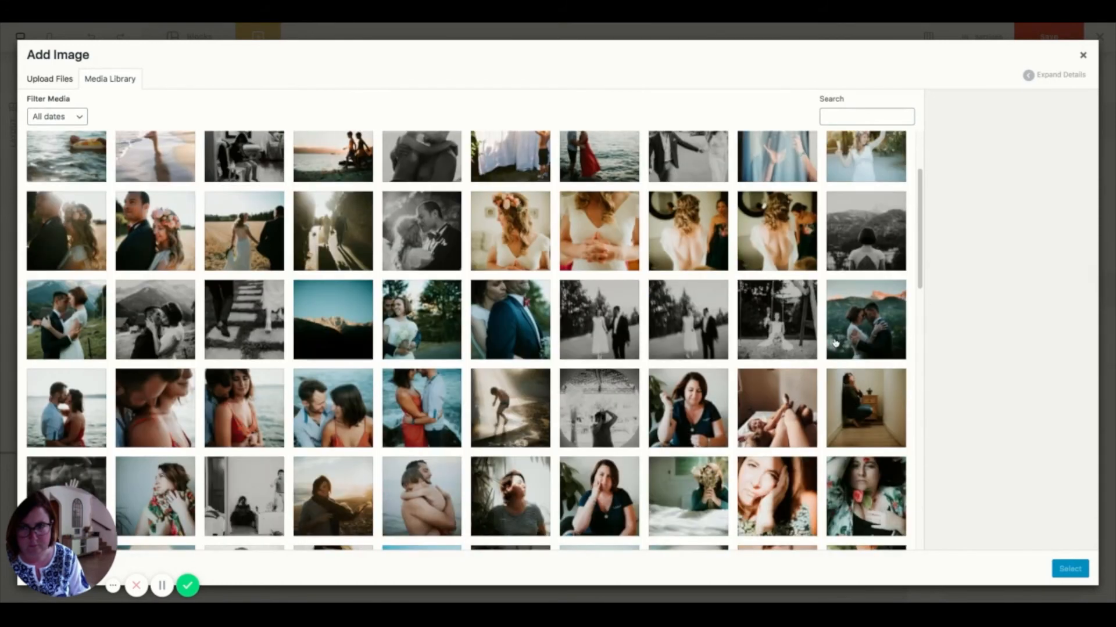
{"action": "scroll", "scroll_direction": "down", "scroll_amount": 3}
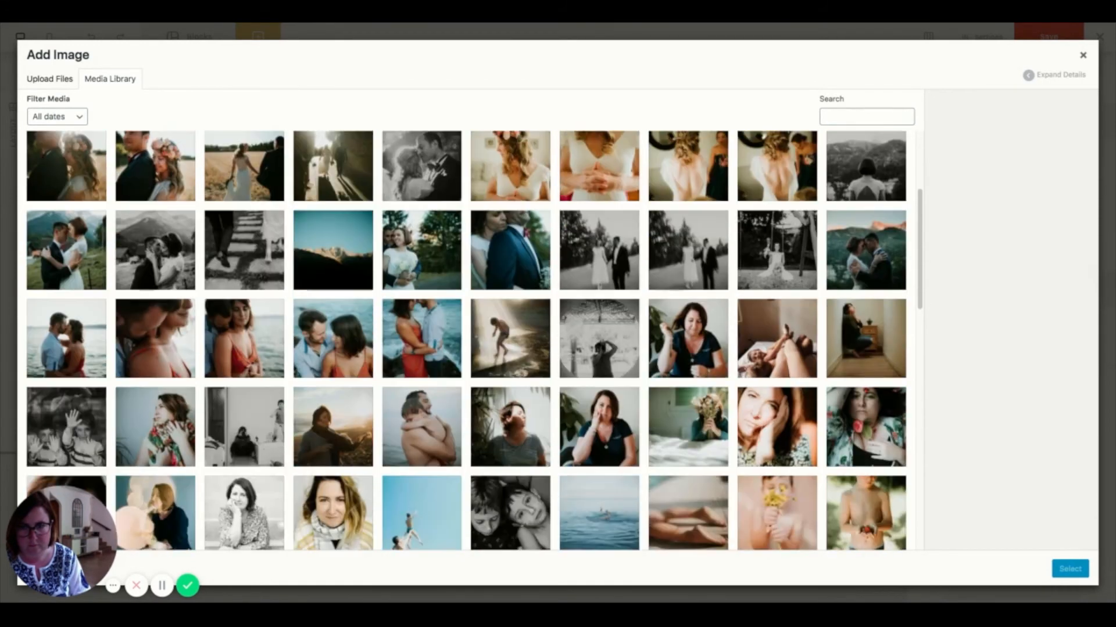
{"action": "scroll", "scroll_direction": "down", "scroll_amount": 3}
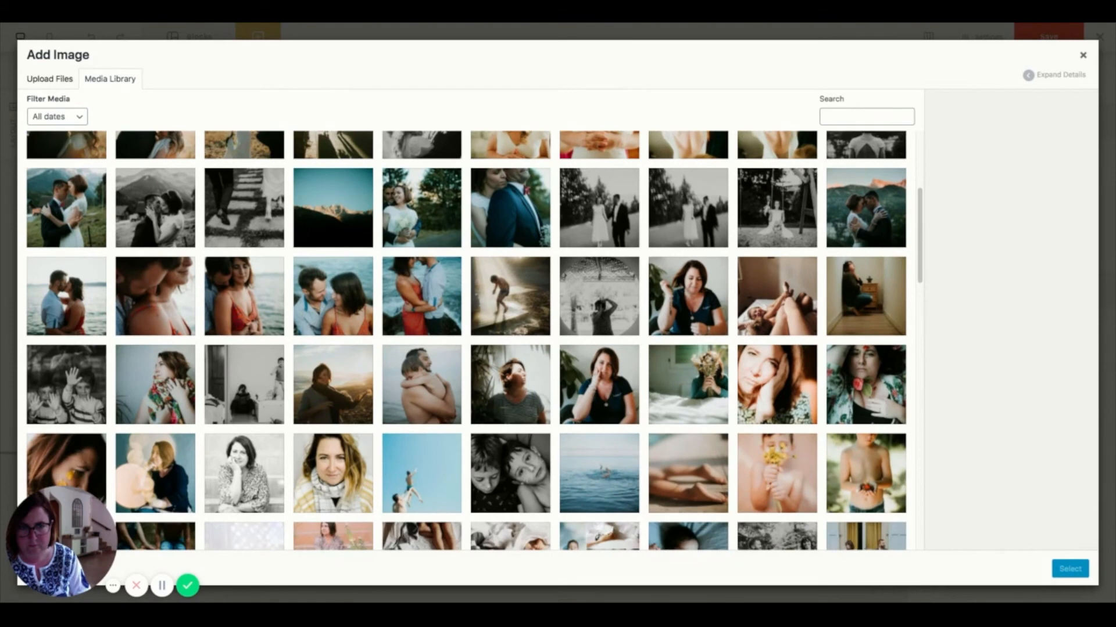
{"action": "left_click", "coordinate": [776, 472]}
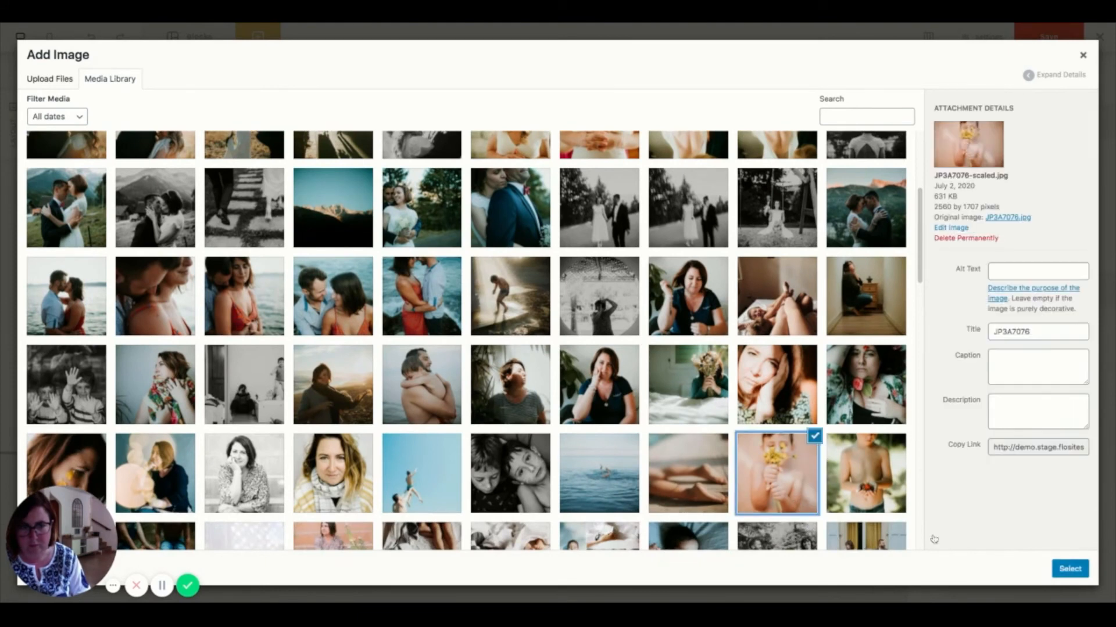
{"action": "left_click", "coordinate": [1069, 570]}
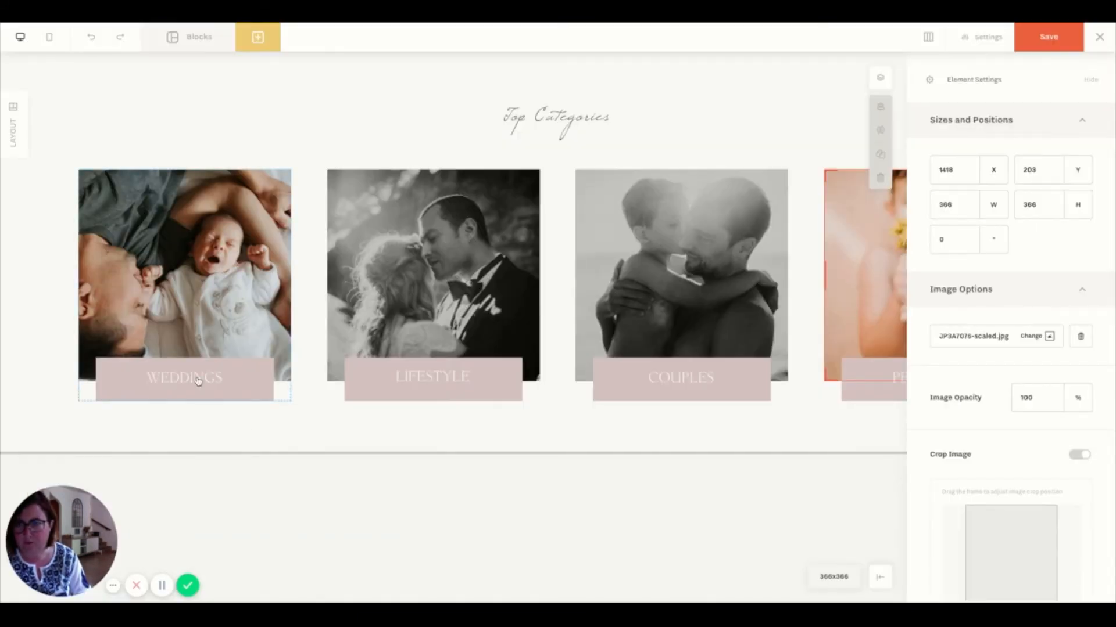
Rename the first two category labels to NEWBORN and WEDDINGS.
{"action": "left_click", "coordinate": [185, 378]}
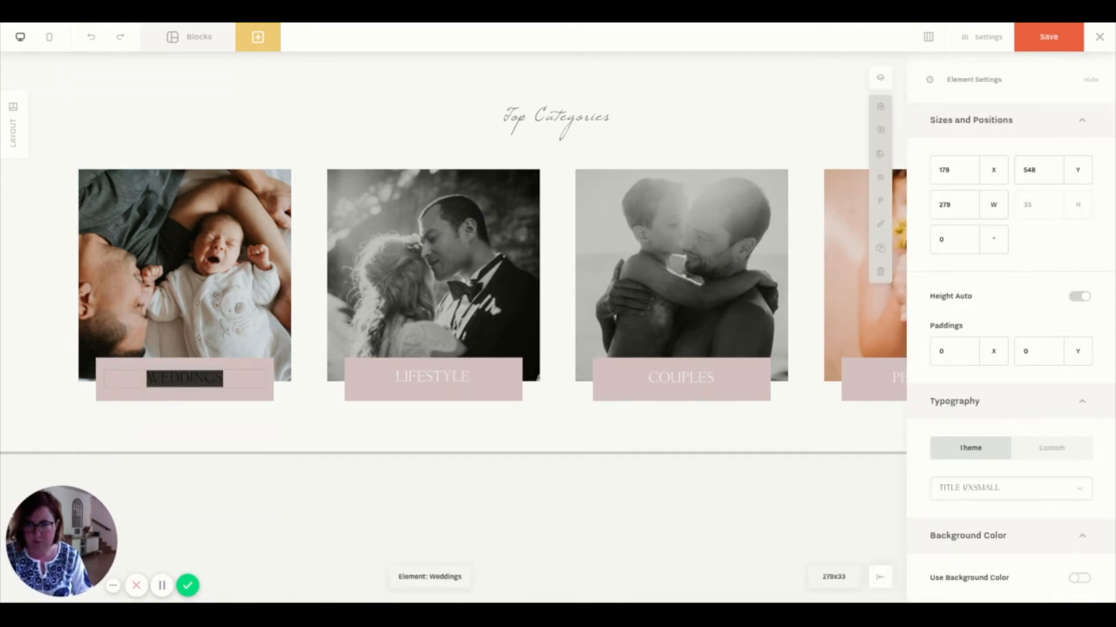
{"action": "type", "text": "NEWBO"}
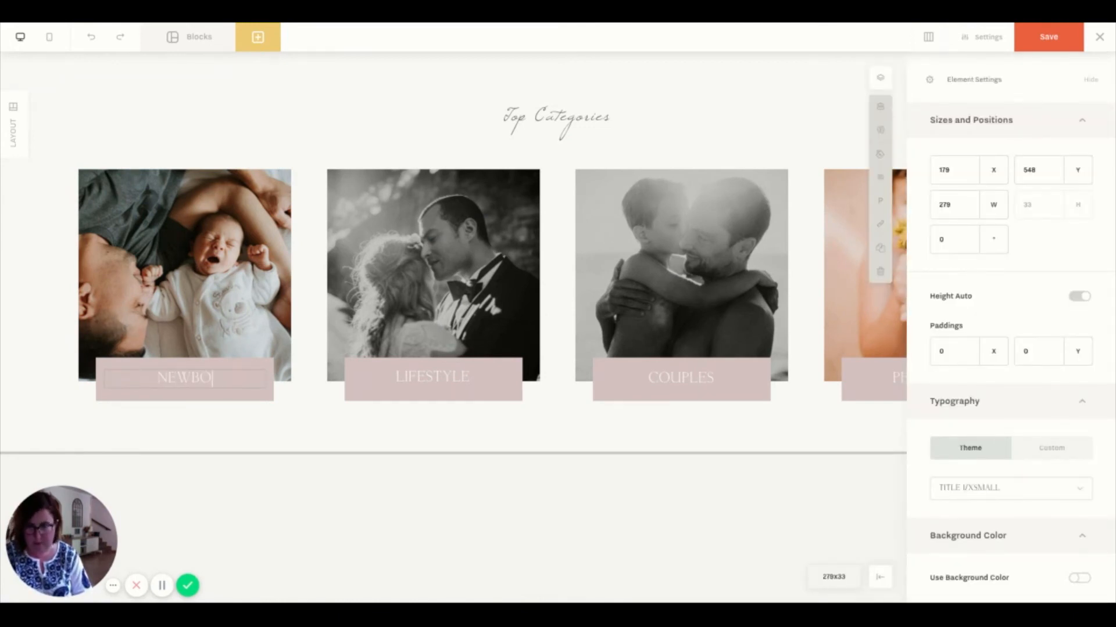
{"action": "type", "text": "RN"}
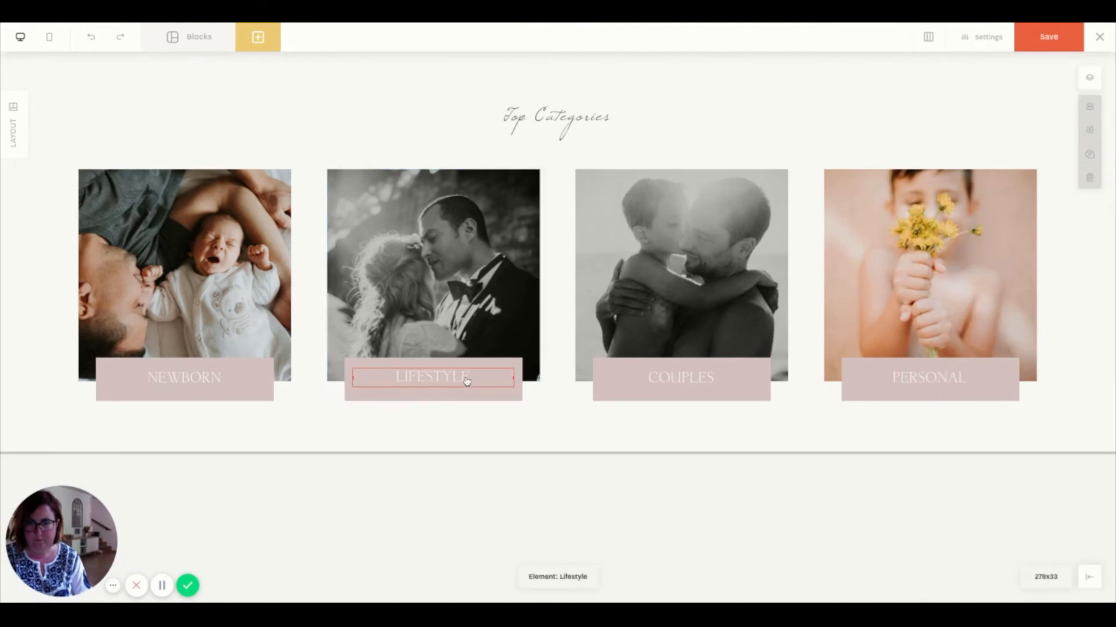
{"action": "left_click", "coordinate": [431, 377]}
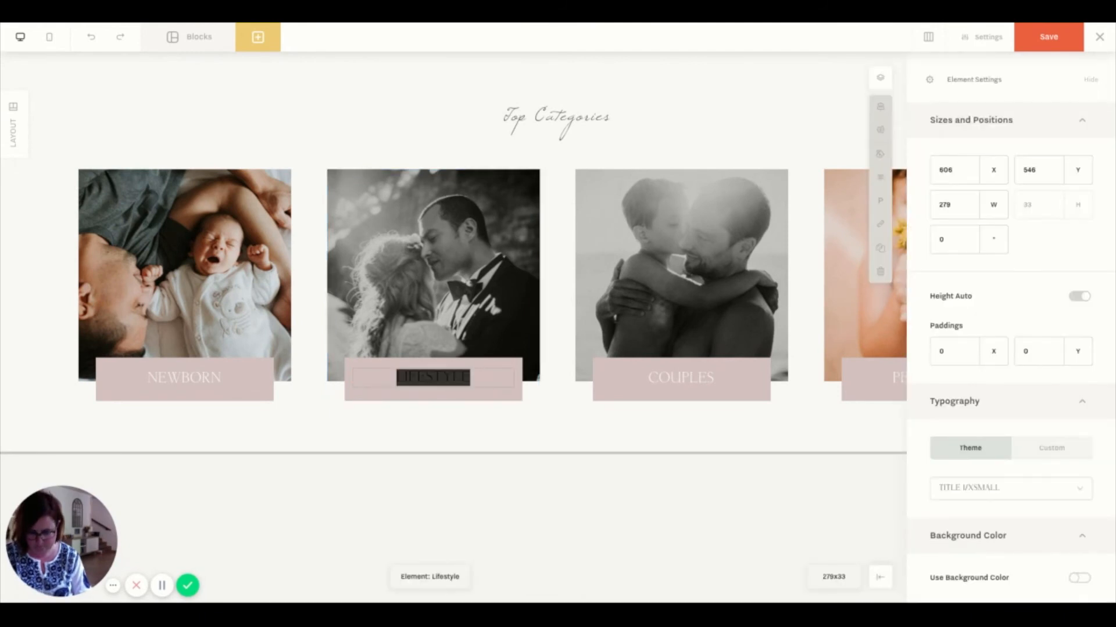
{"action": "type", "text": "WEDDINGS"}
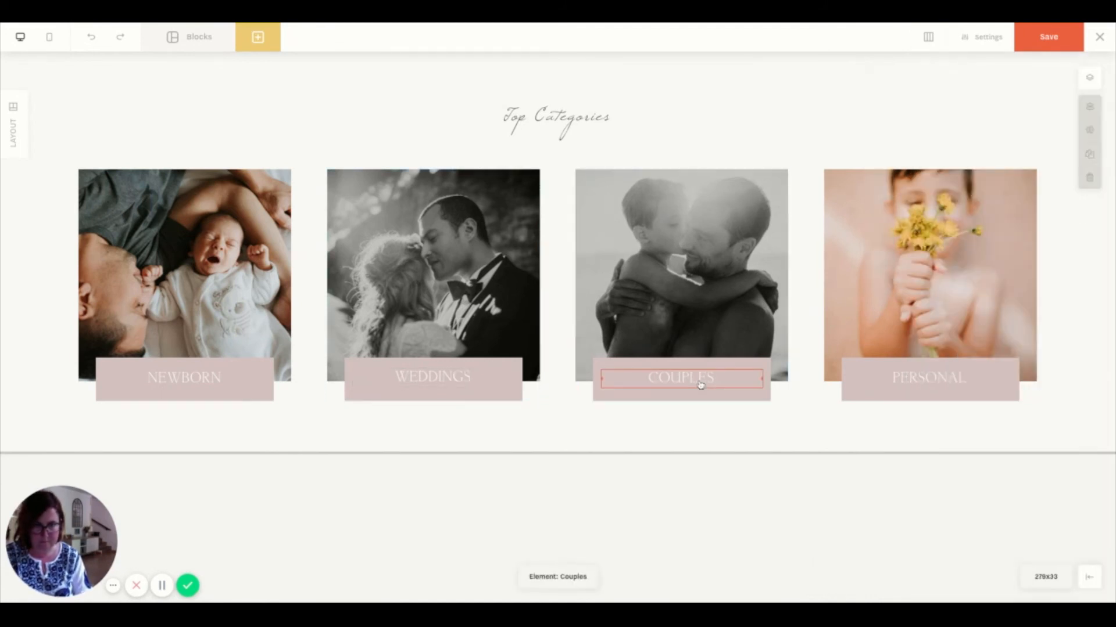
Rename the last two labels to FAMILY and PORTRAIT and retitle the heading Services.
{"action": "left_click", "coordinate": [681, 379]}
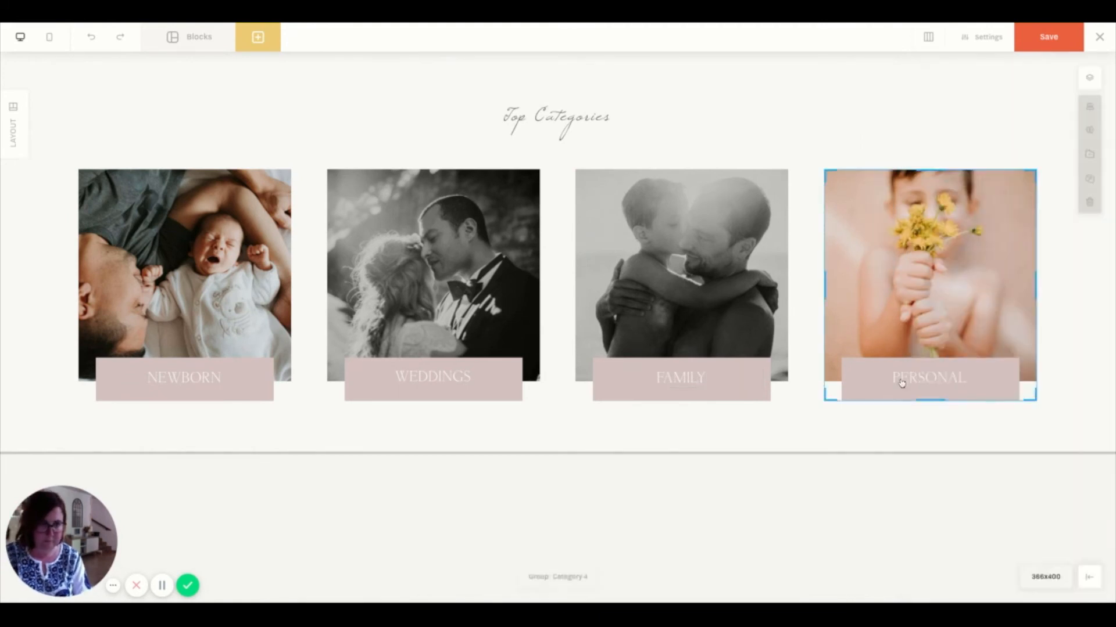
{"action": "left_click", "coordinate": [901, 382]}
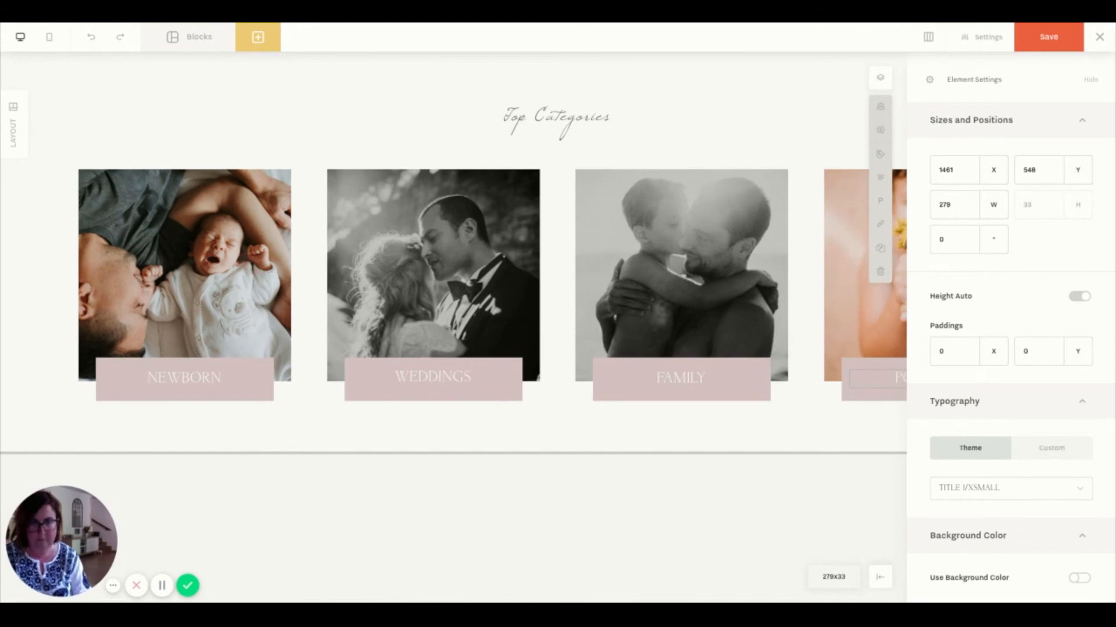
{"action": "left_click", "coordinate": [551, 117]}
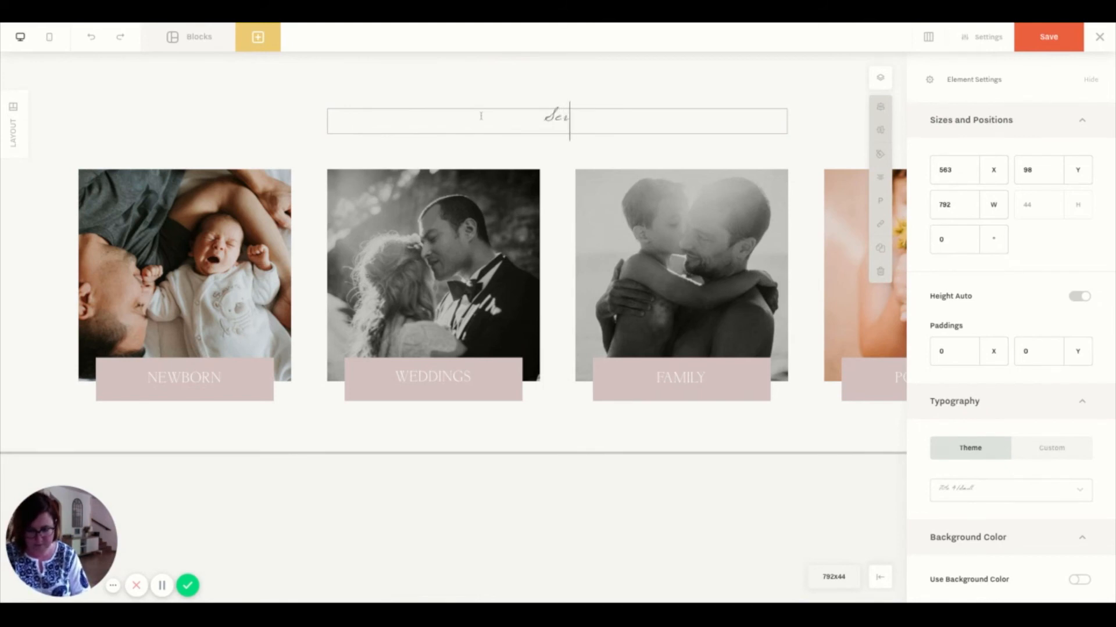
{"action": "type", "text": "Services"}
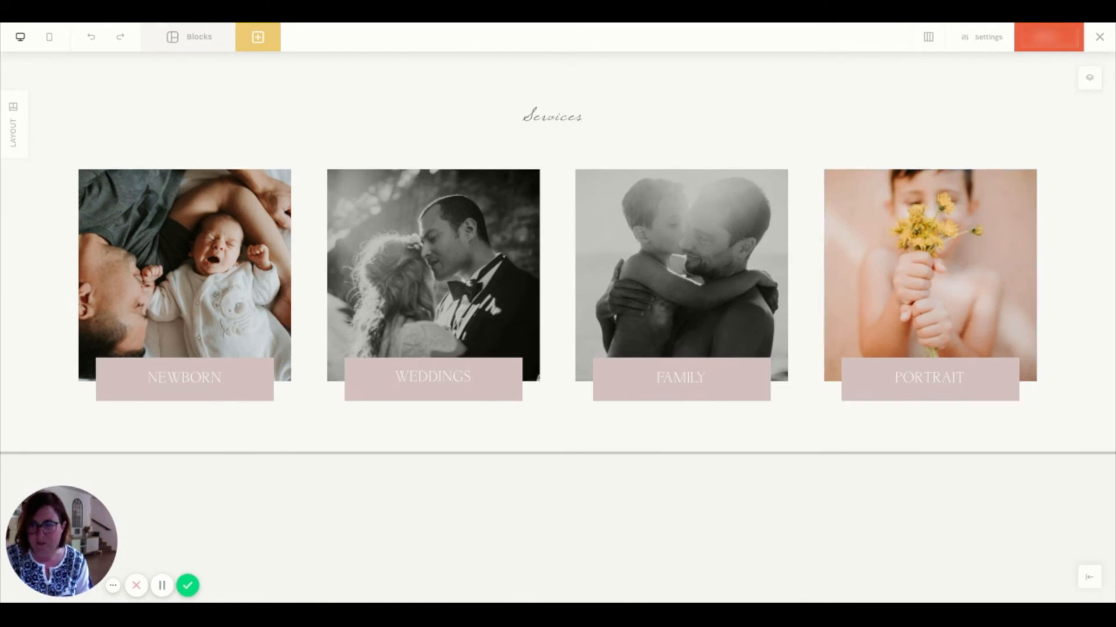
{"action": "mouse_move", "coordinate": [187, 585]}
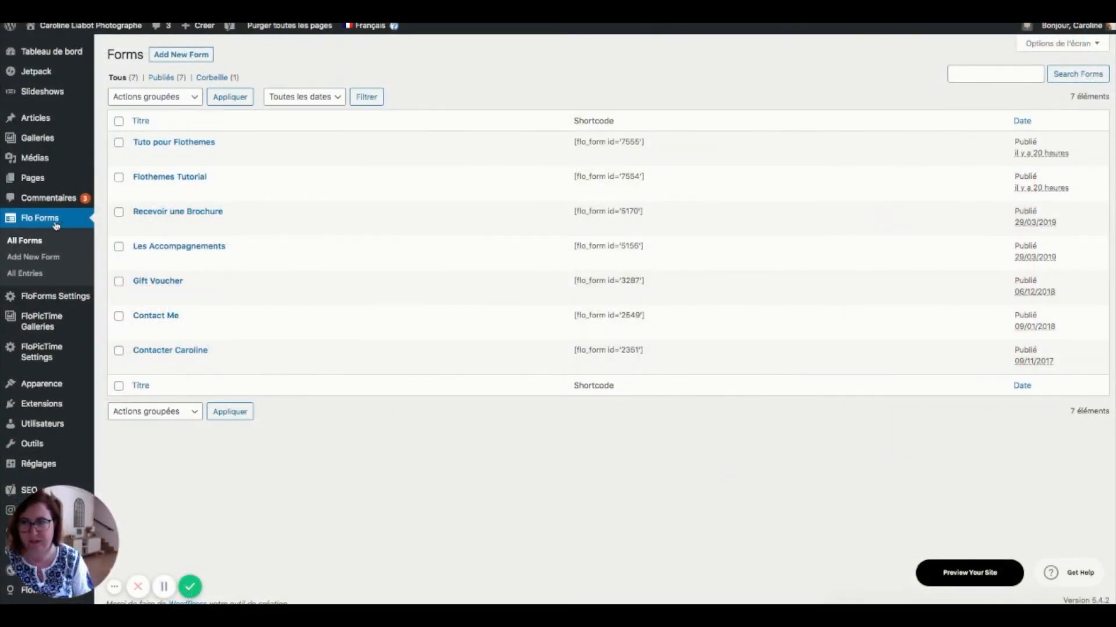
{"action": "mouse_move", "coordinate": [169, 177]}
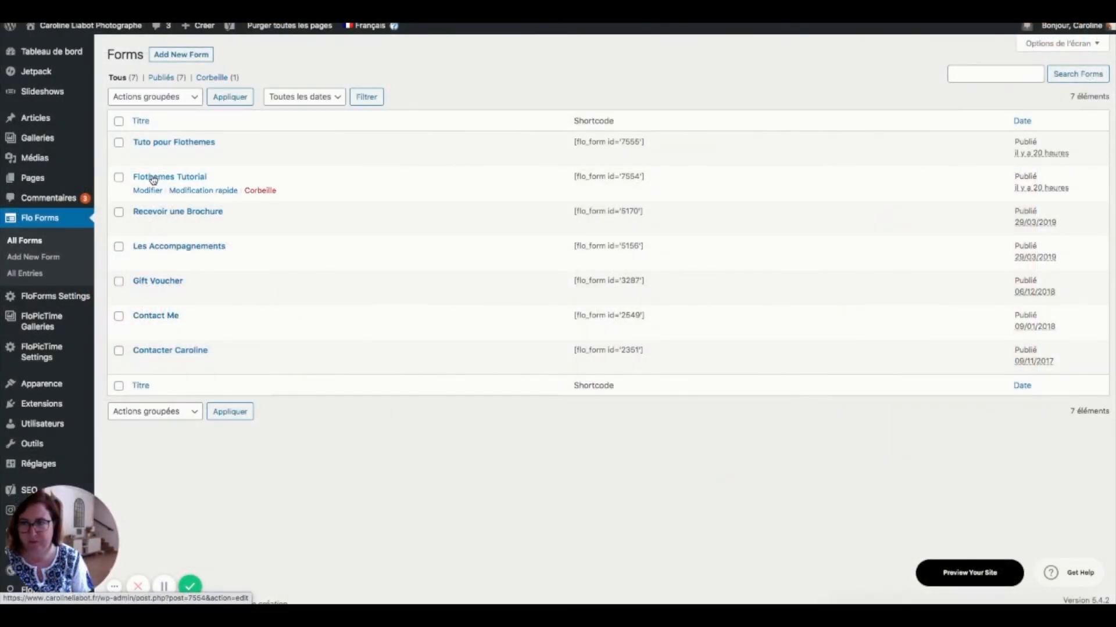
{"action": "mouse_move", "coordinate": [183, 203]}
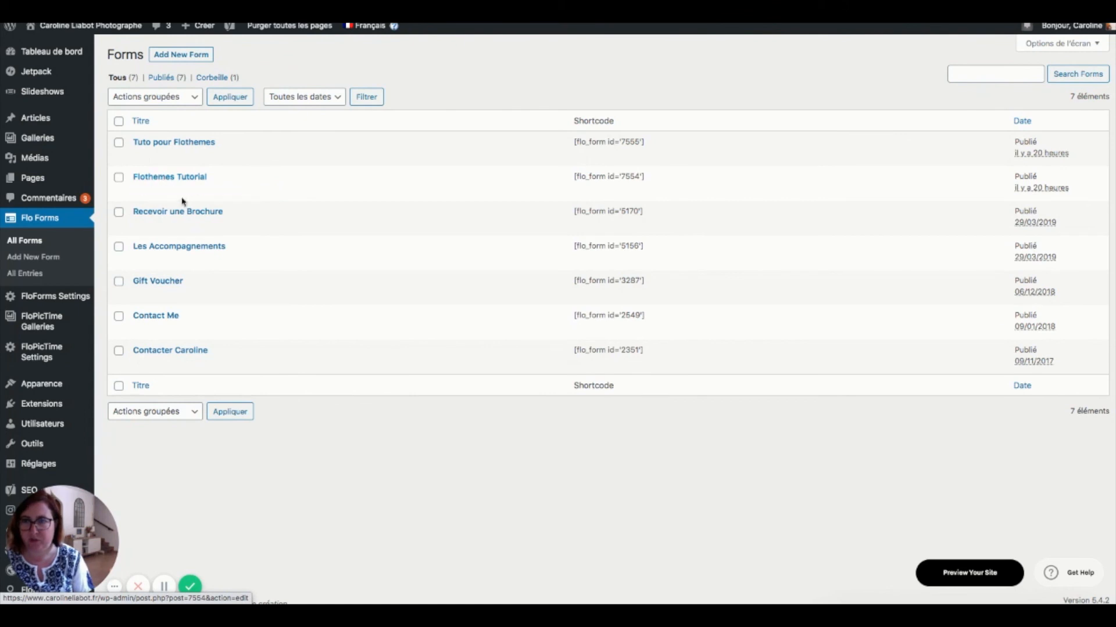
{"action": "mouse_move", "coordinate": [170, 176]}
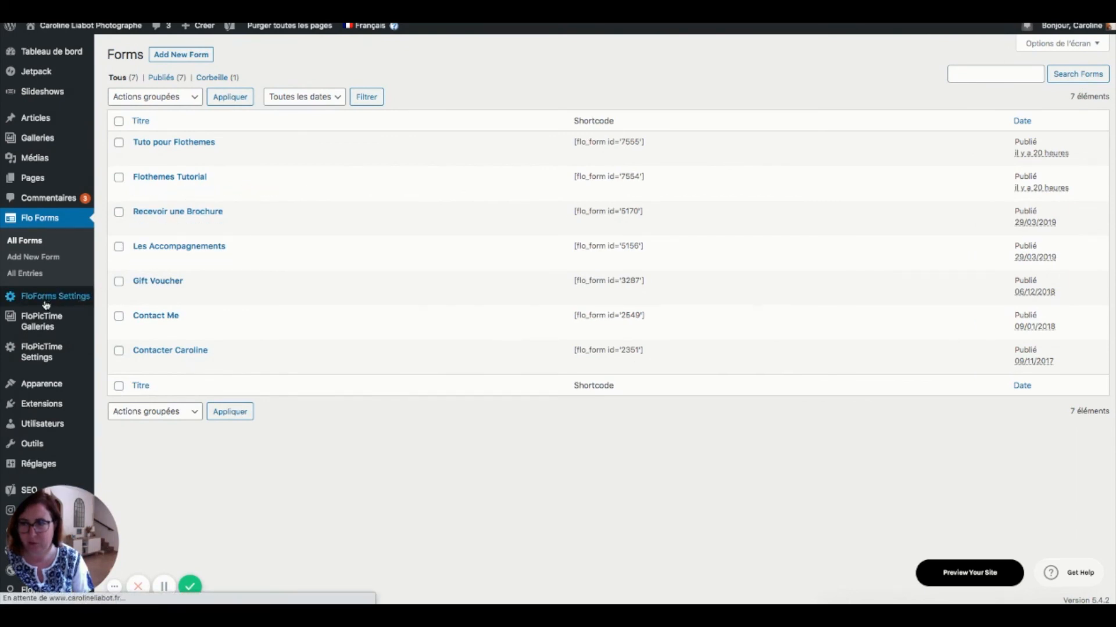
Show the Flo Forms Settings page with reminder, reply-to, email and captcha options.
{"action": "left_click", "coordinate": [54, 296]}
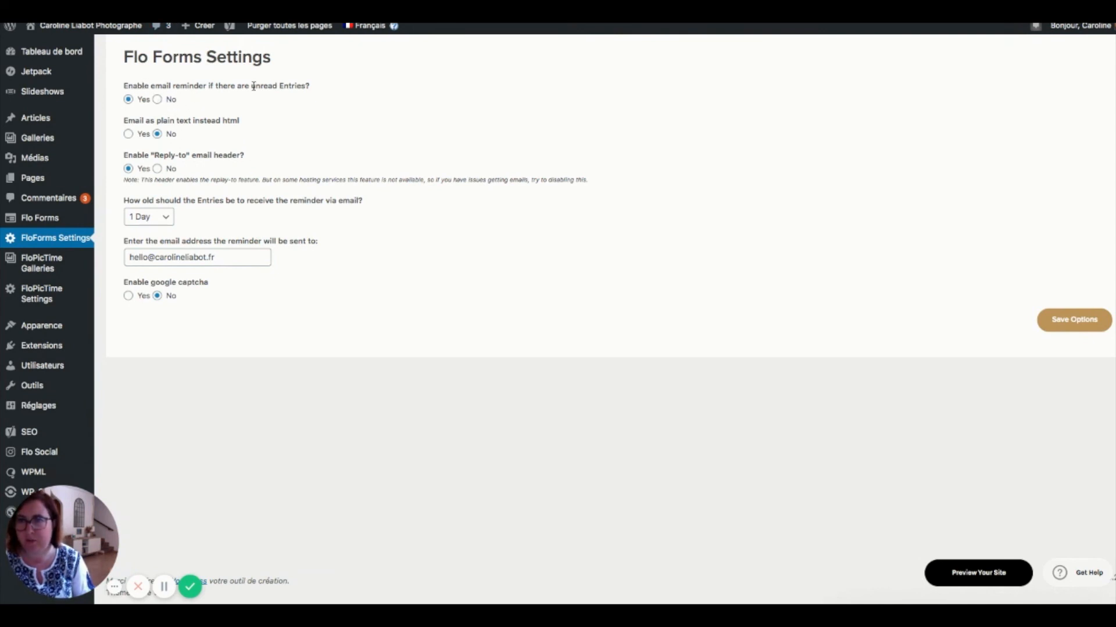
{"action": "mouse_move", "coordinate": [331, 90]}
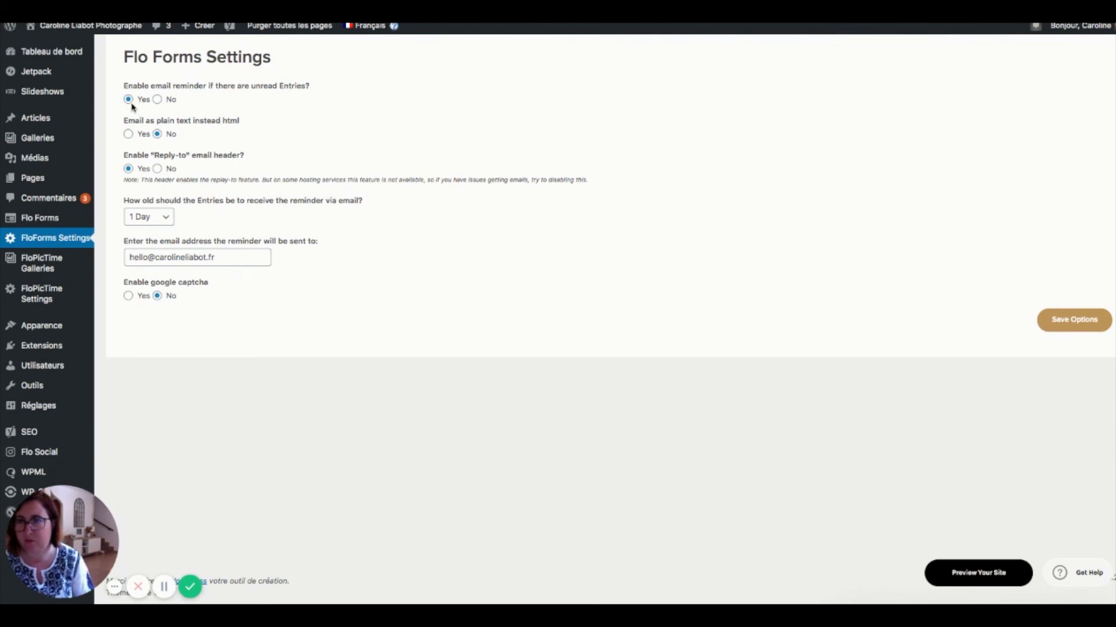
{"action": "mouse_move", "coordinate": [145, 109]}
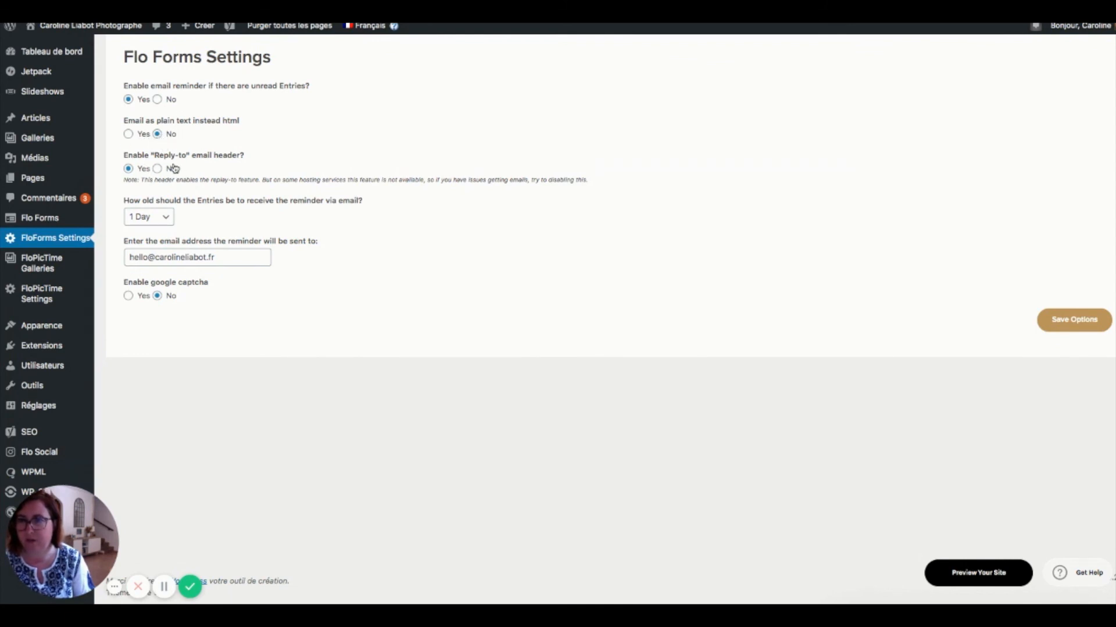
{"action": "mouse_move", "coordinate": [223, 161]}
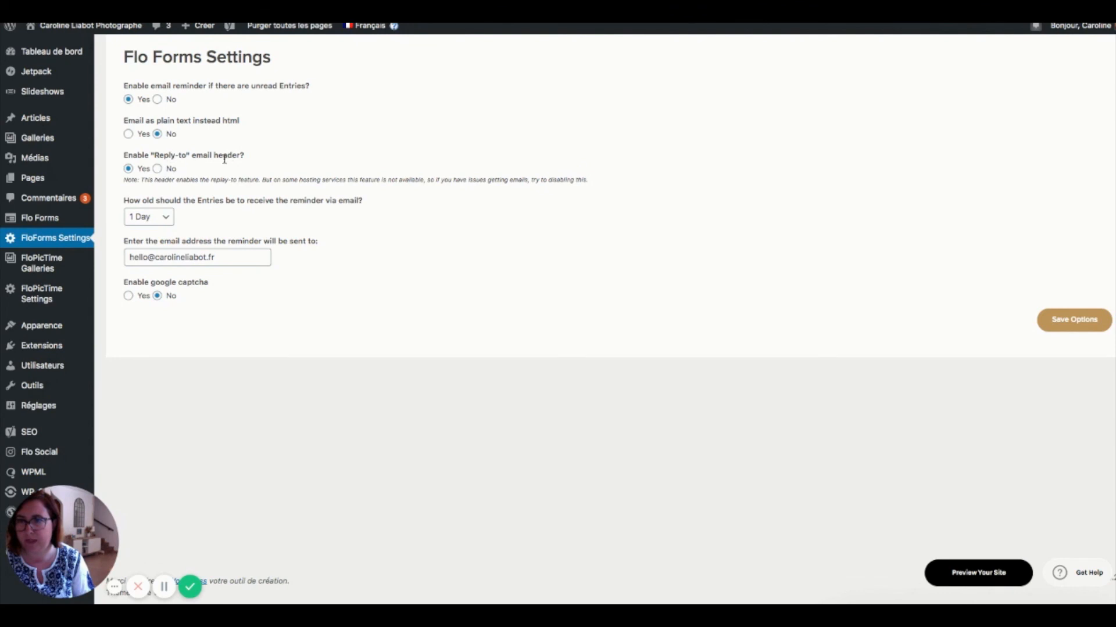
{"action": "mouse_move", "coordinate": [193, 179]}
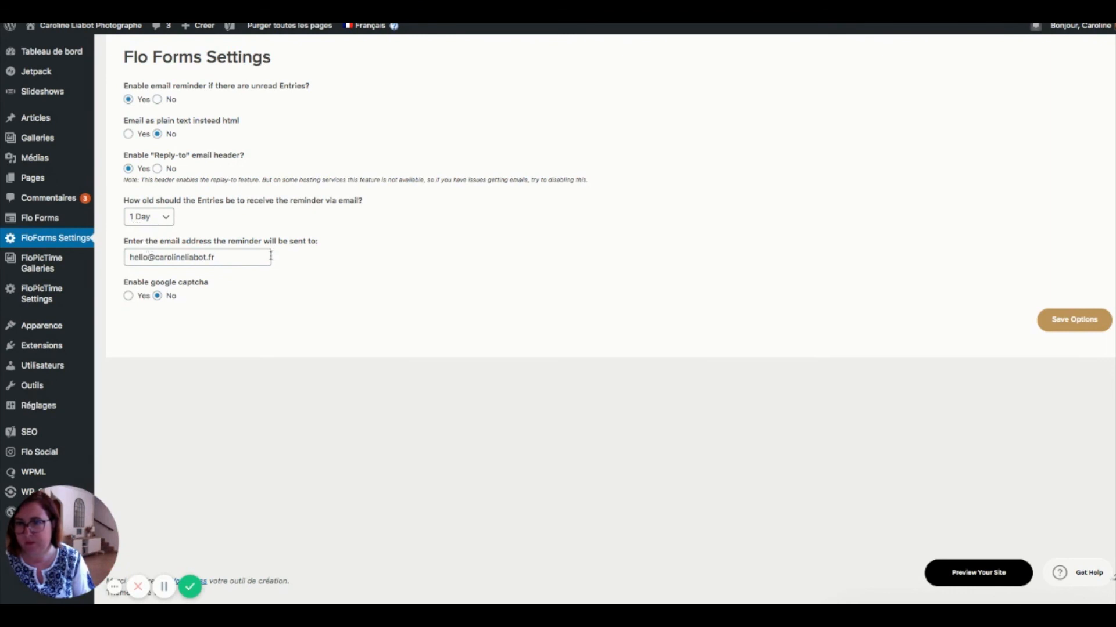
{"action": "mouse_move", "coordinate": [314, 254]}
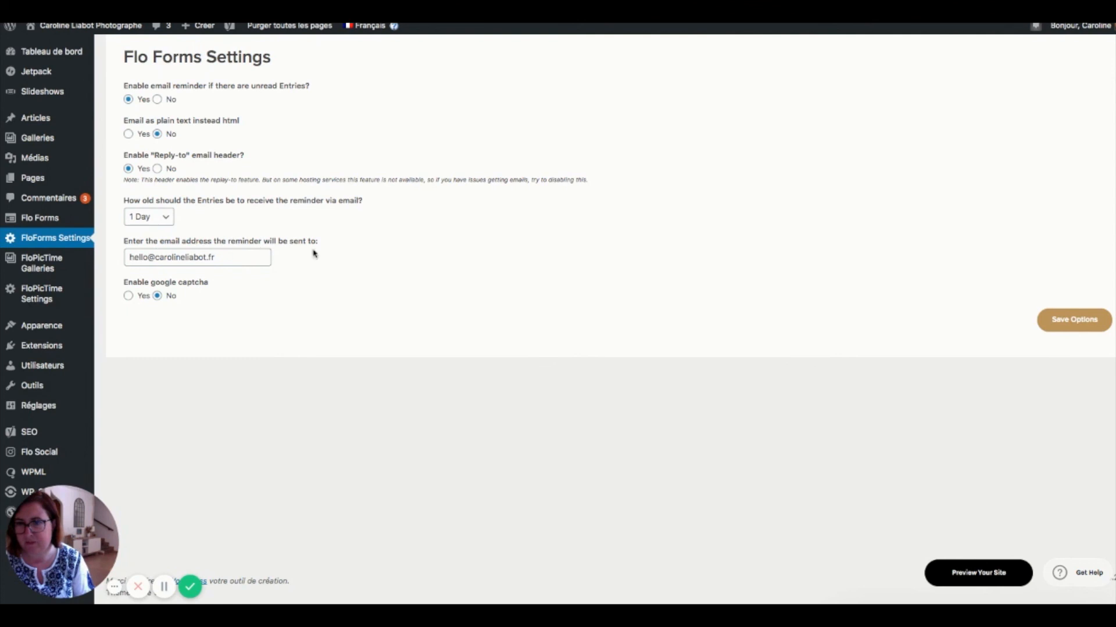
{"action": "mouse_move", "coordinate": [134, 292]}
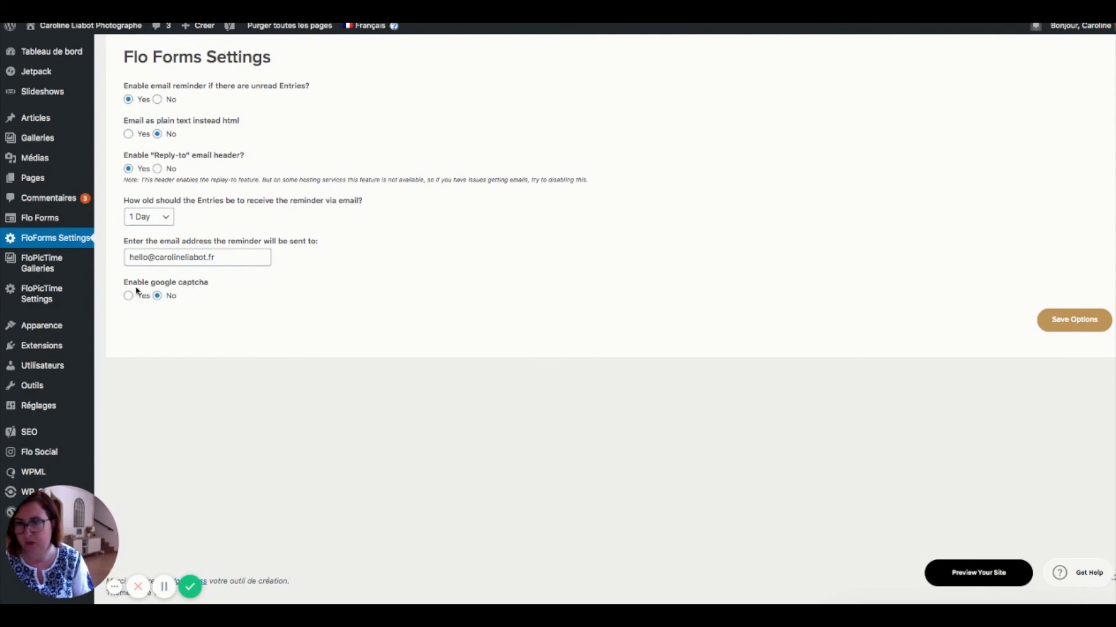
{"action": "mouse_move", "coordinate": [176, 279]}
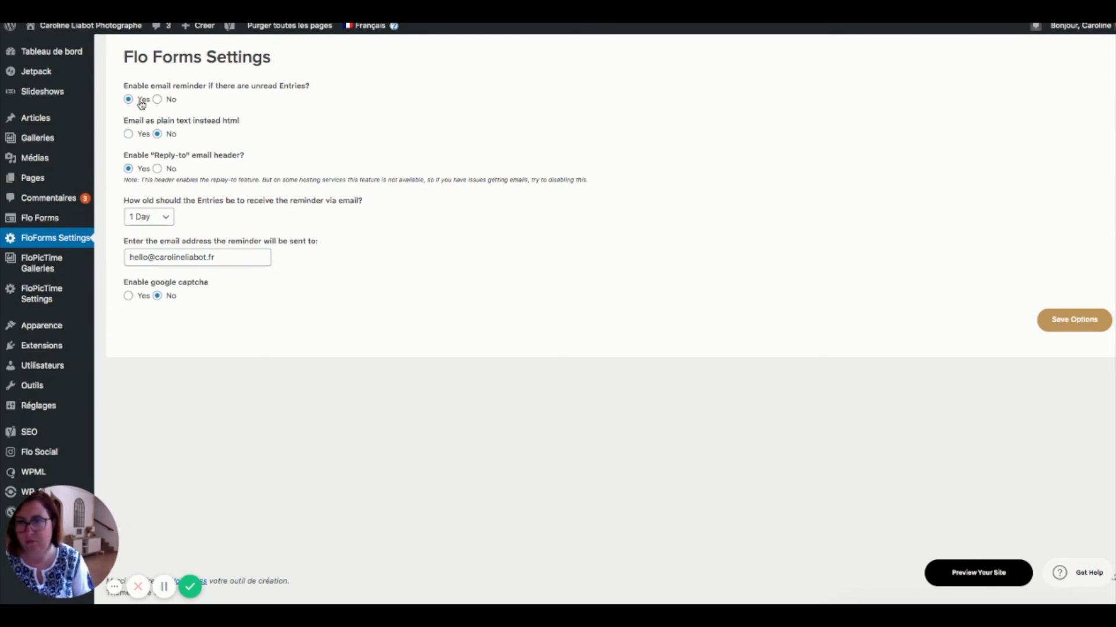
{"action": "mouse_move", "coordinate": [39, 218]}
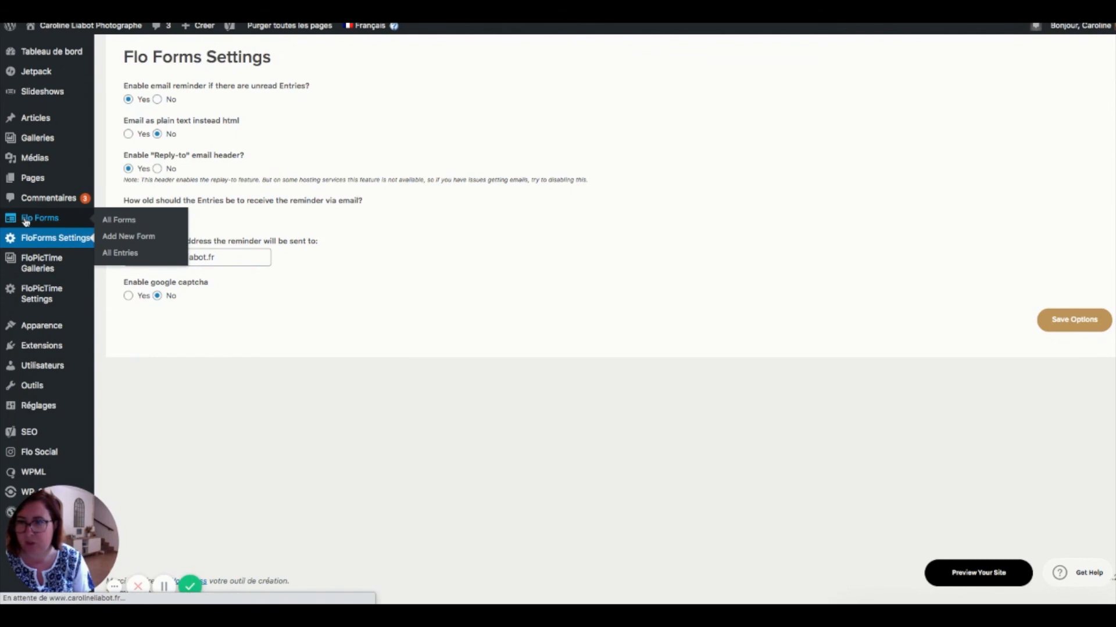
List all 99 submitted Flo Form entries via All Forms > All Entries.
{"action": "left_click", "coordinate": [119, 220]}
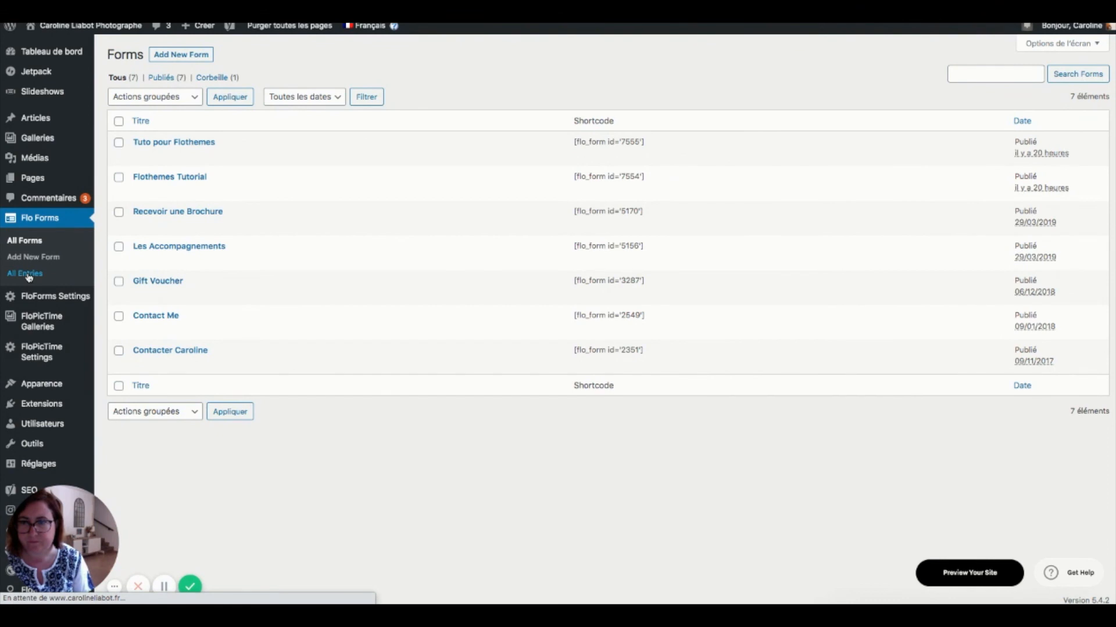
{"action": "left_click", "coordinate": [25, 273]}
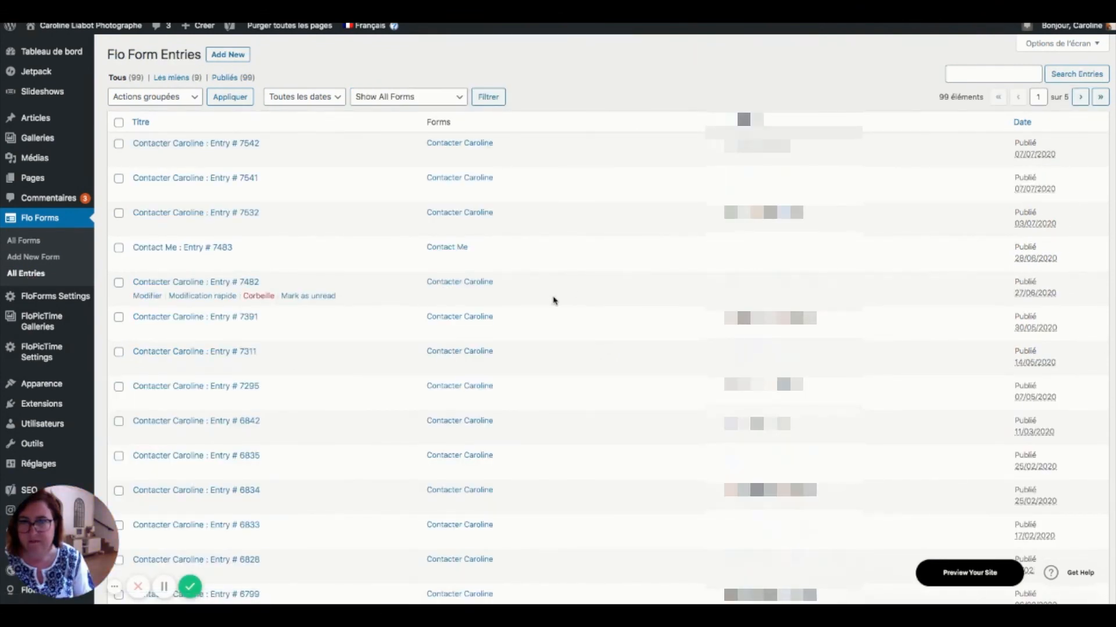
{"action": "scroll", "scroll_direction": "down", "scroll_amount": 3}
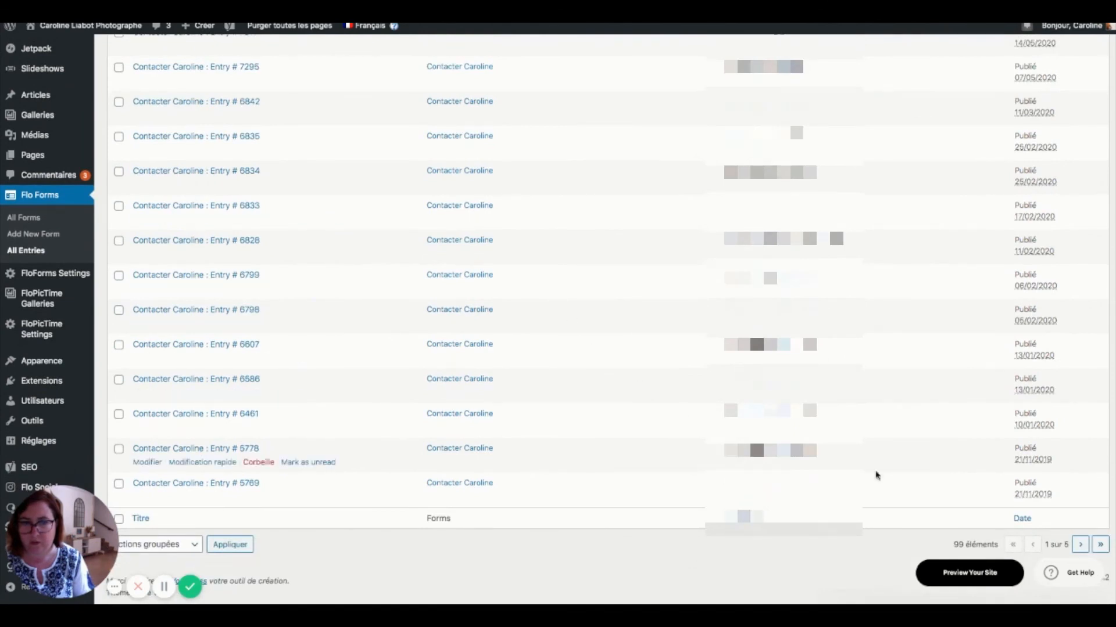
Page to the second page of entries, return to page 1 and pick entry #7542.
{"action": "left_click", "coordinate": [1082, 544]}
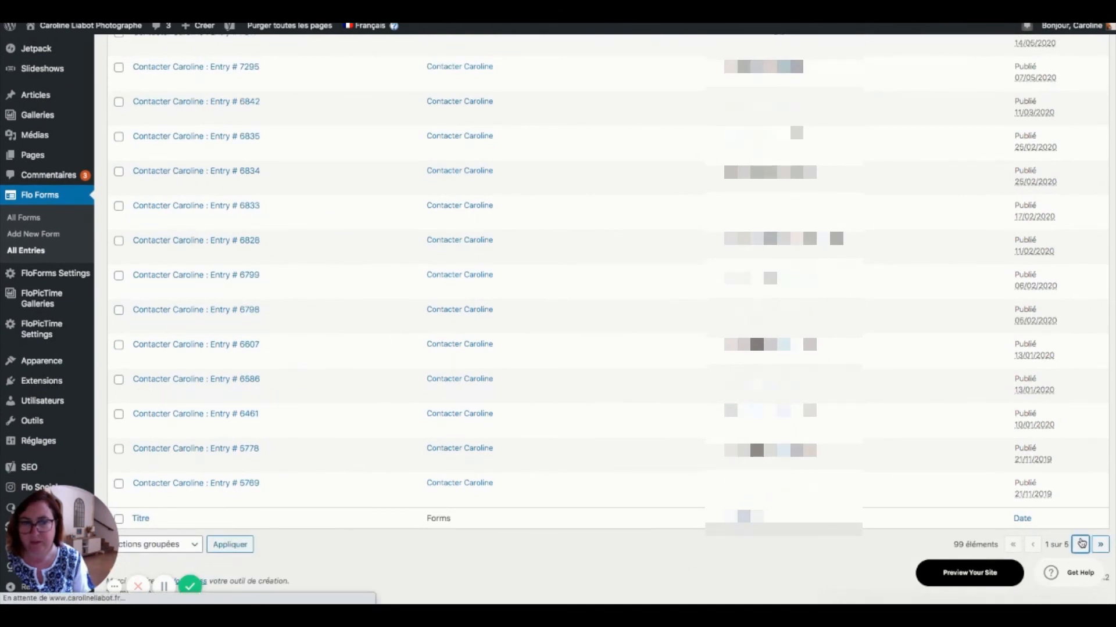
{"action": "left_click", "coordinate": [1080, 542]}
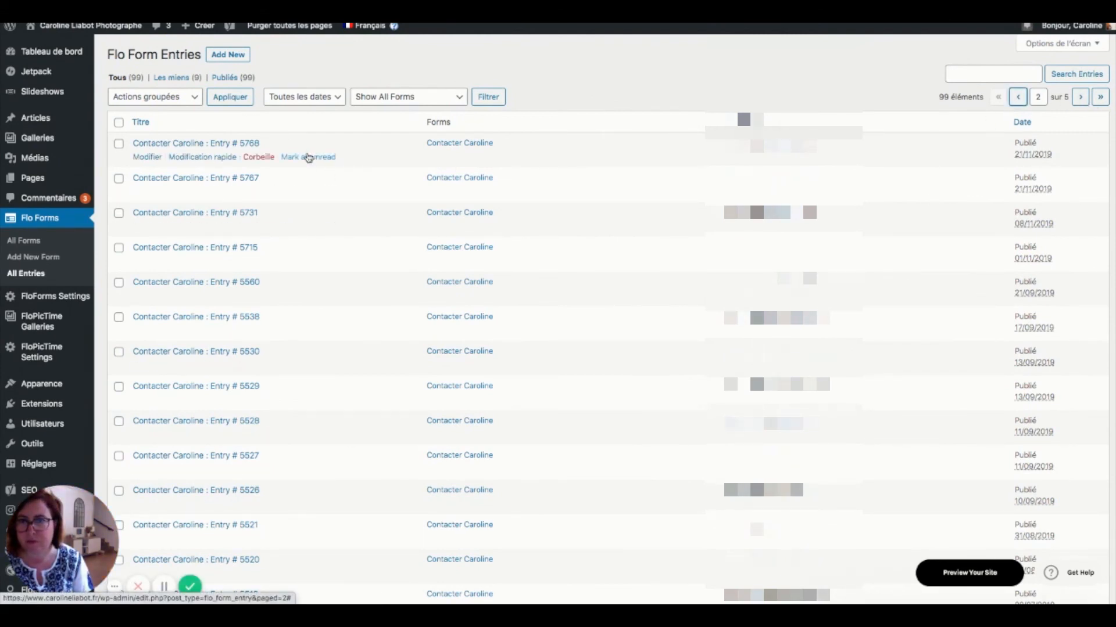
{"action": "left_click", "coordinate": [1018, 97]}
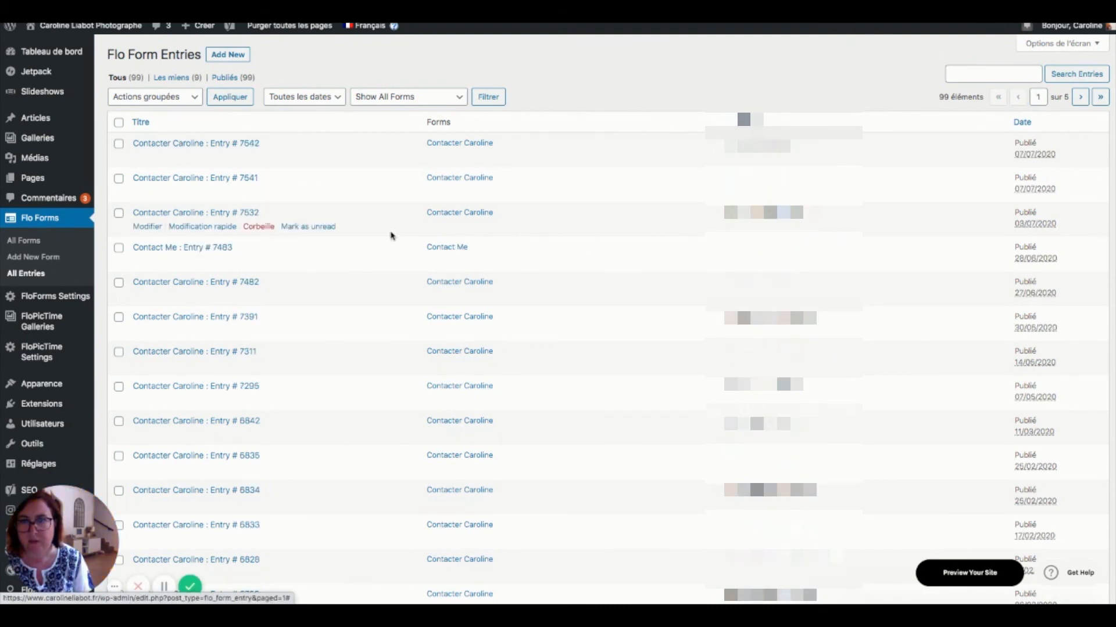
{"action": "mouse_move", "coordinate": [350, 298]}
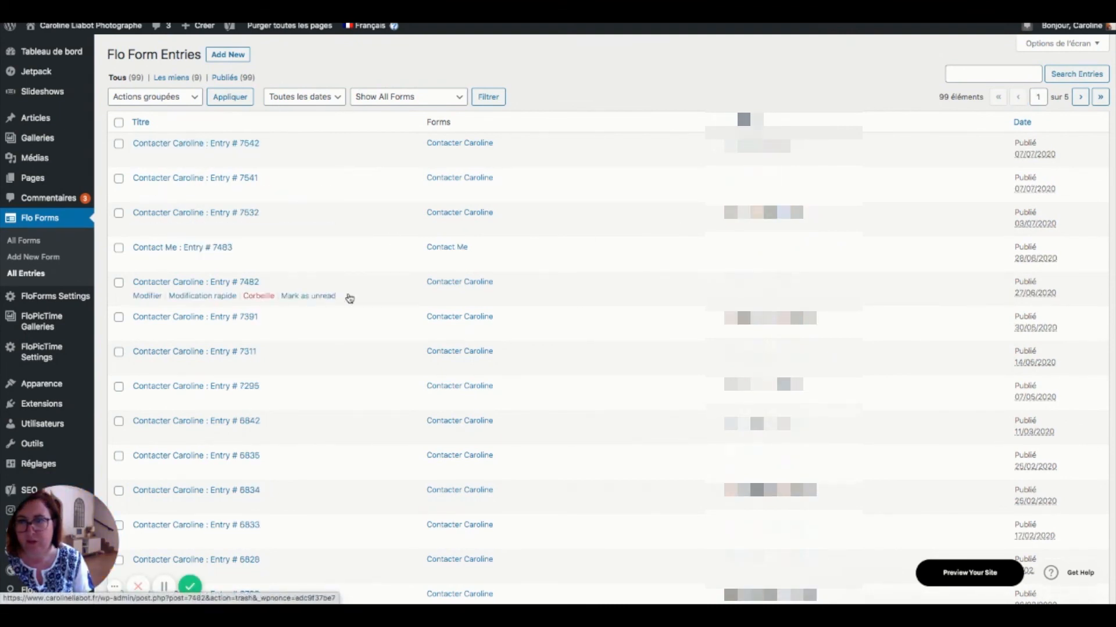
{"action": "mouse_move", "coordinate": [284, 247]}
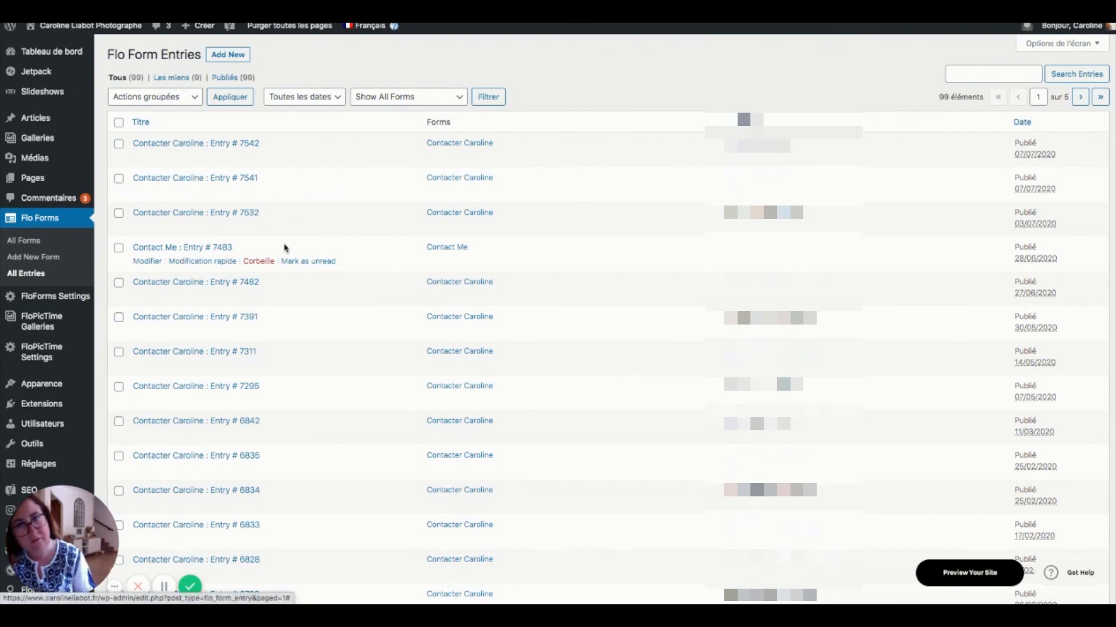
{"action": "mouse_move", "coordinate": [495, 337]}
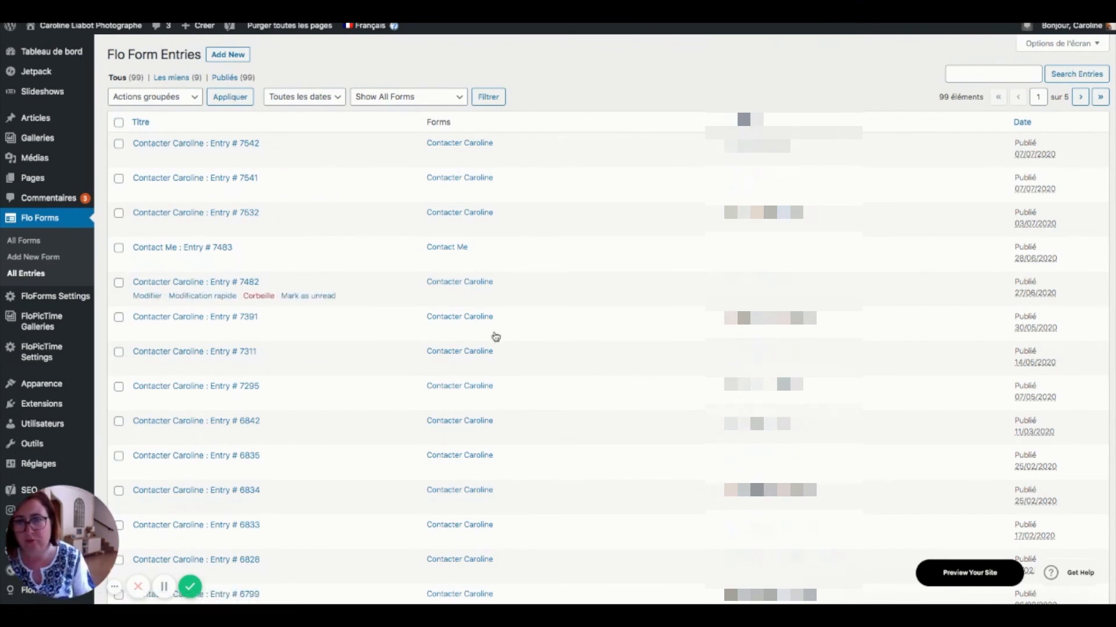
{"action": "mouse_move", "coordinate": [192, 158]}
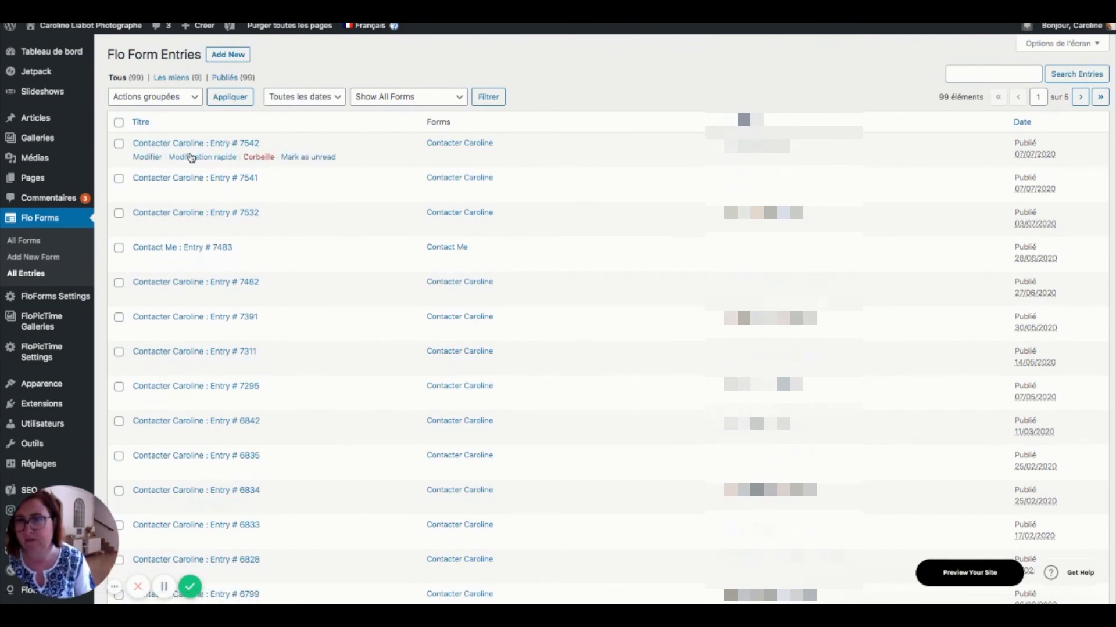
{"action": "mouse_move", "coordinate": [161, 162]}
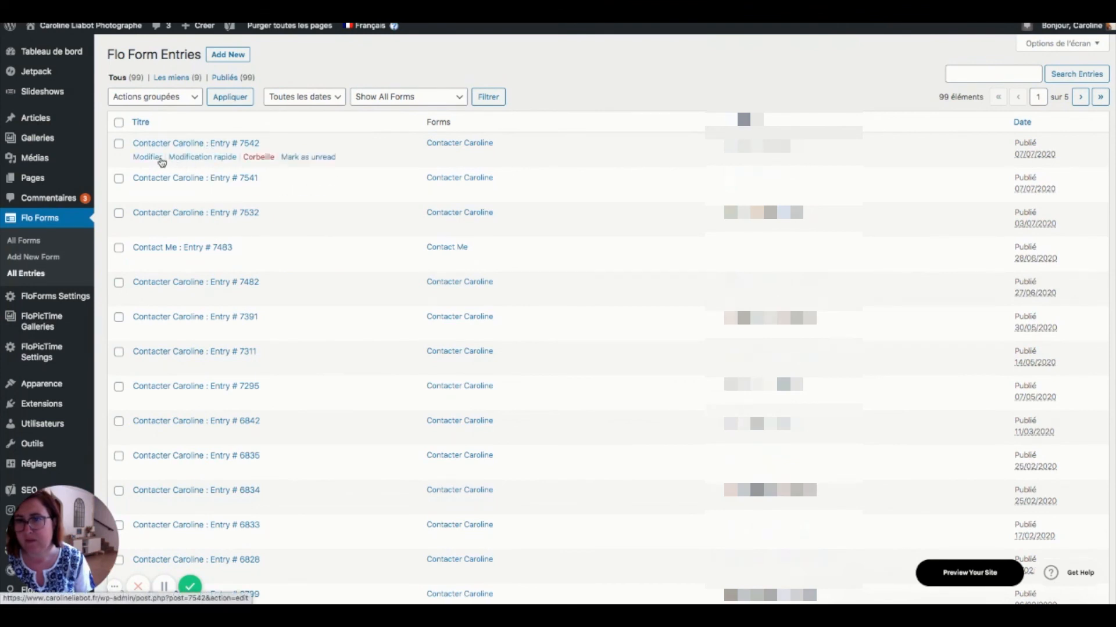
{"action": "left_click", "coordinate": [149, 157]}
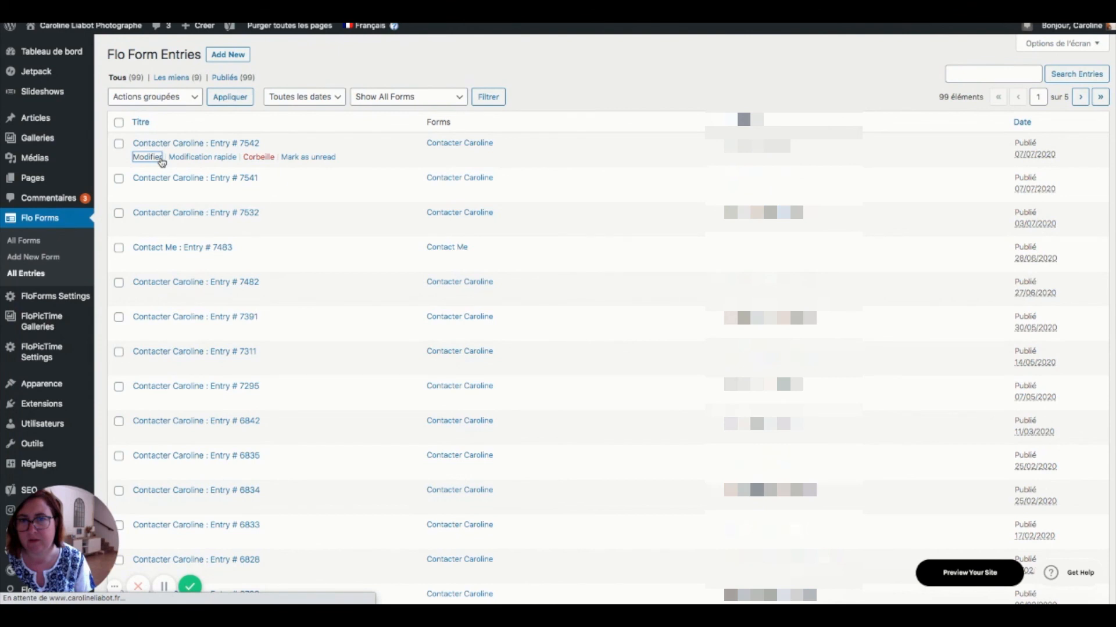
Show the Edit Entry screen for Contacter Caroline: Entry #7542, subject Séance Nouveau Né.
{"action": "left_click", "coordinate": [148, 156]}
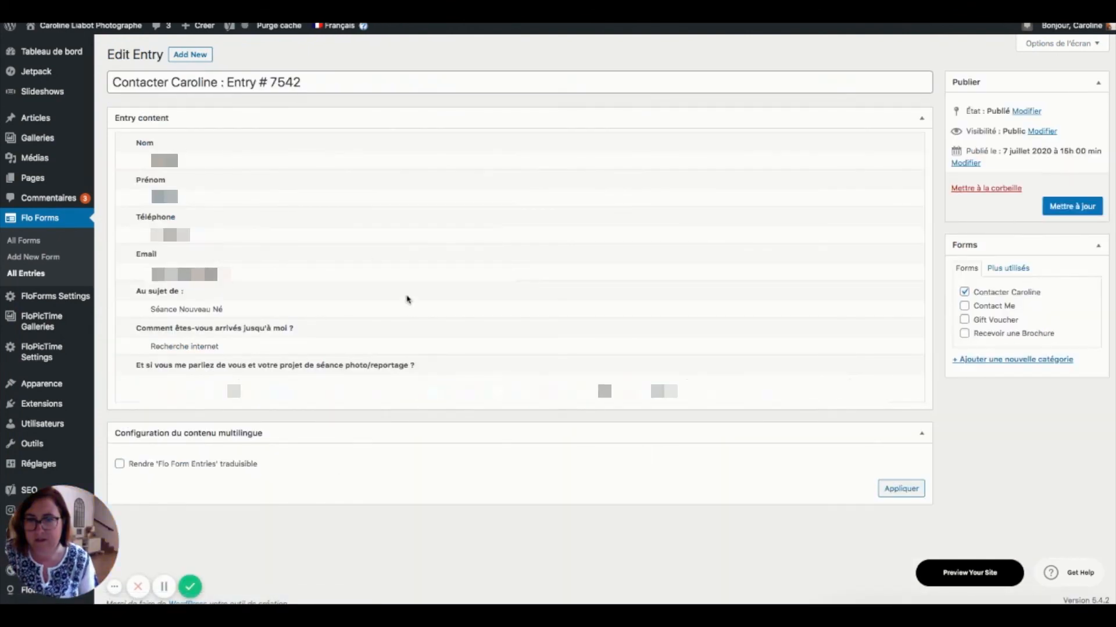
{"action": "mouse_move", "coordinate": [739, 320]}
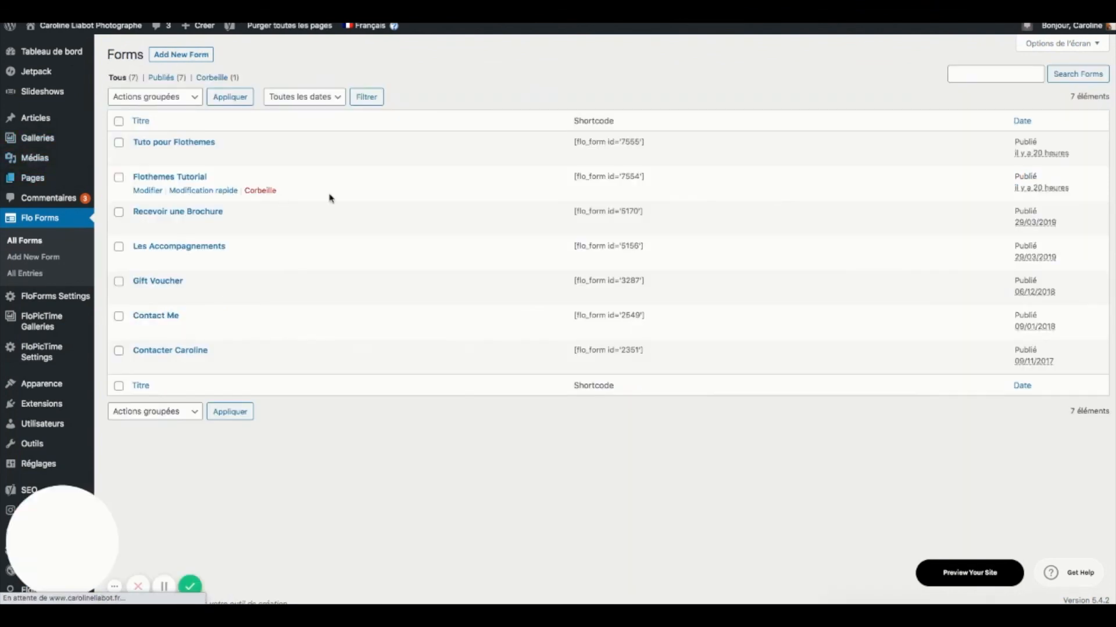
{"action": "mouse_move", "coordinate": [41, 321]}
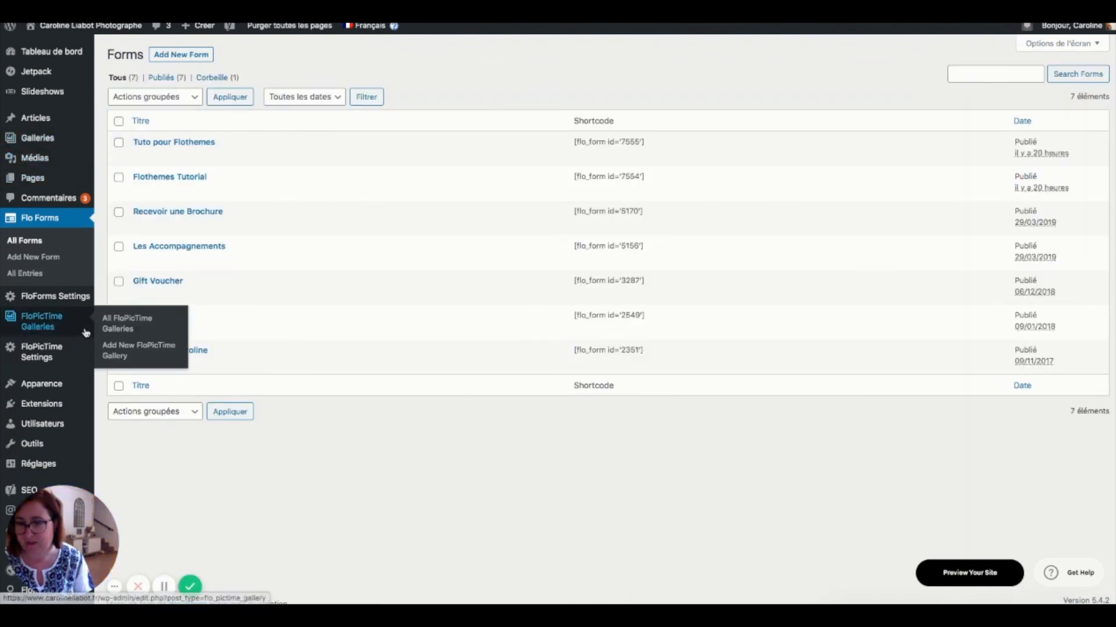
{"action": "mouse_move", "coordinate": [65, 241]}
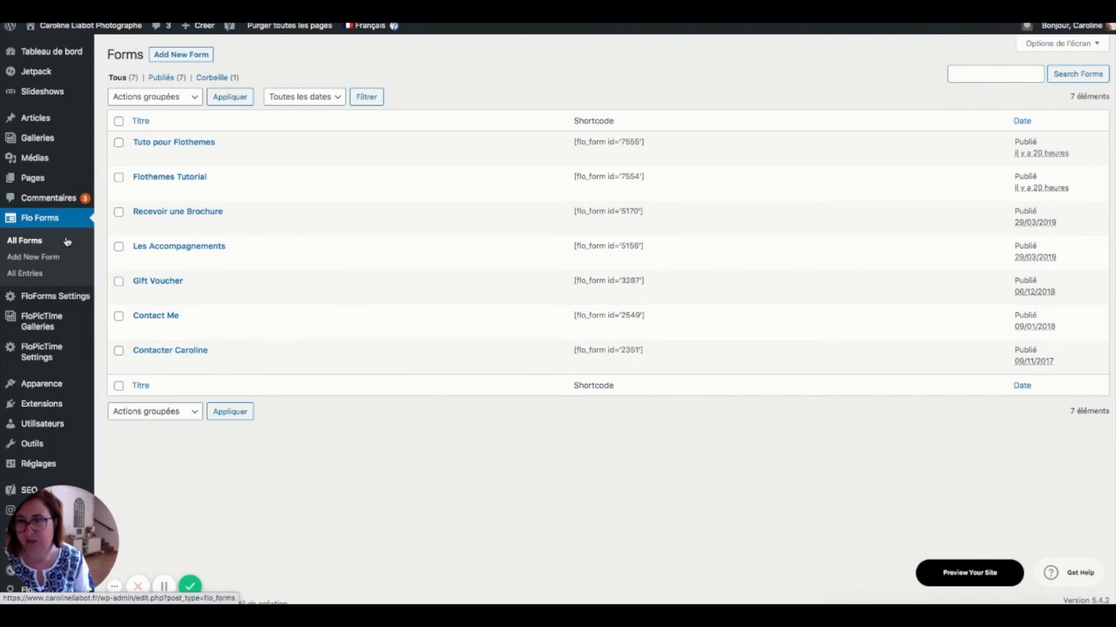